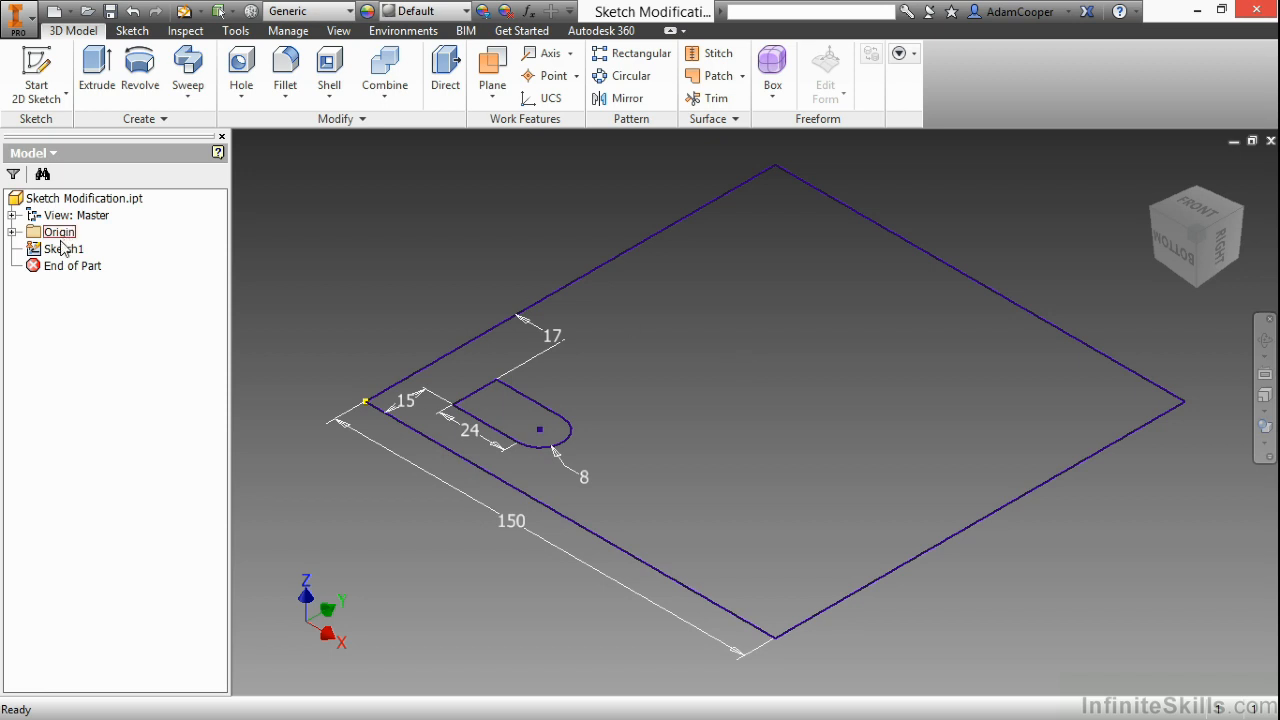
- Open Sketch1 from the Model browser for editing, oriented to the Front view
double_click(64, 248)
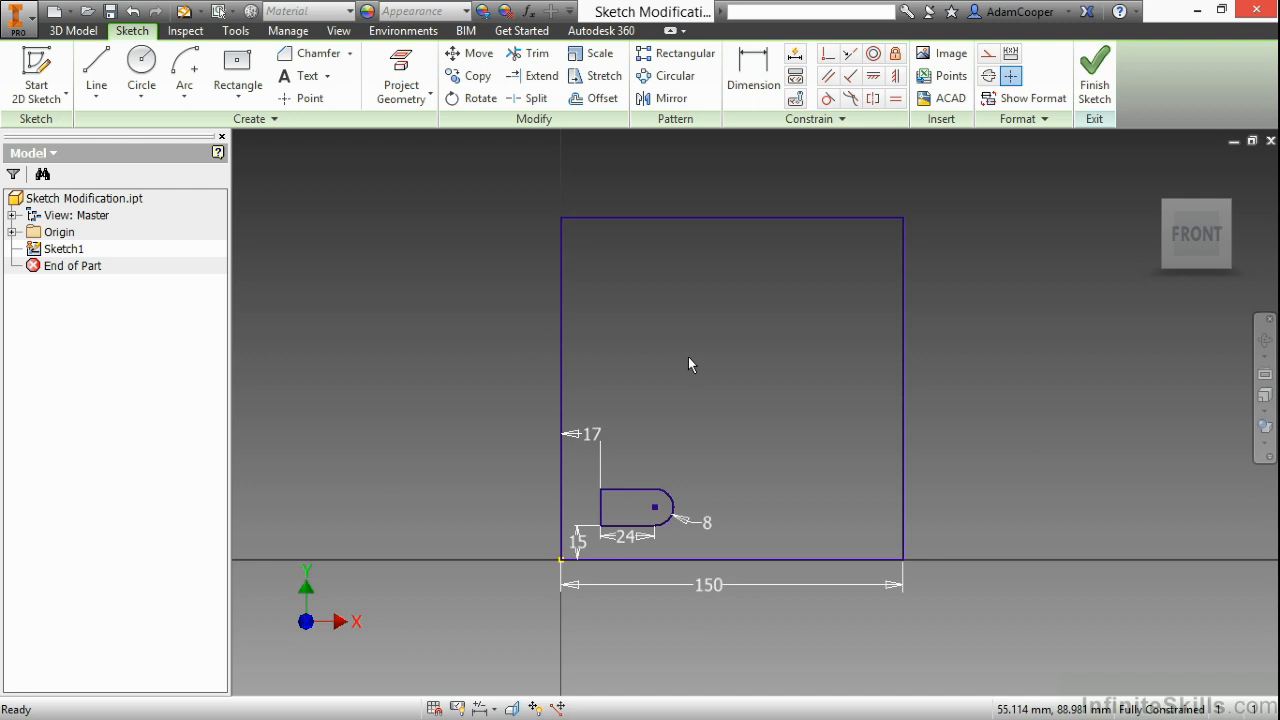
mouse_move(550, 252)
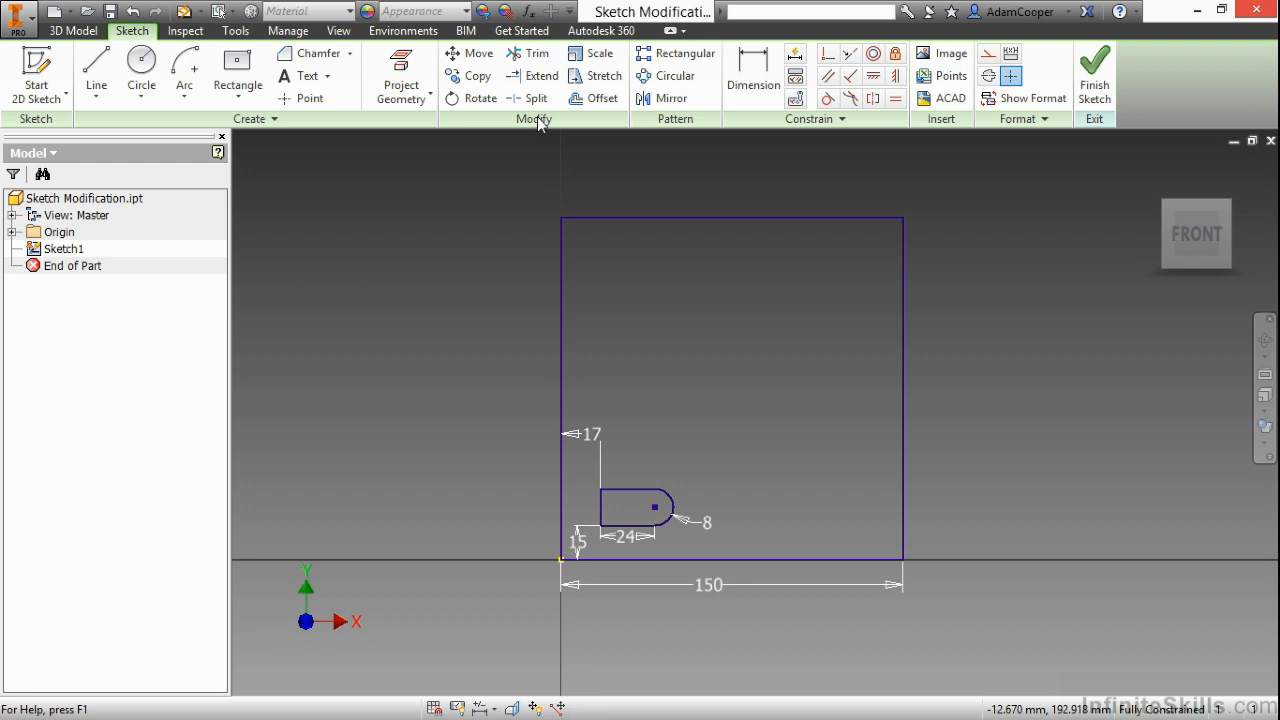
- Copy the rounded slot from its centre point to three new spots inside the square plate
click(476, 76)
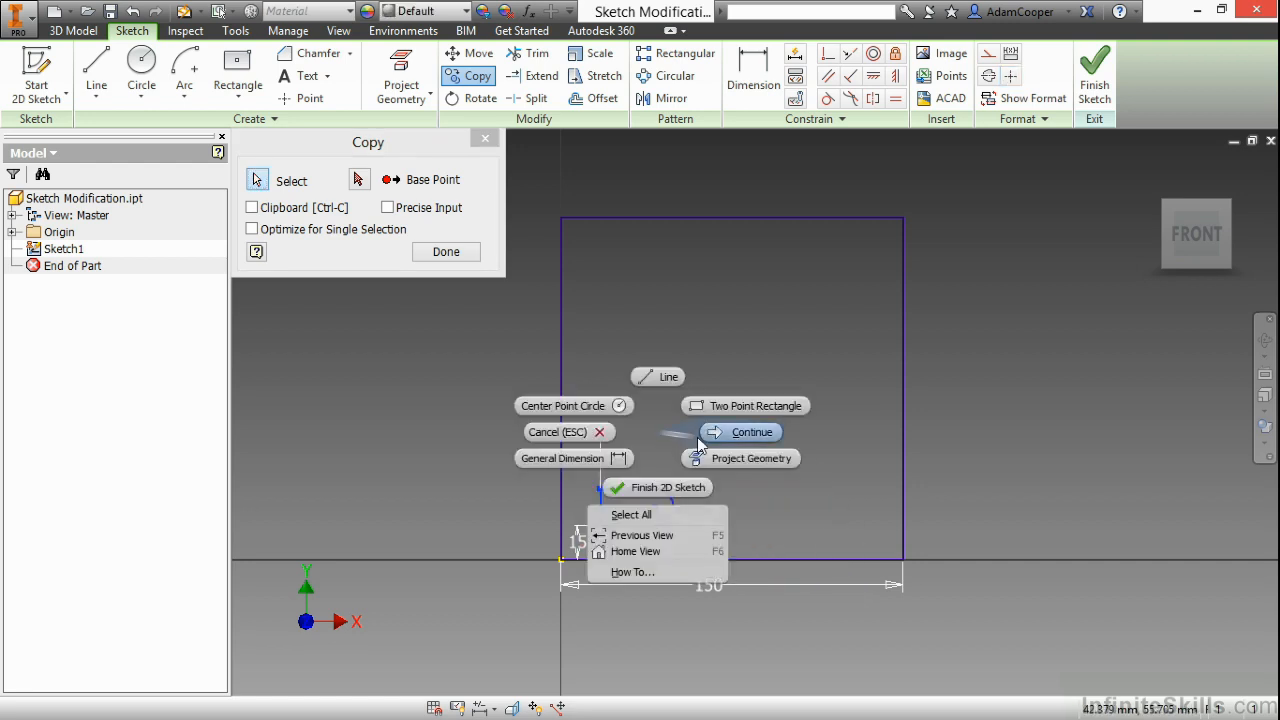
mouse_move(576, 304)
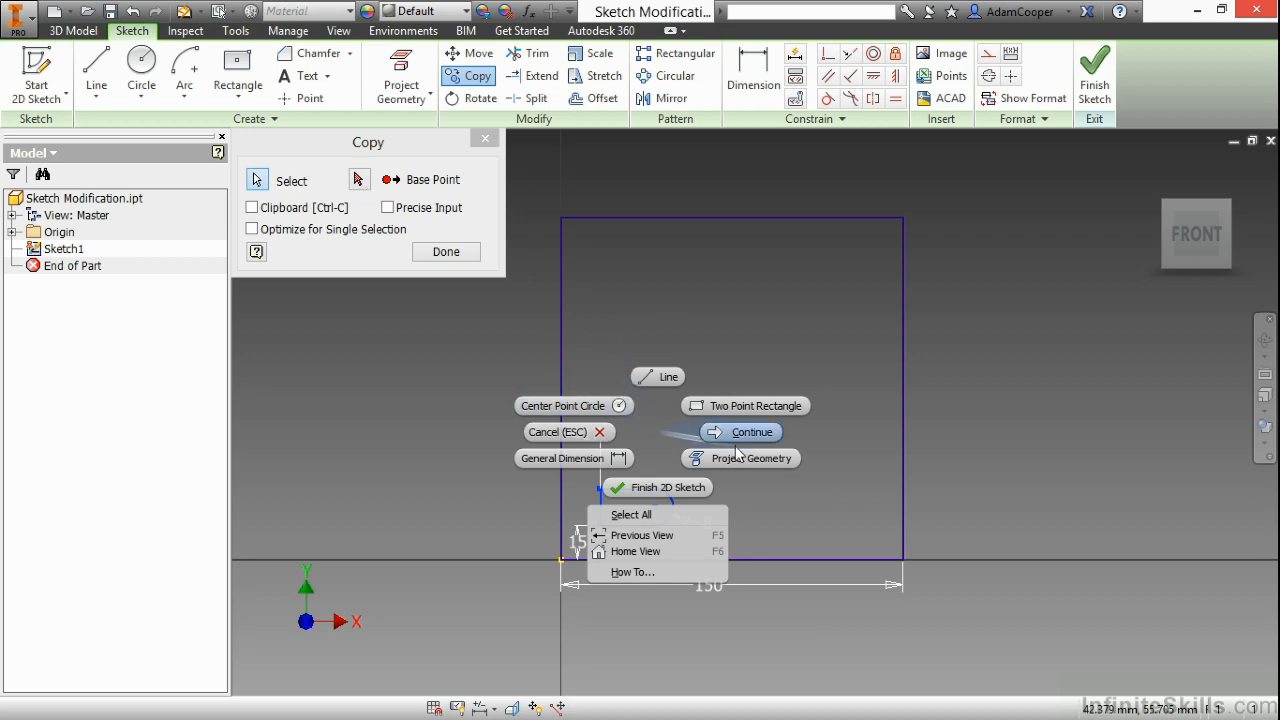
click(740, 432)
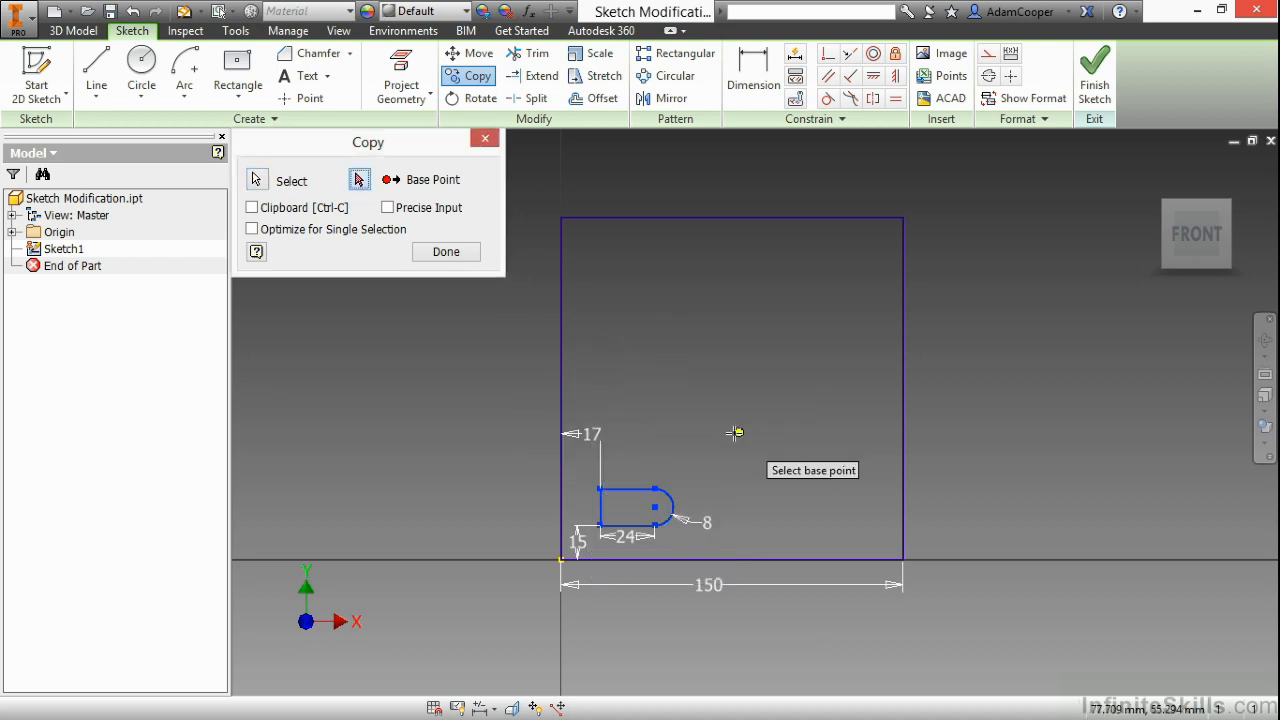
mouse_move(652, 516)
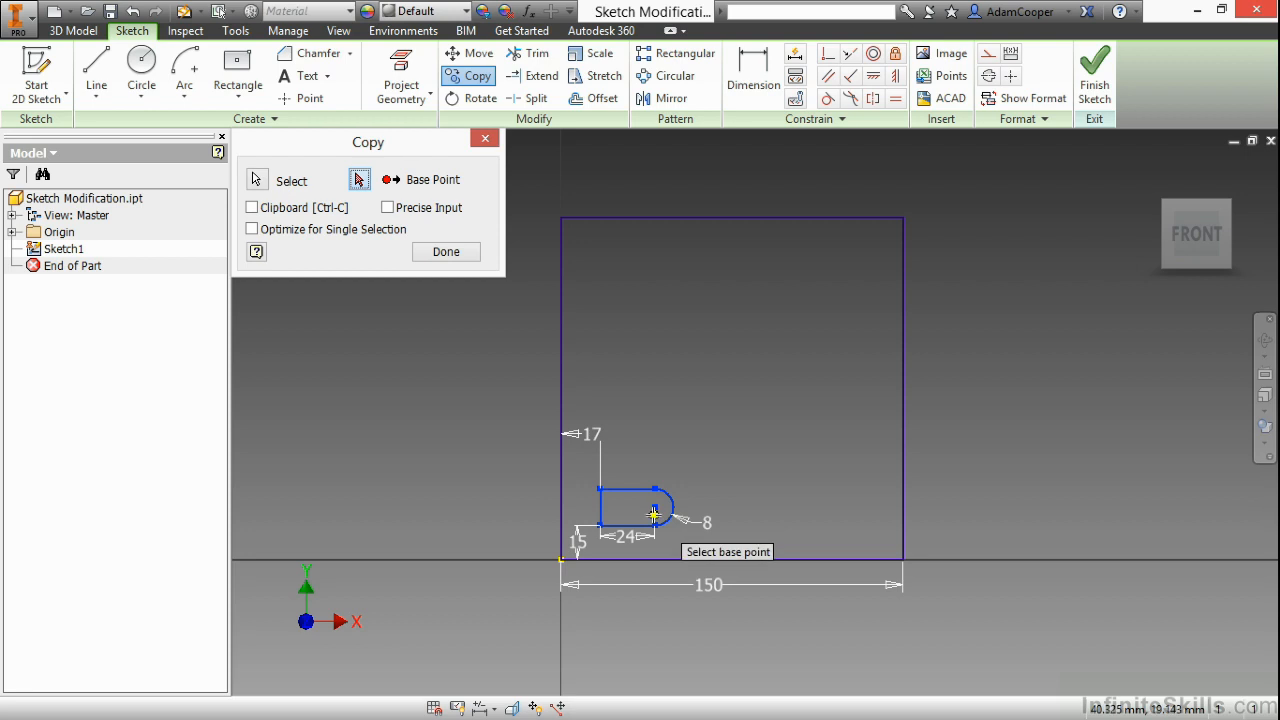
click(656, 504)
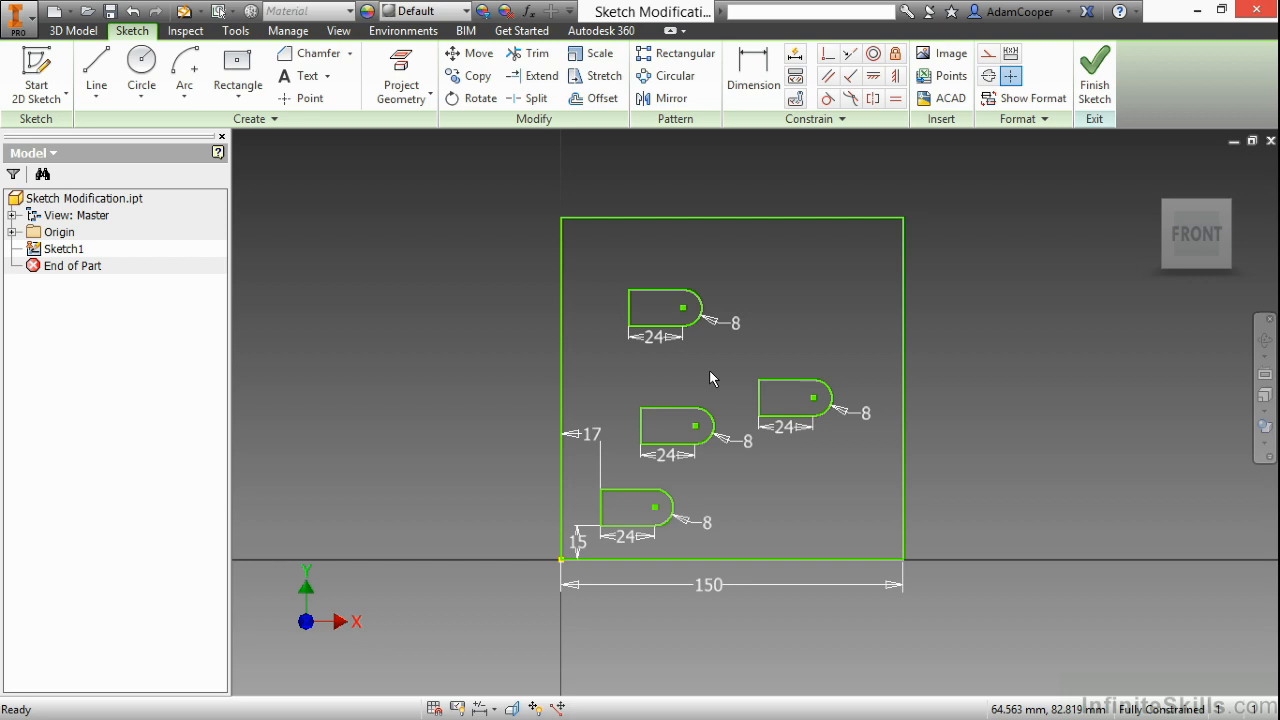
mouse_move(810, 340)
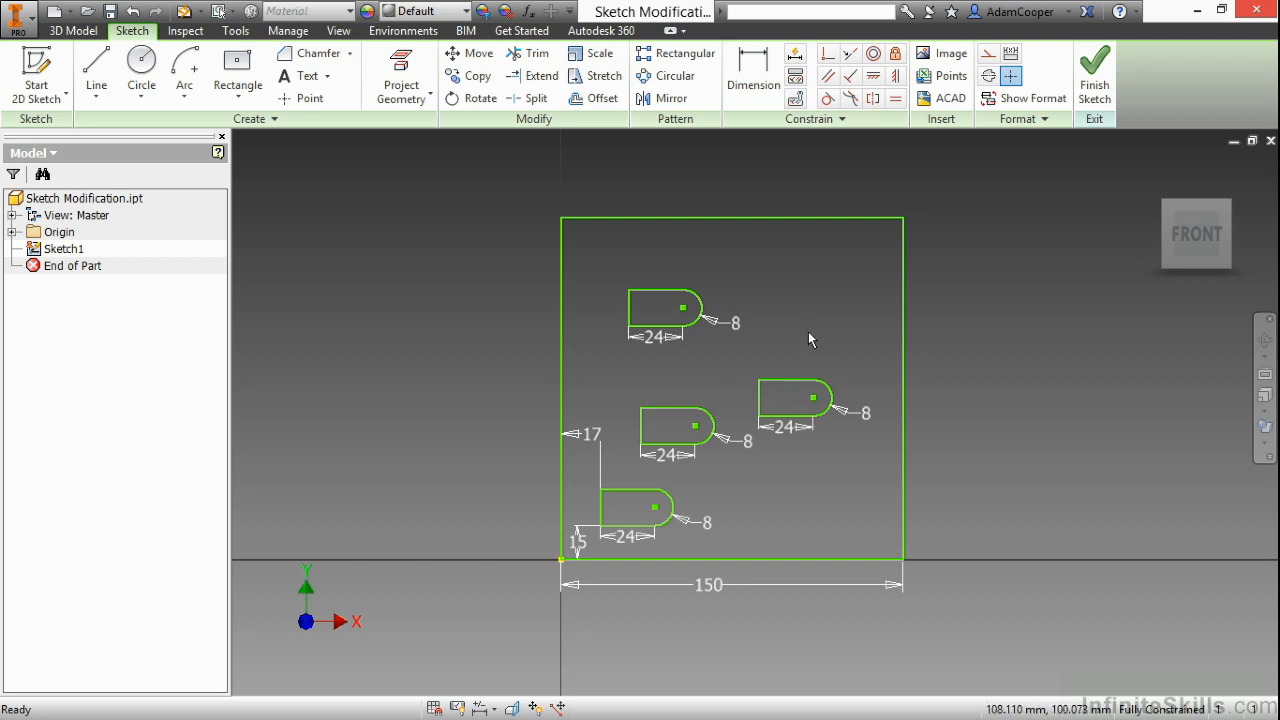
mouse_move(692, 308)
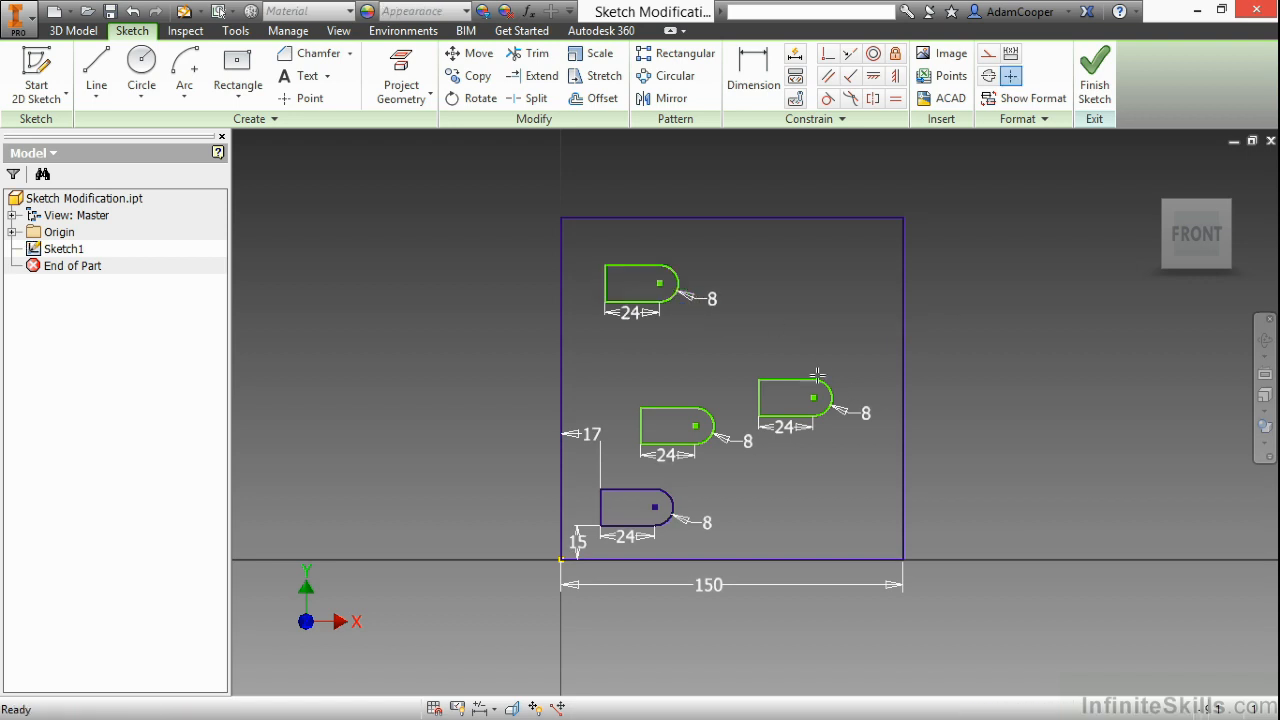
- Move the top slot copy slightly right using a base point and end point, then finish
click(468, 54)
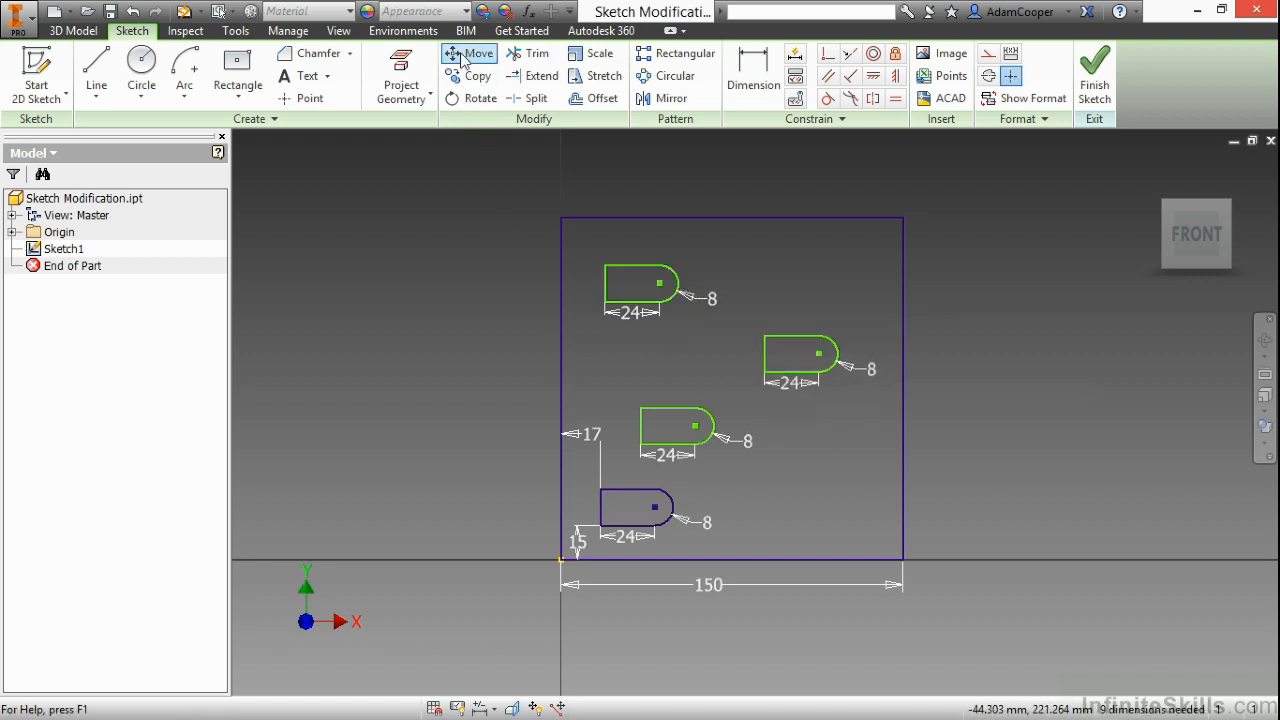
click(468, 52)
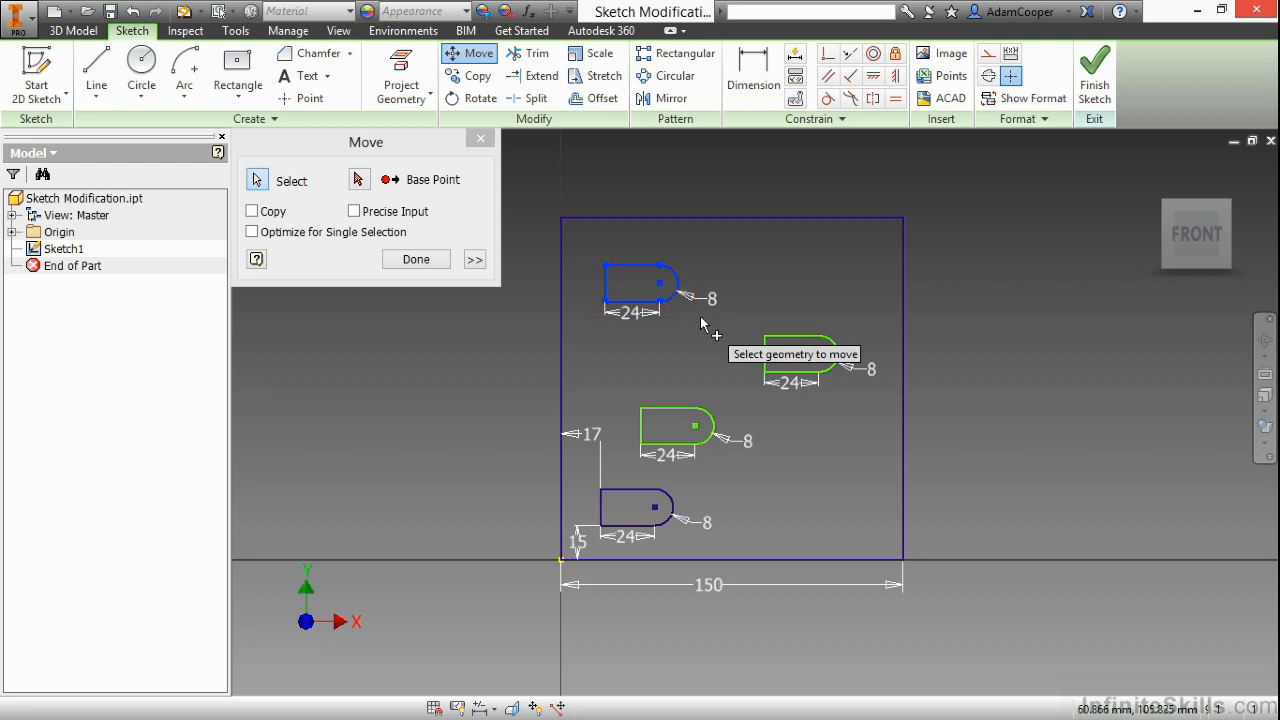
right_click(704, 324)
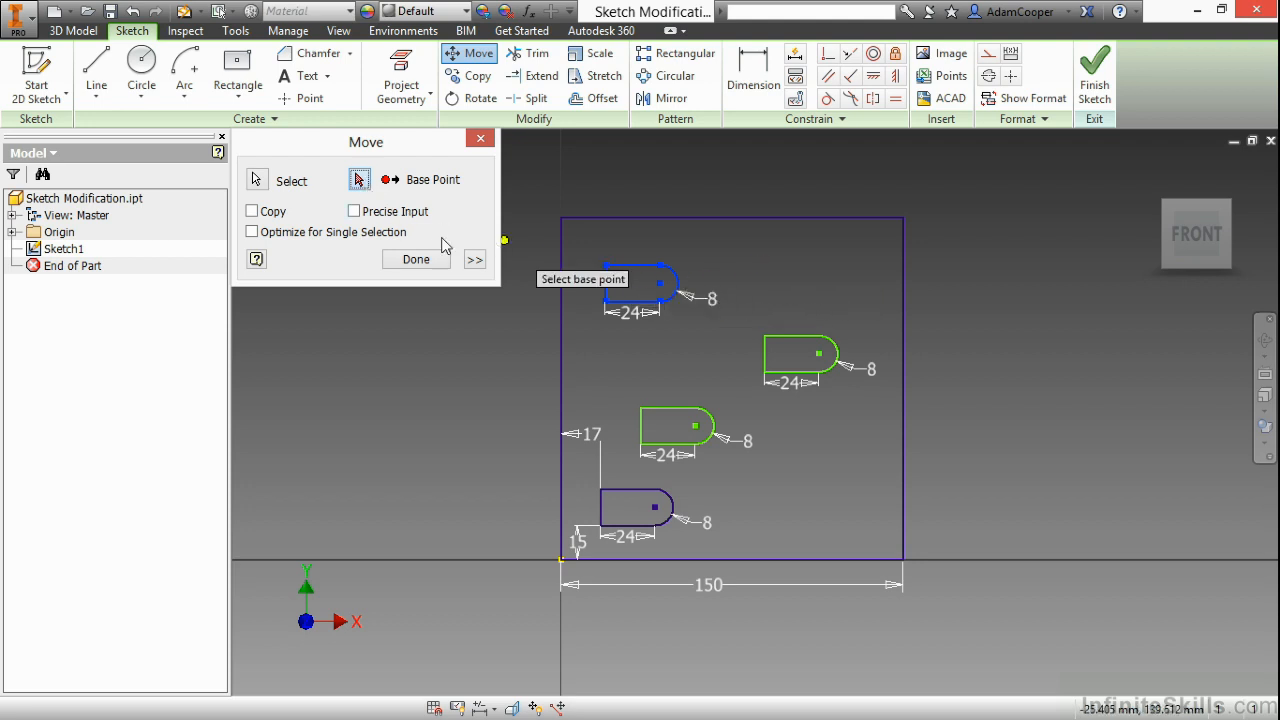
click(660, 284)
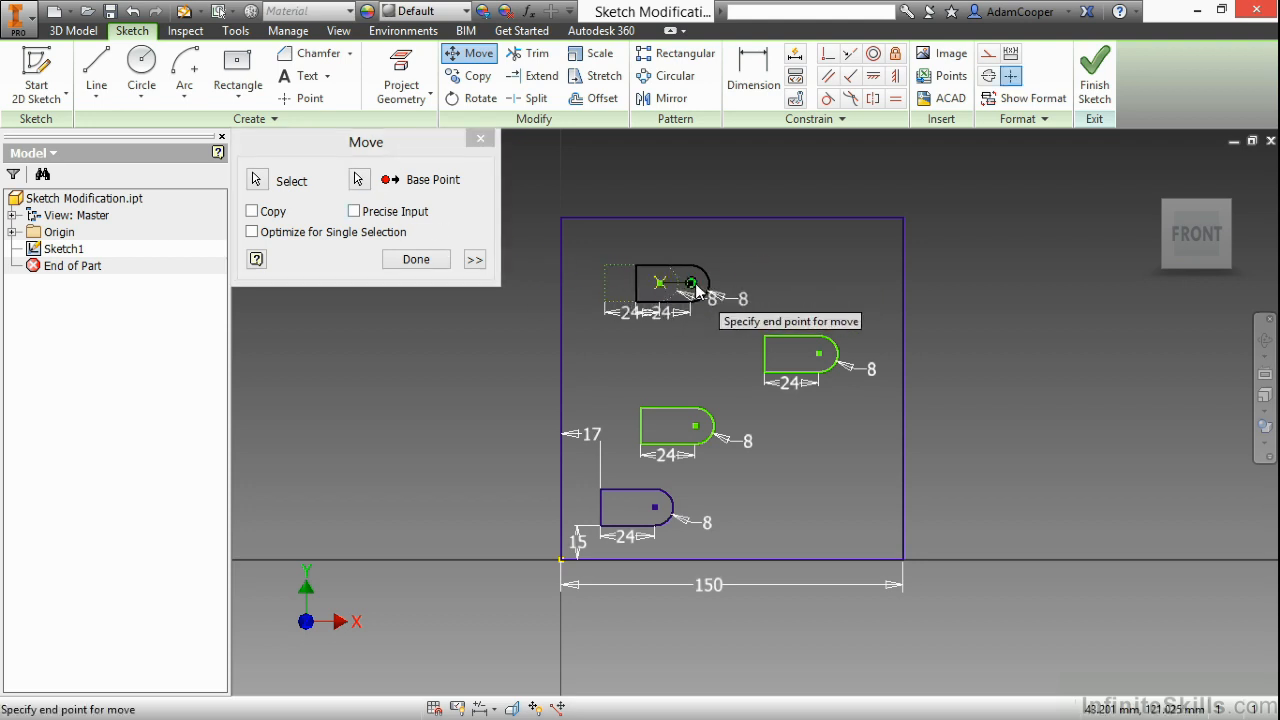
click(696, 292)
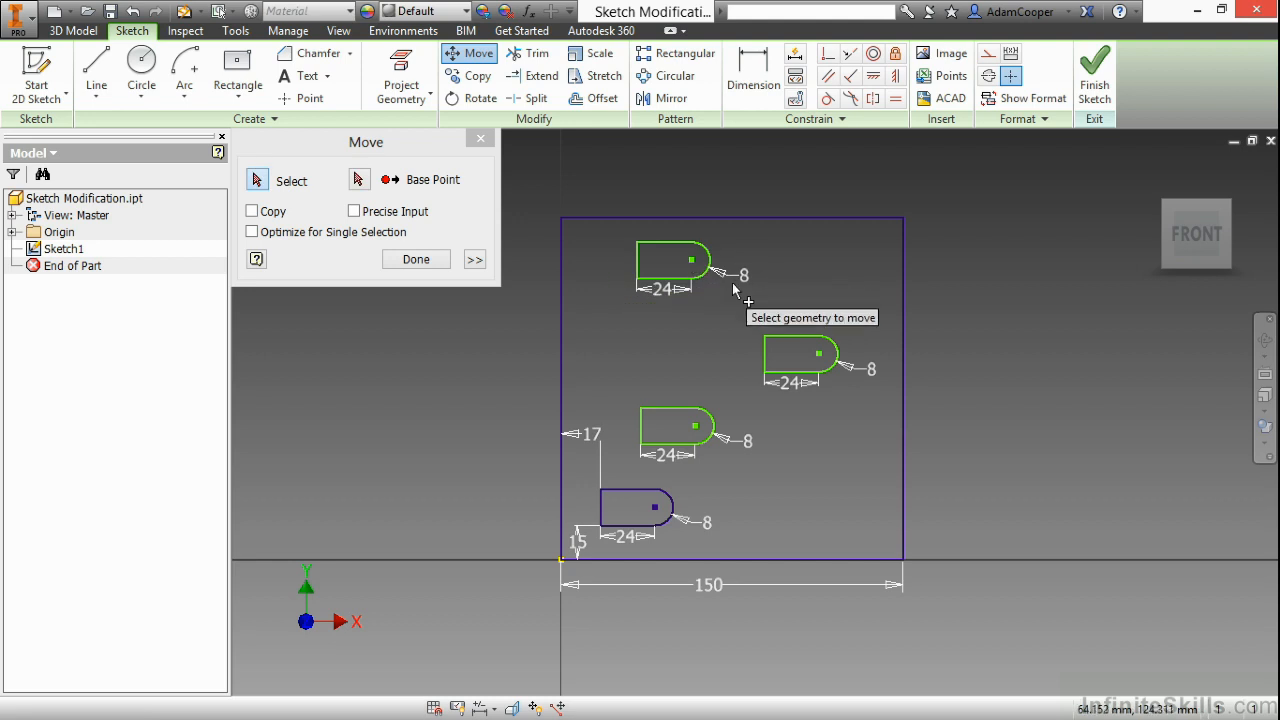
click(416, 260)
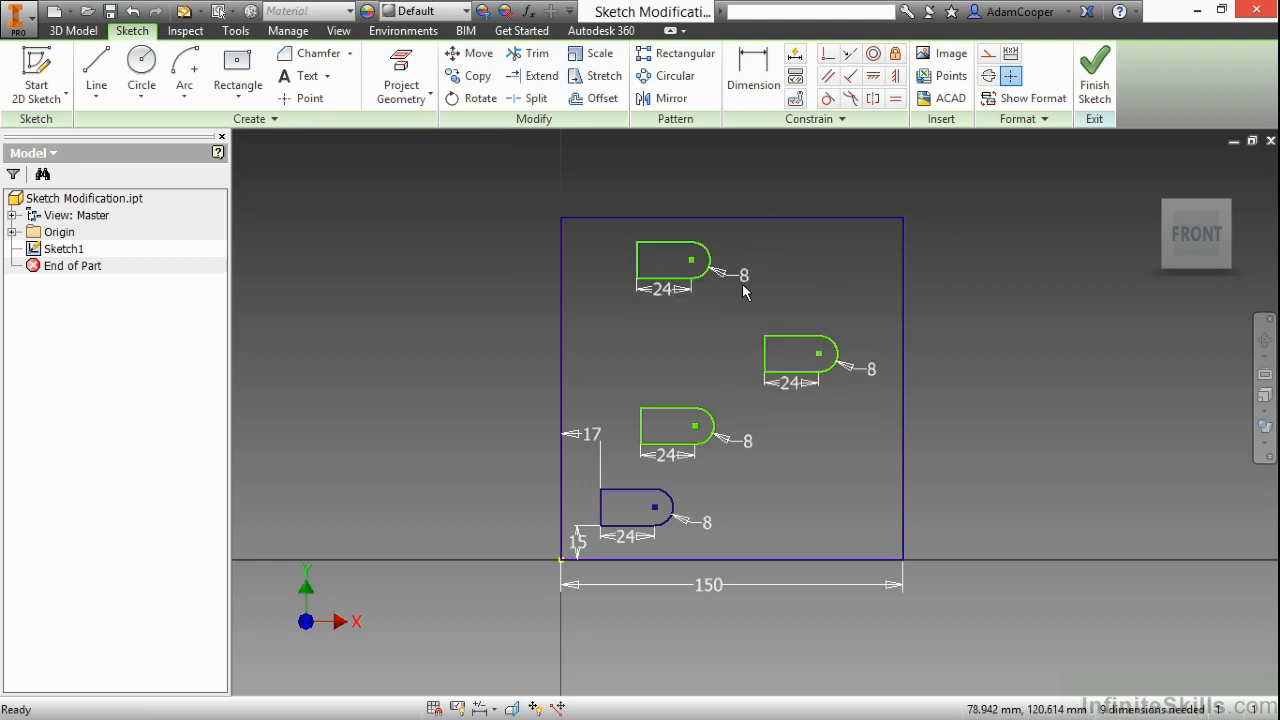
mouse_move(740, 304)
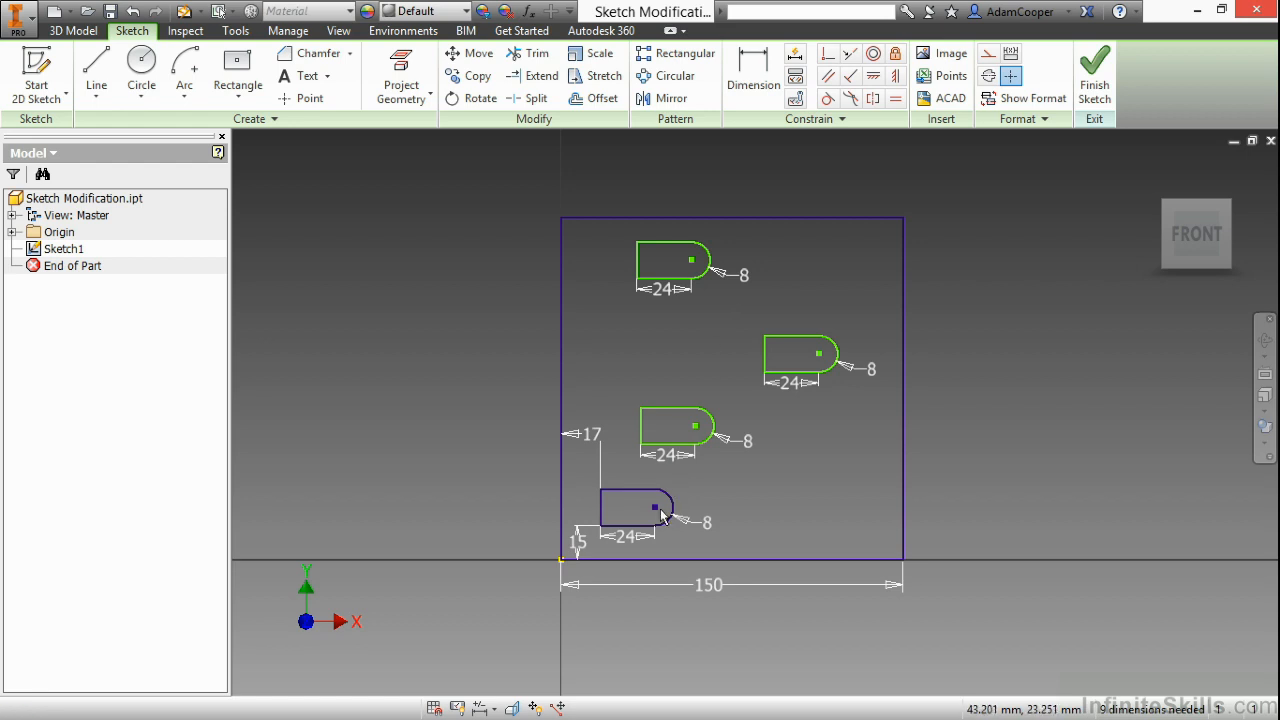
- Edit the original slot's offsets from 15 to 20 (bottom) and 17 to 15 (left)
double_click(578, 544)
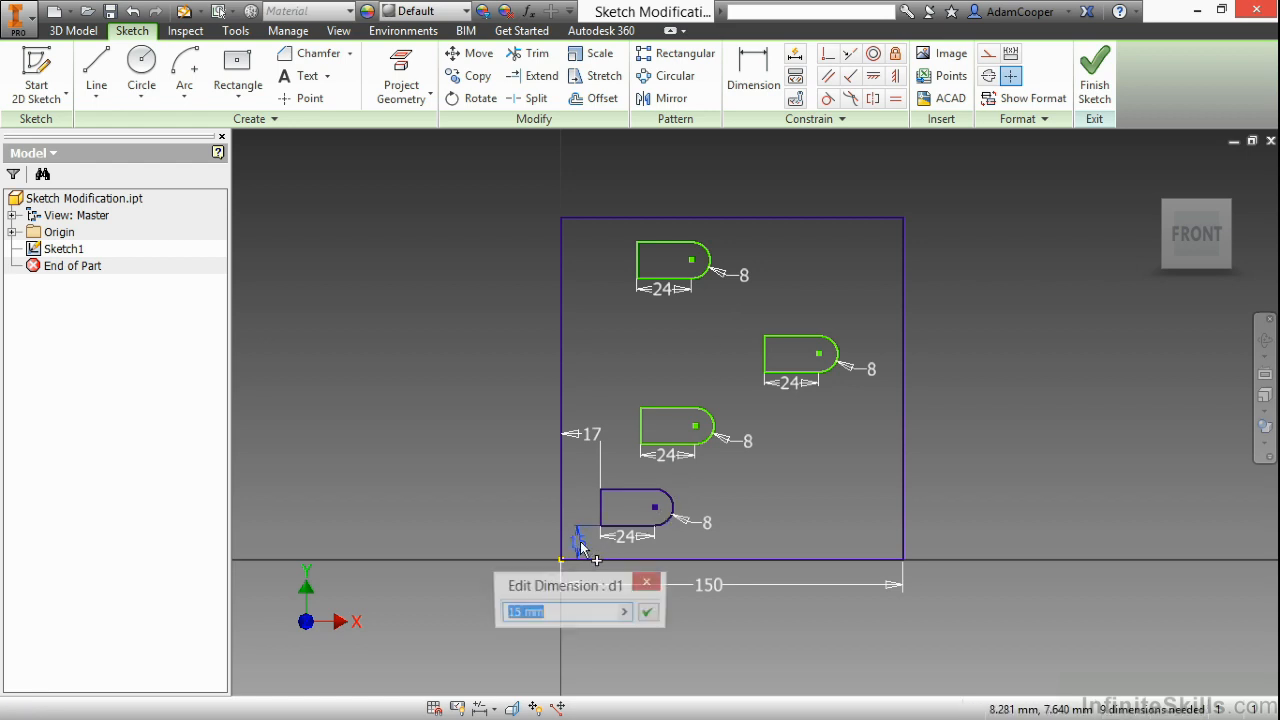
click(648, 612)
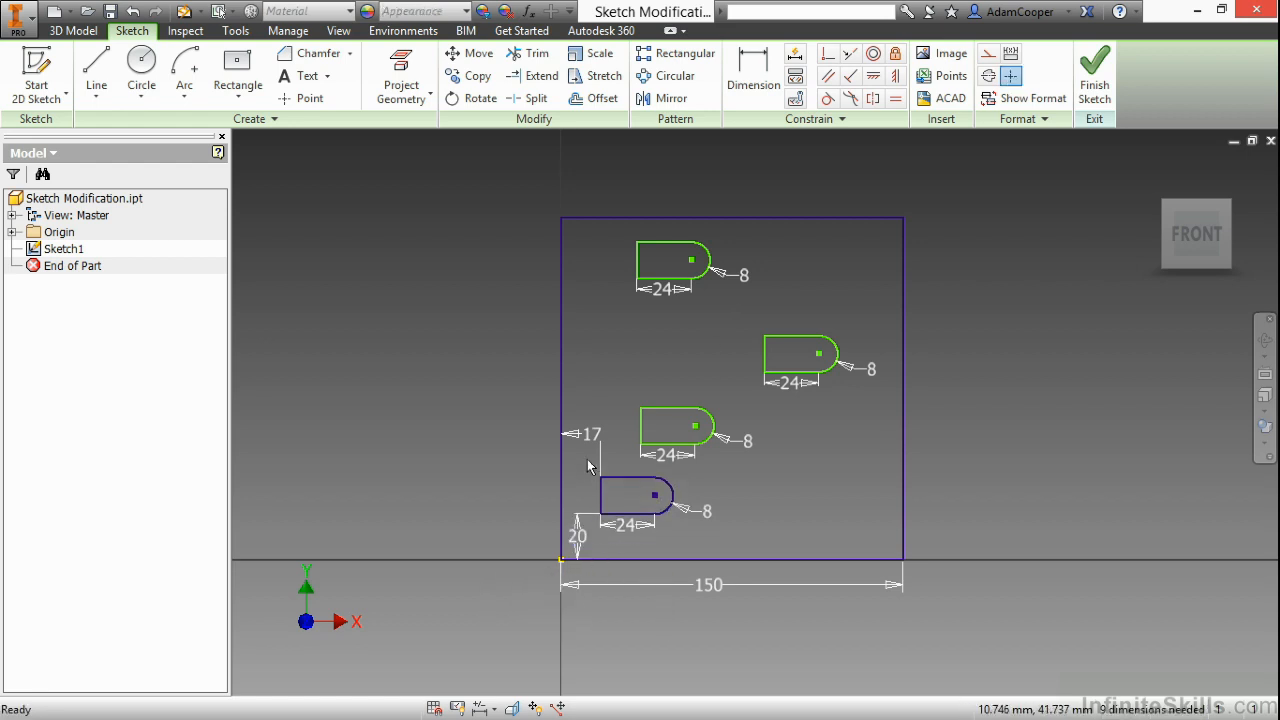
double_click(588, 434)
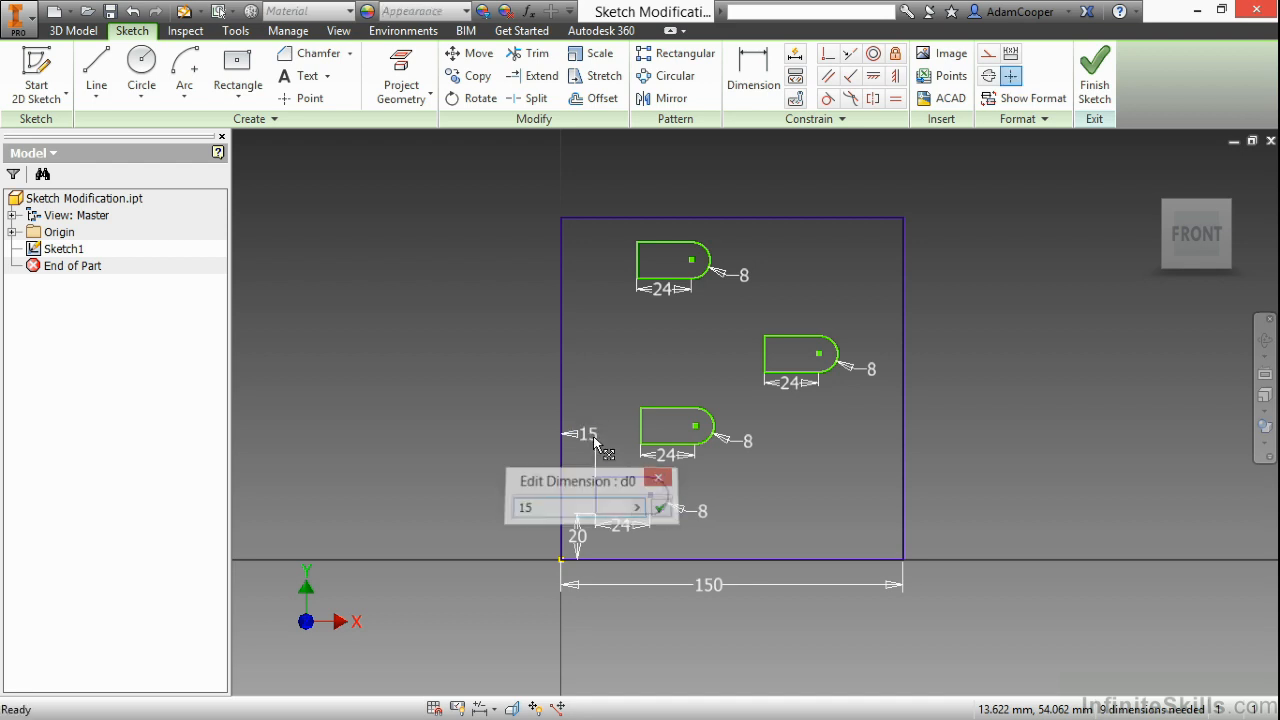
click(660, 508)
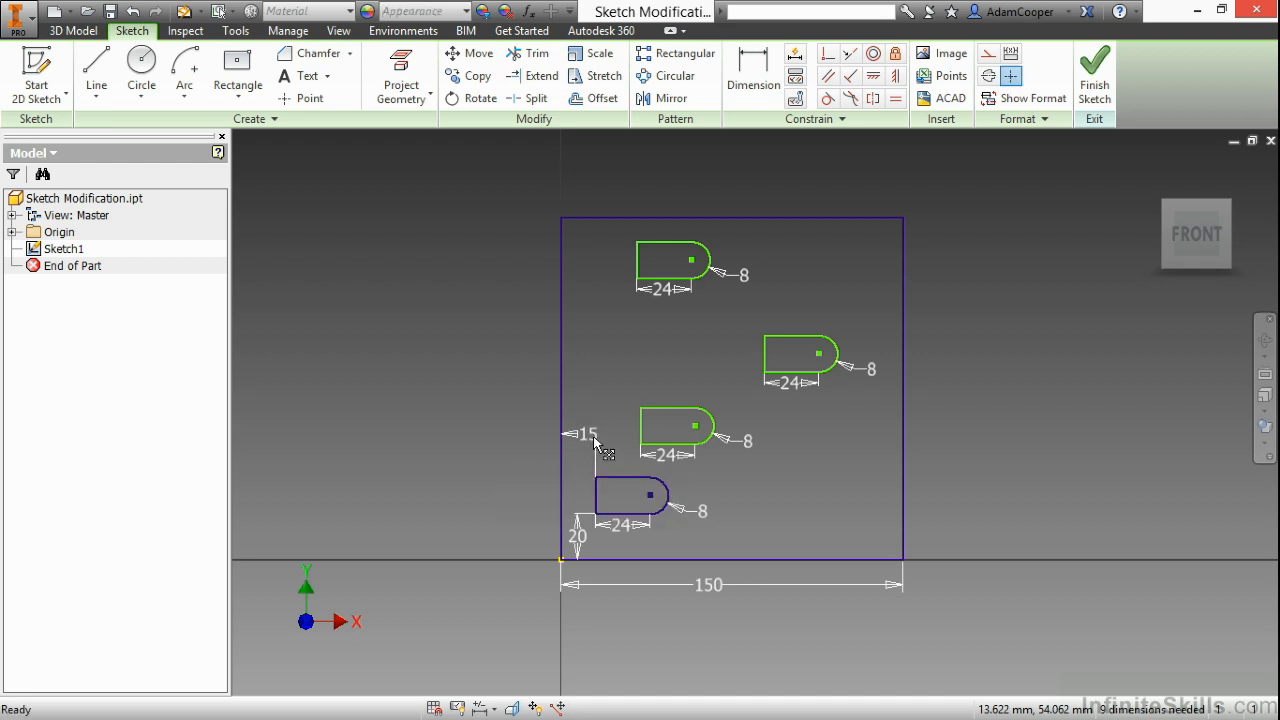
mouse_move(670, 324)
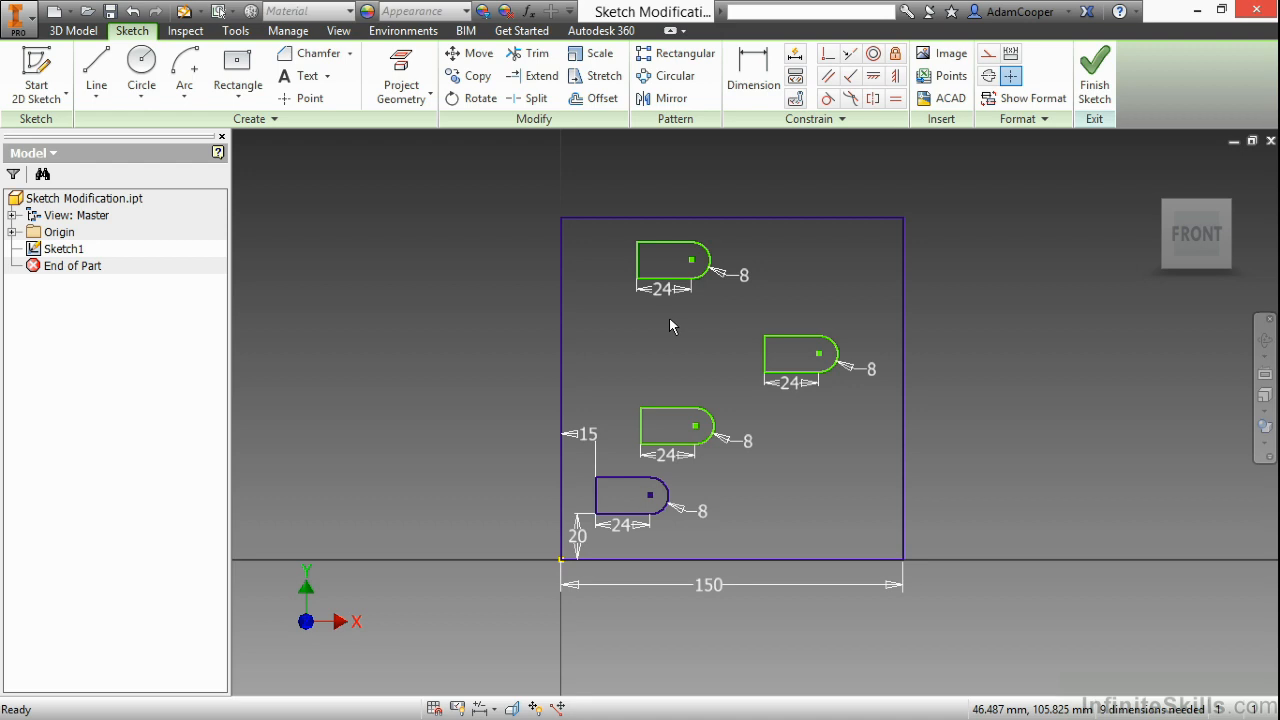
mouse_move(584, 236)
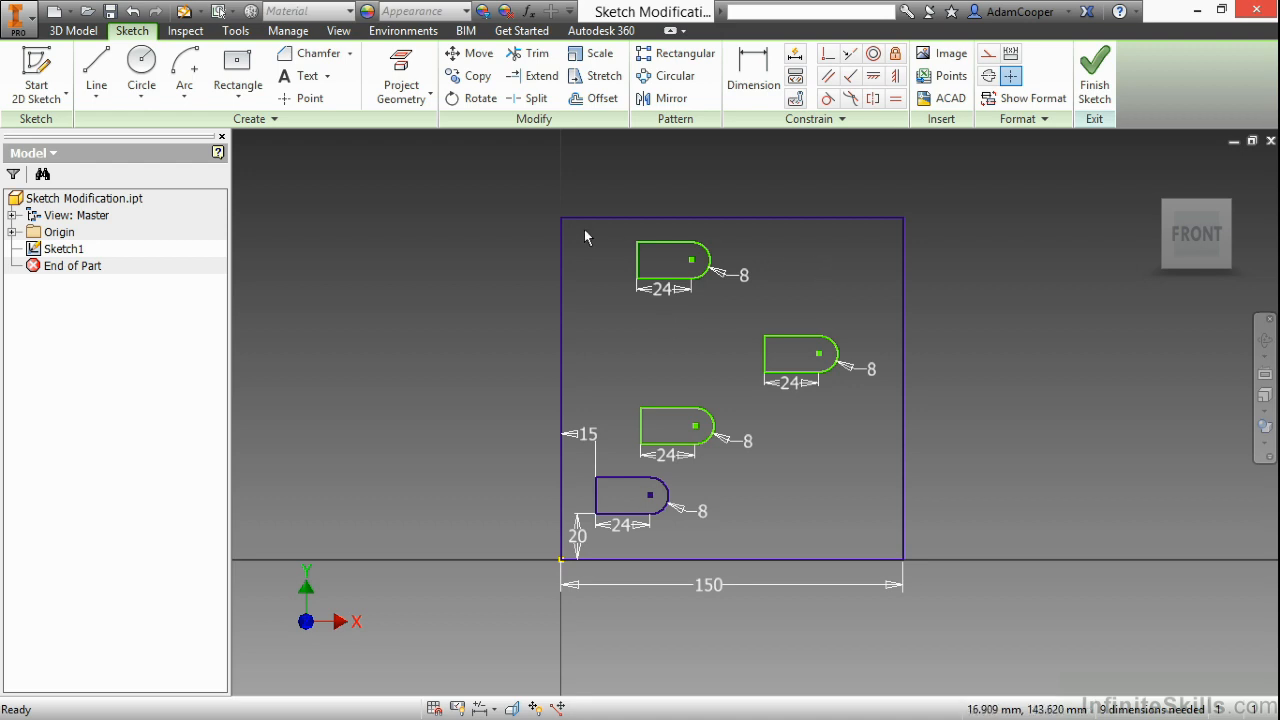
mouse_move(392, 192)
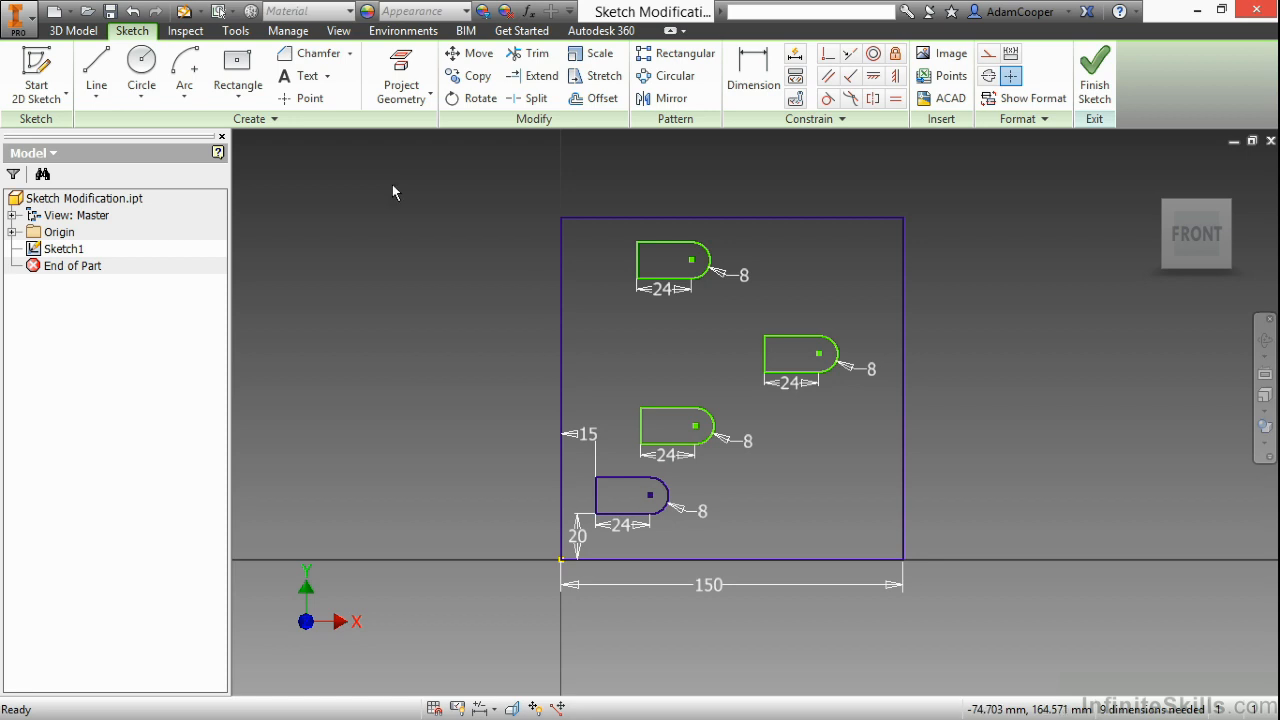
- Move the top-left slot to the upper right, just above the other rounded slot
click(312, 98)
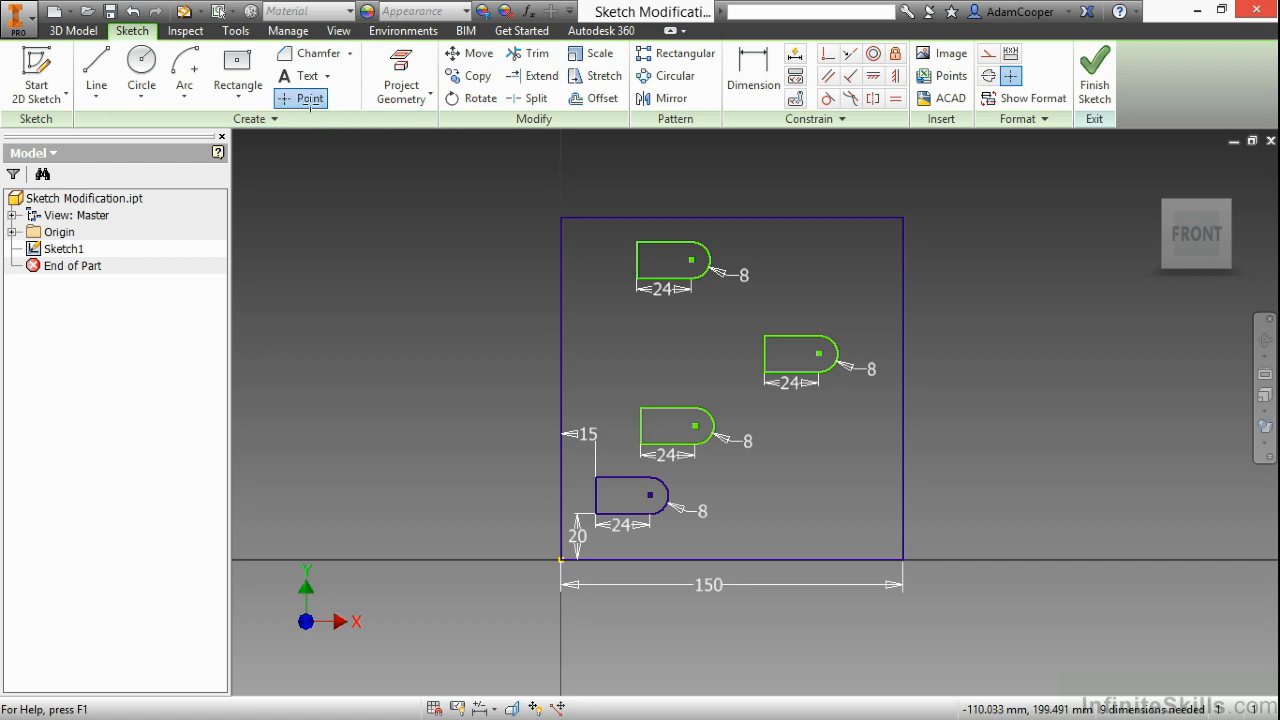
click(310, 98)
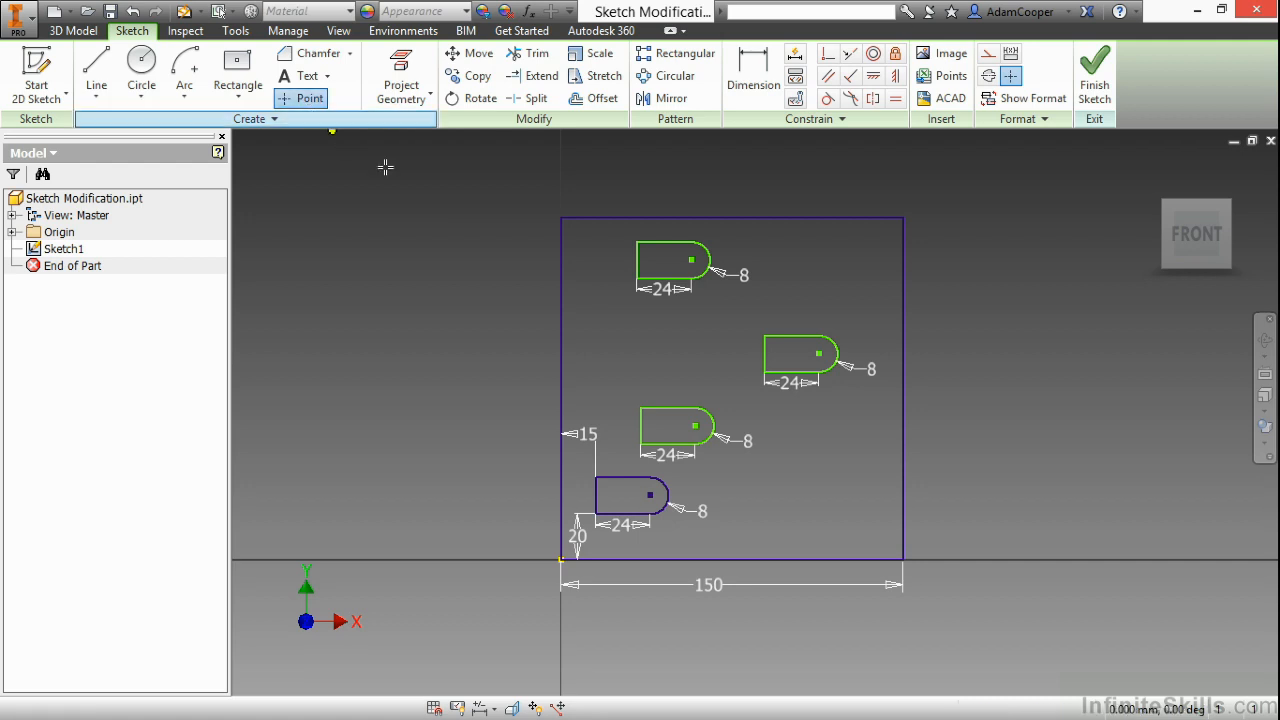
mouse_move(848, 290)
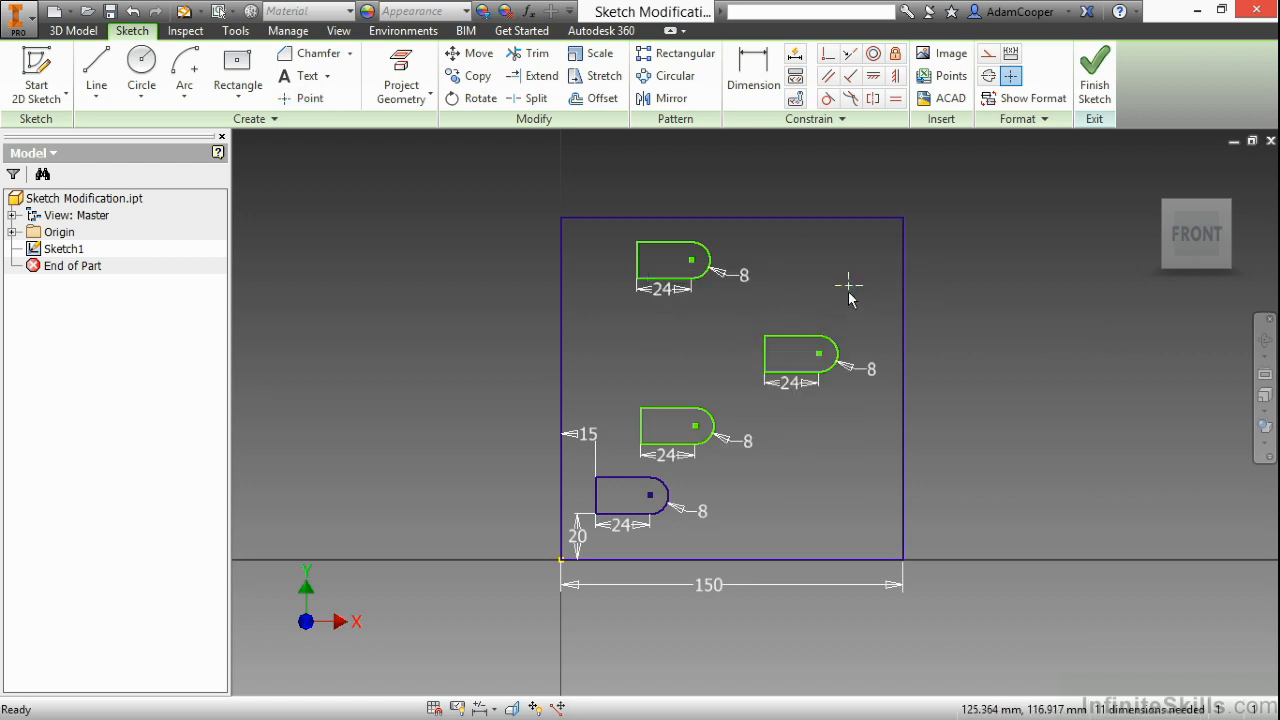
mouse_move(782, 304)
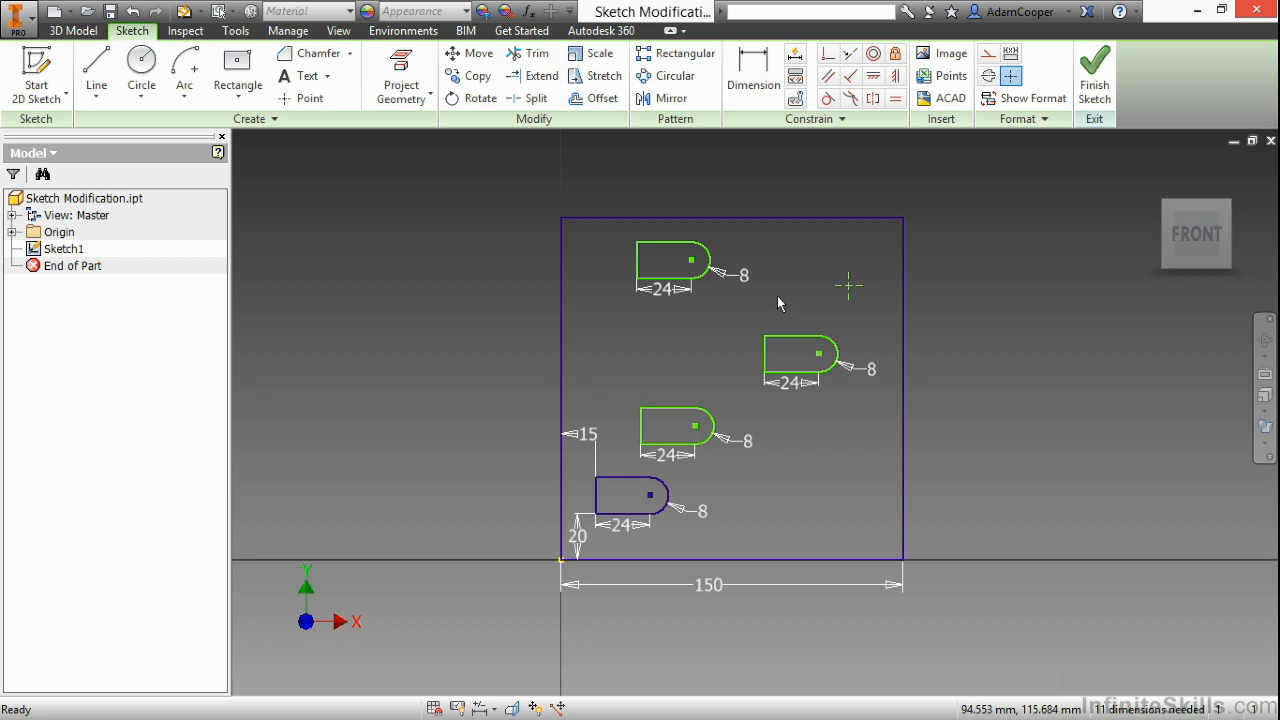
mouse_move(692, 264)
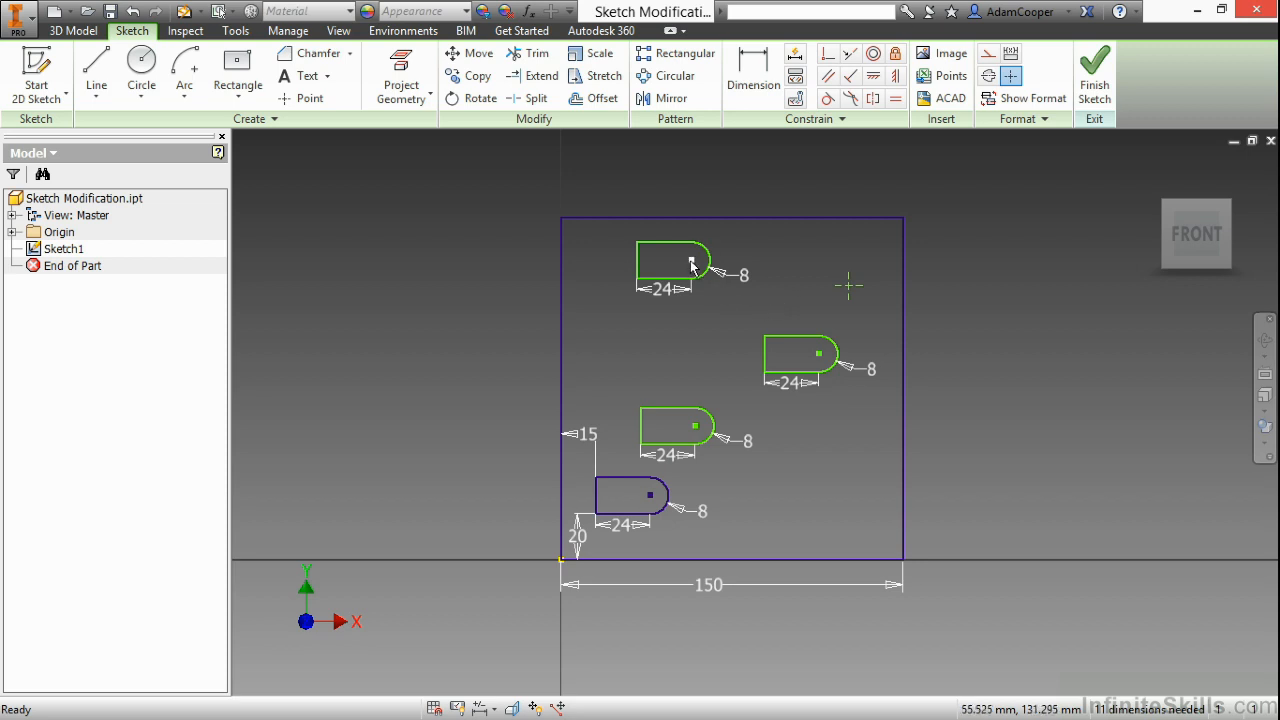
mouse_move(760, 300)
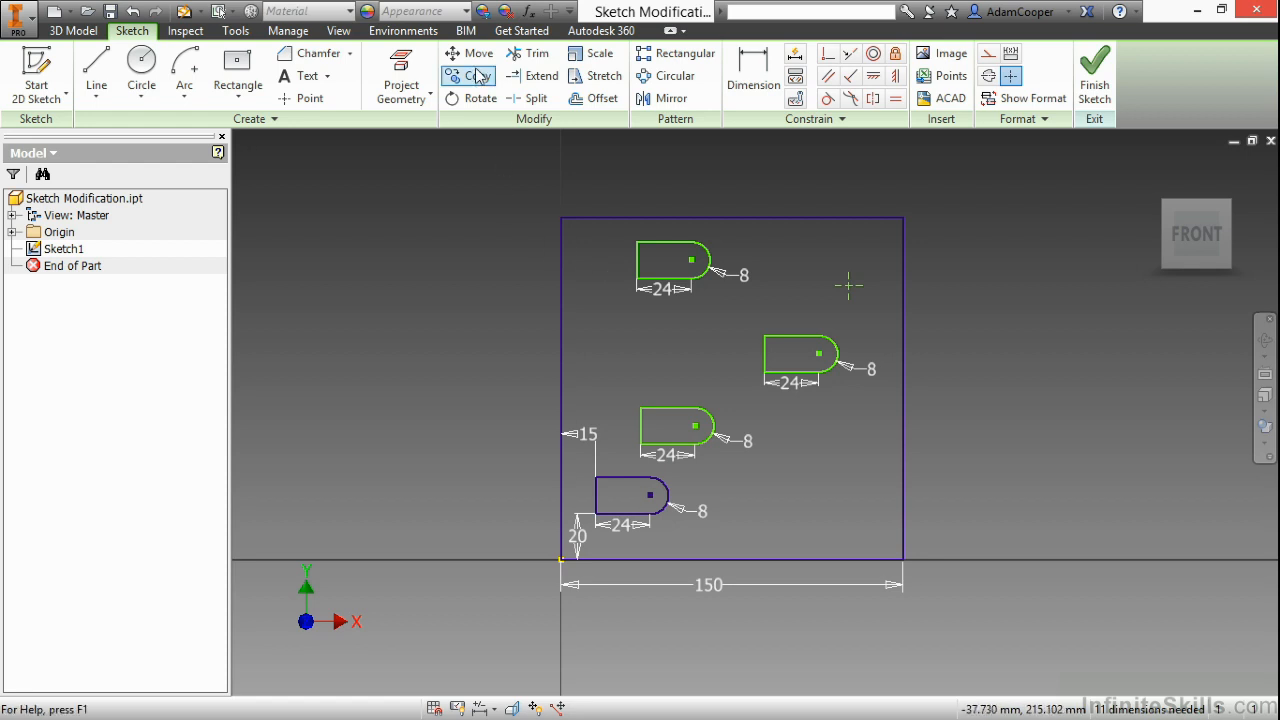
click(478, 52)
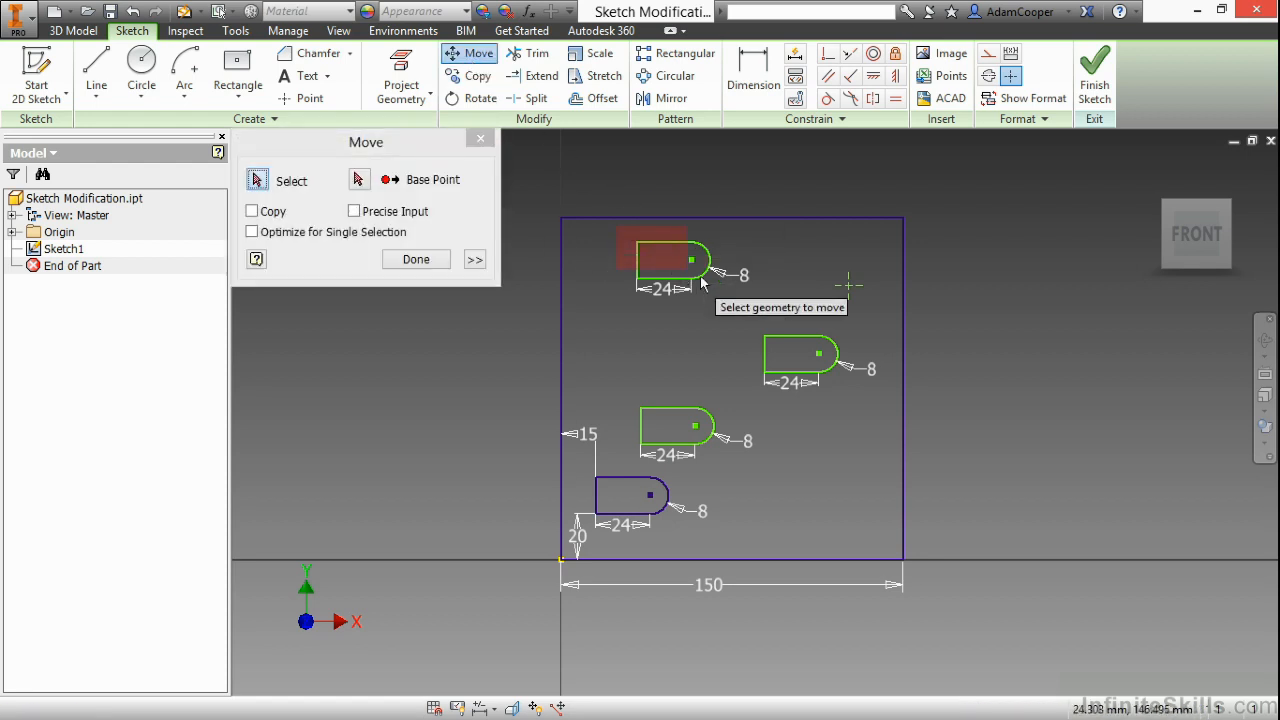
click(670, 258)
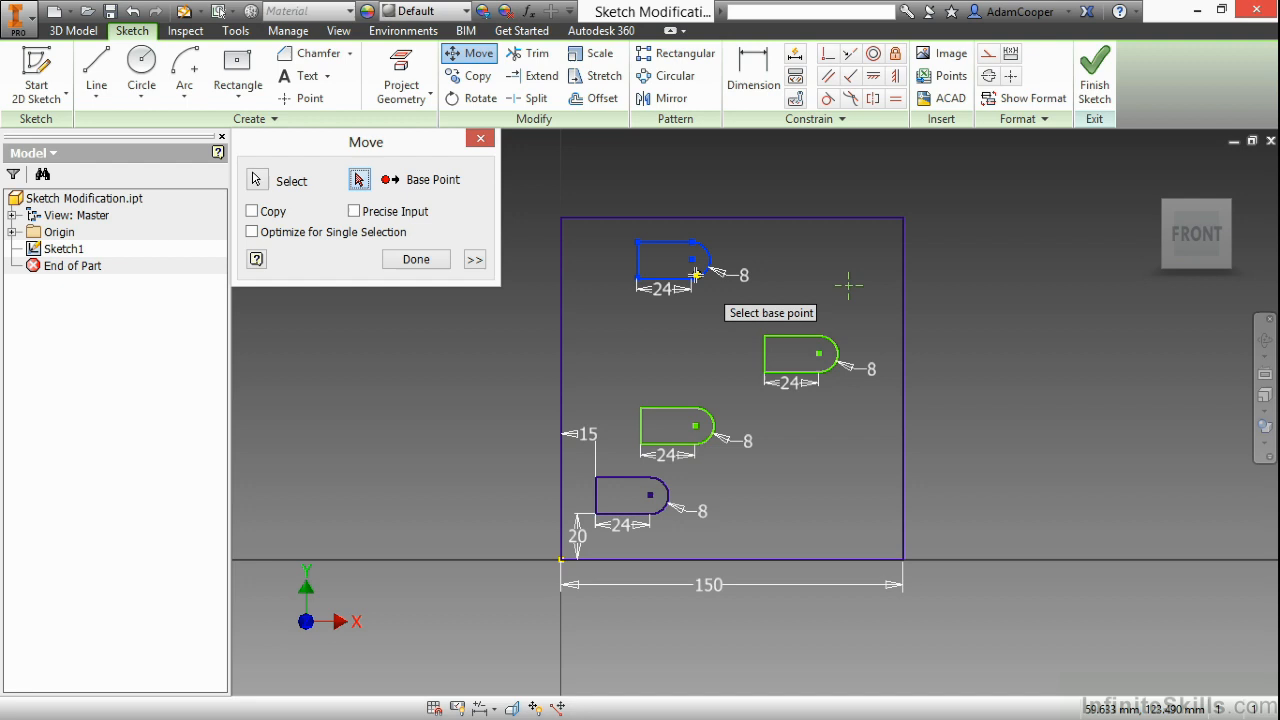
click(696, 276)
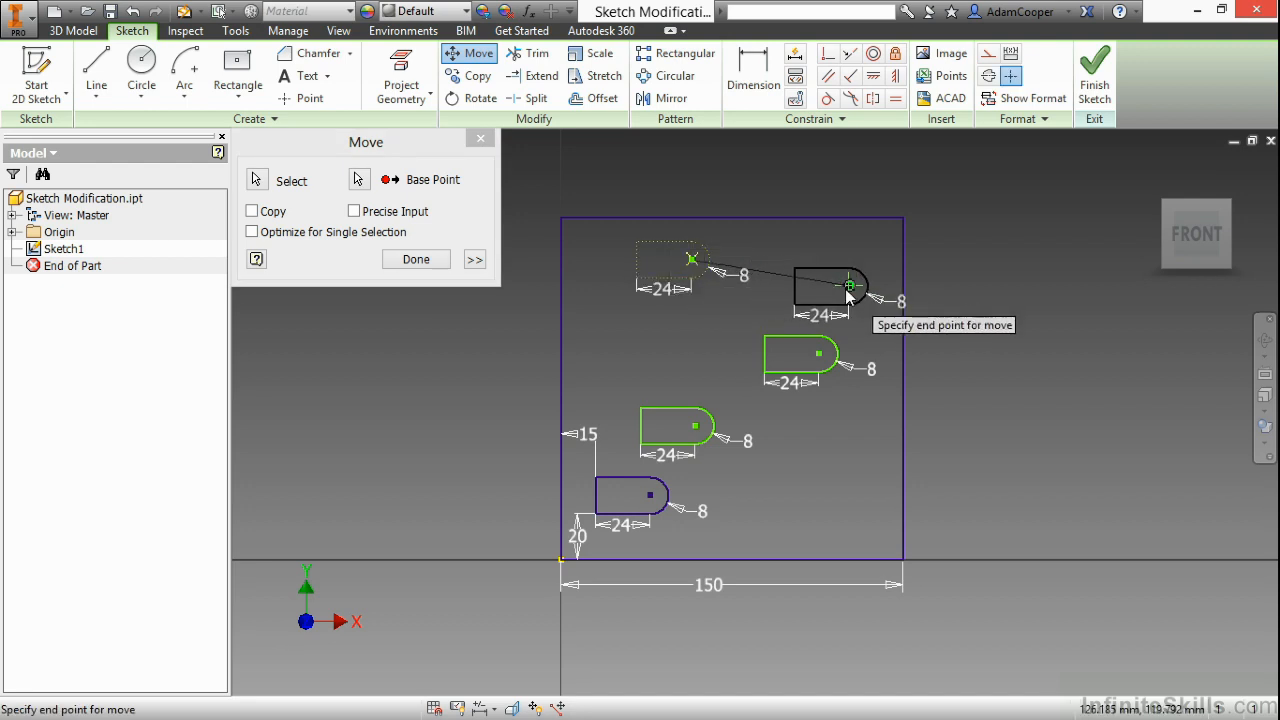
click(850, 290)
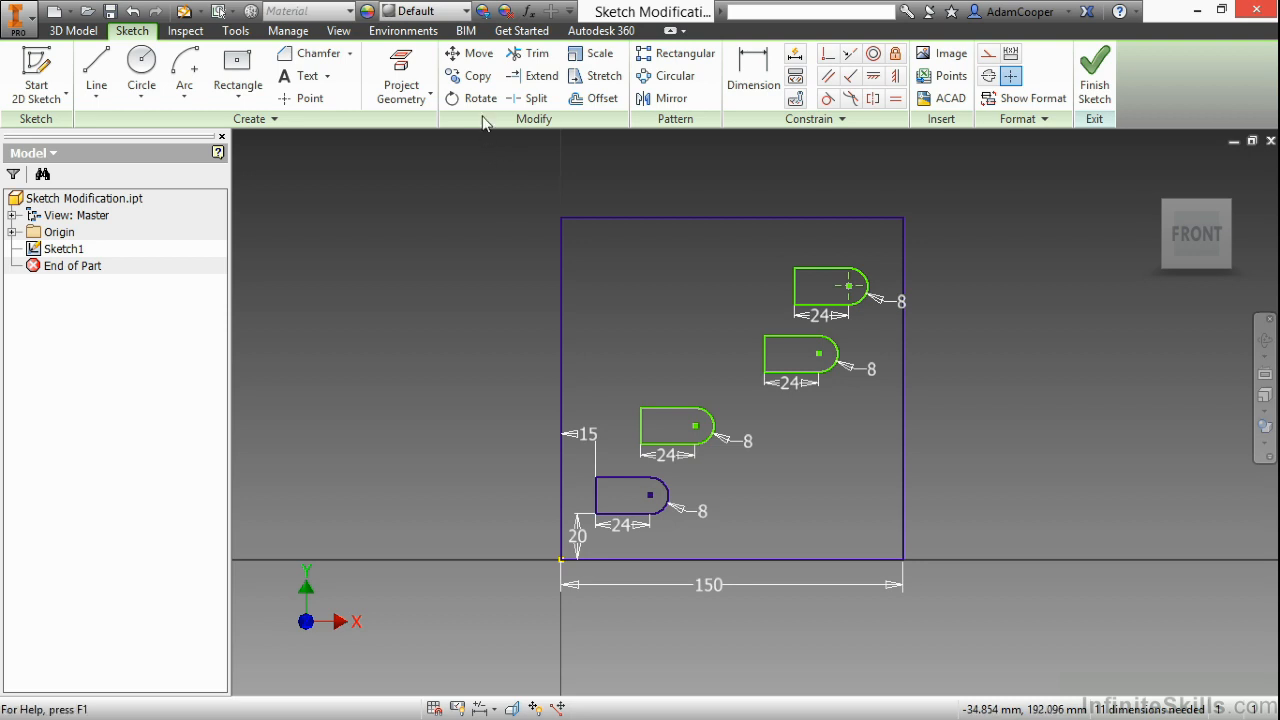
- Rotate the middle-left slot about its centre to an angle, accepting constraint removal
click(480, 98)
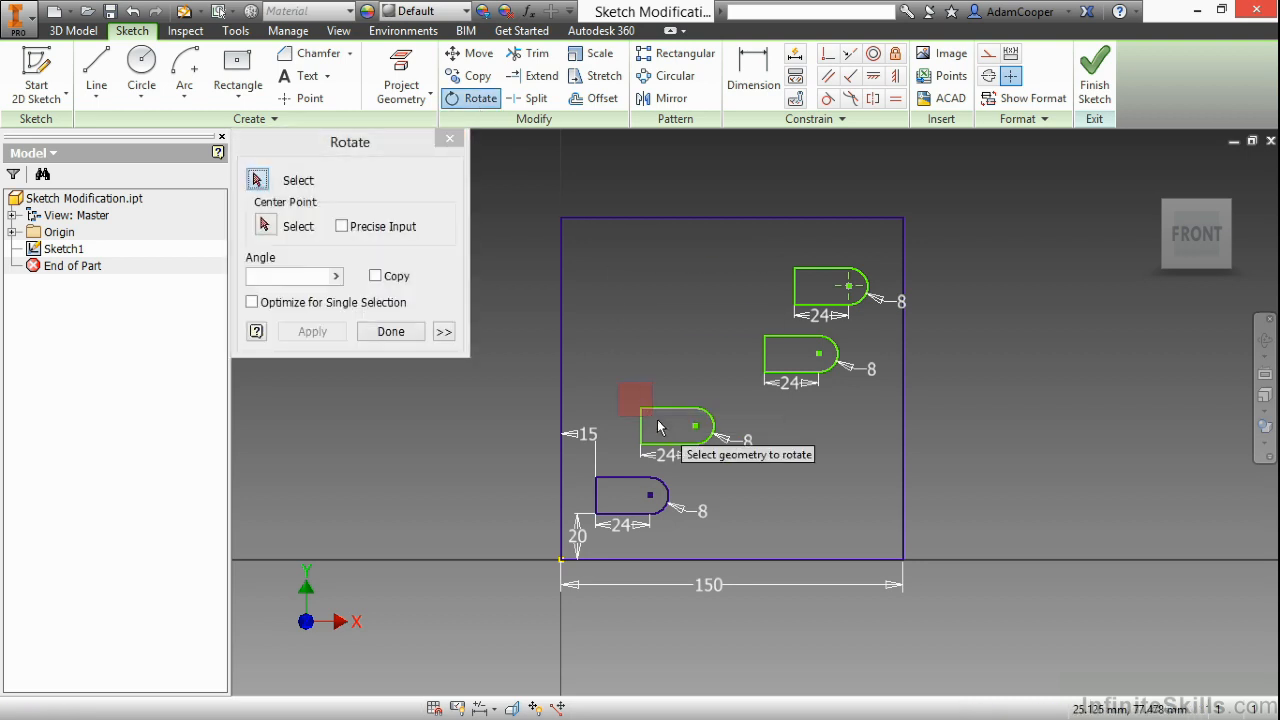
right_click(694, 428)
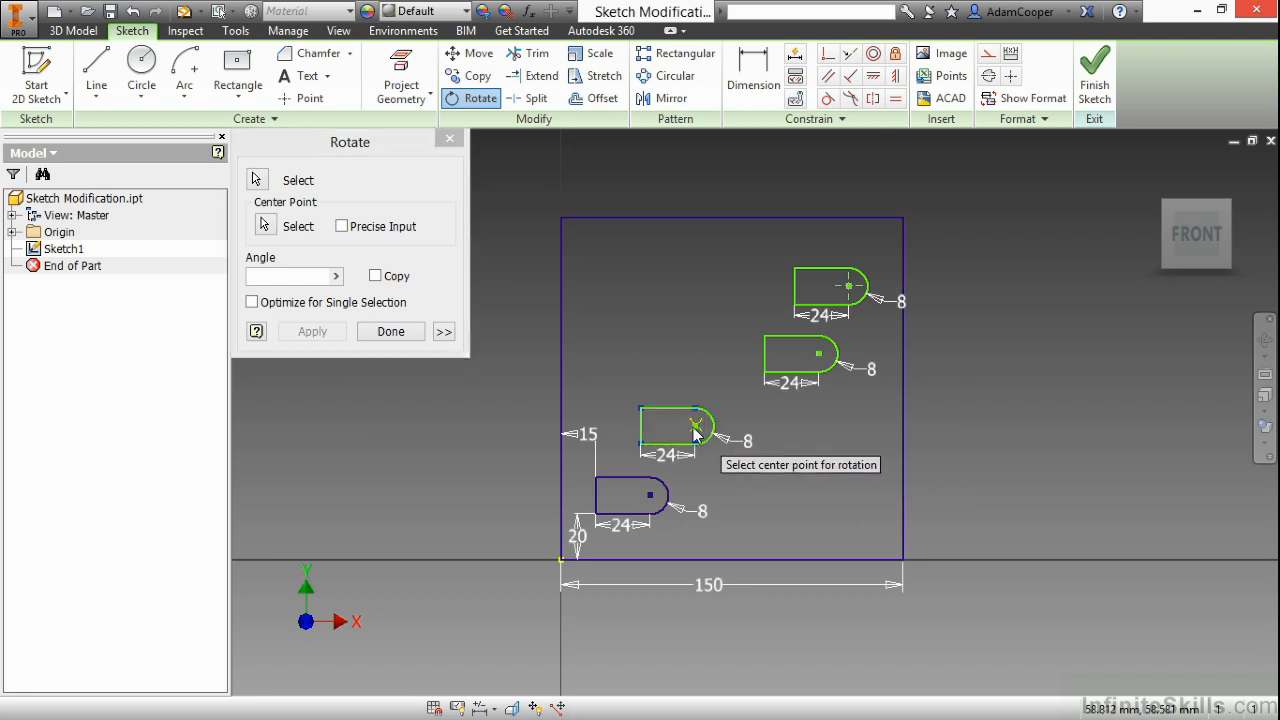
click(692, 432)
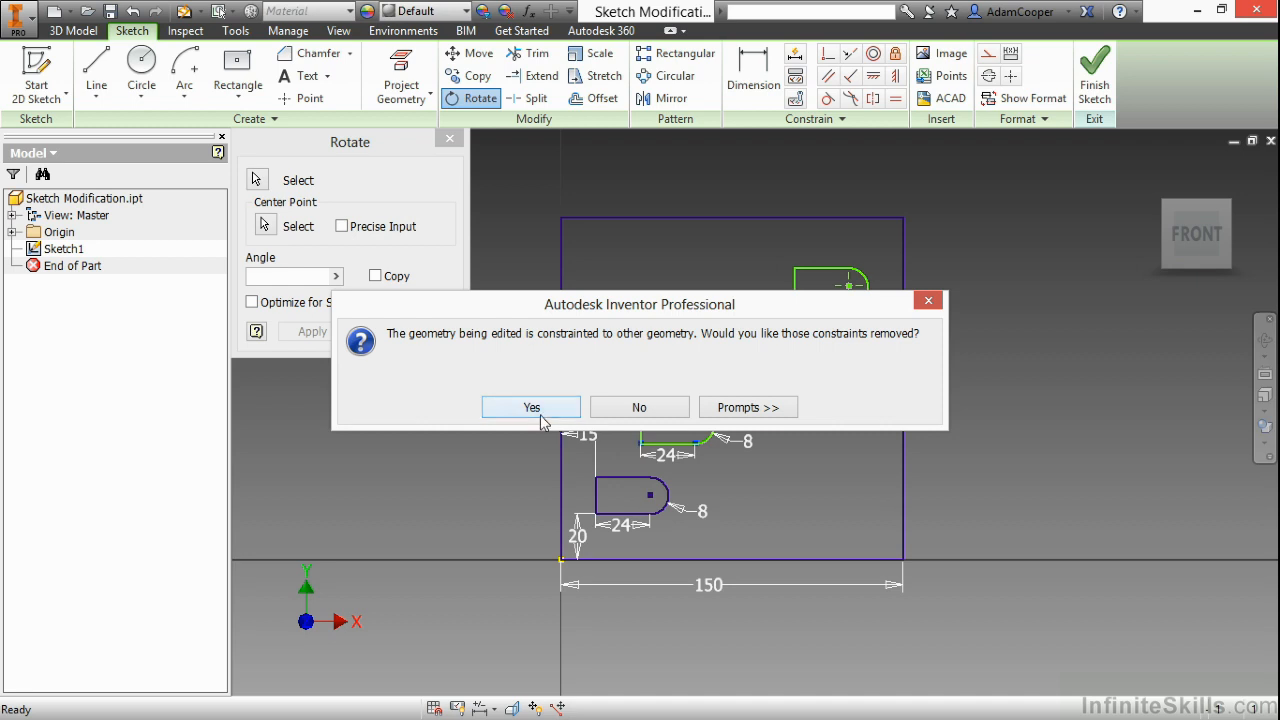
click(532, 408)
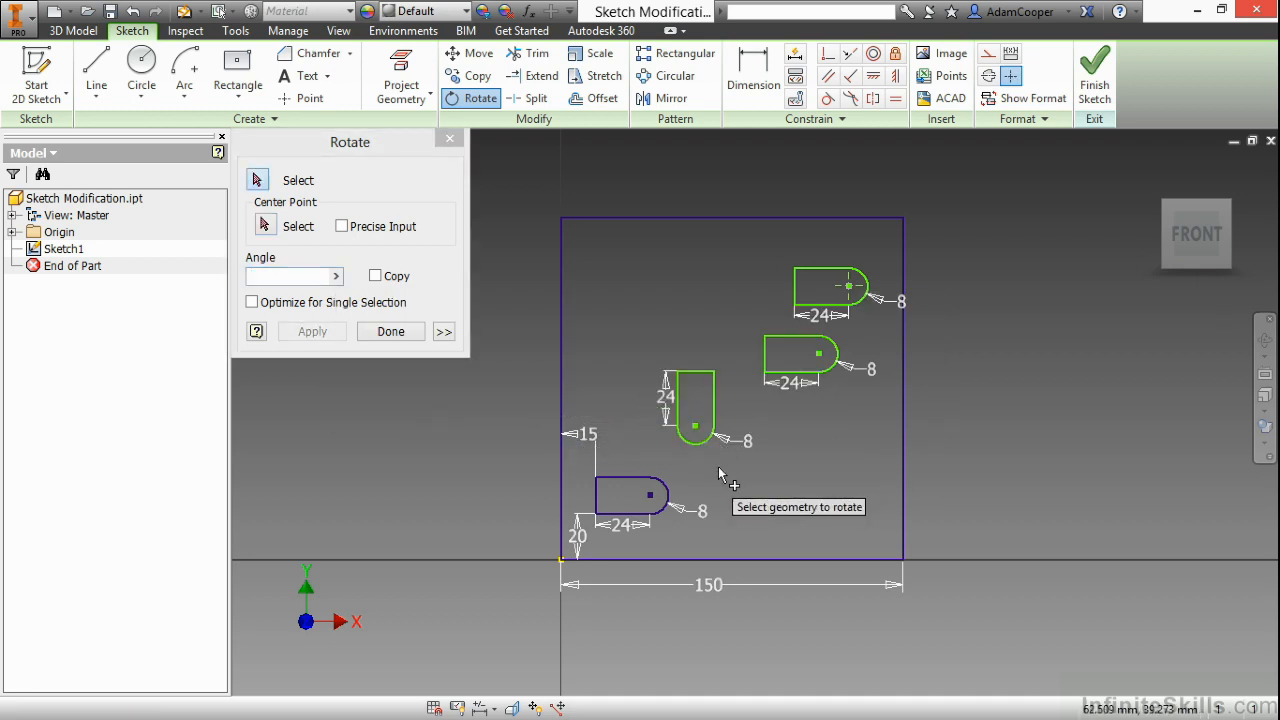
click(390, 332)
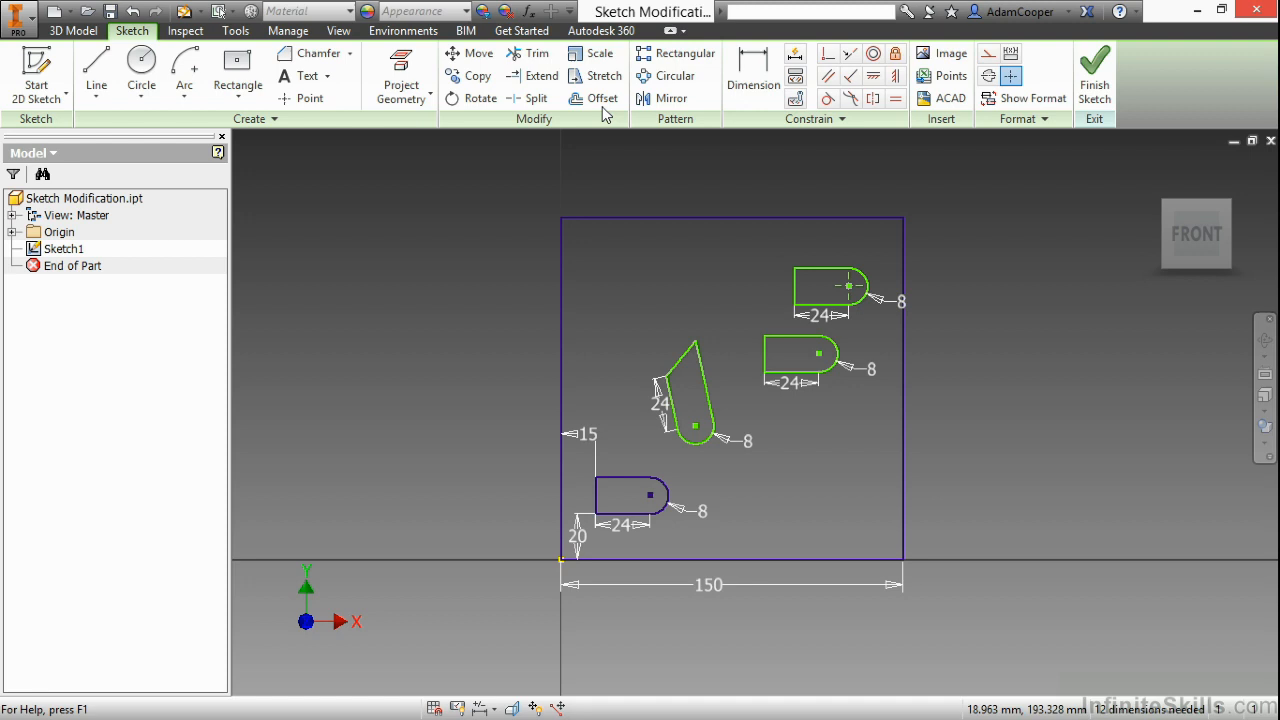
- Scale up the top-right slot, relaxing dimensions, so it reads 34.512 and 11.504
click(592, 52)
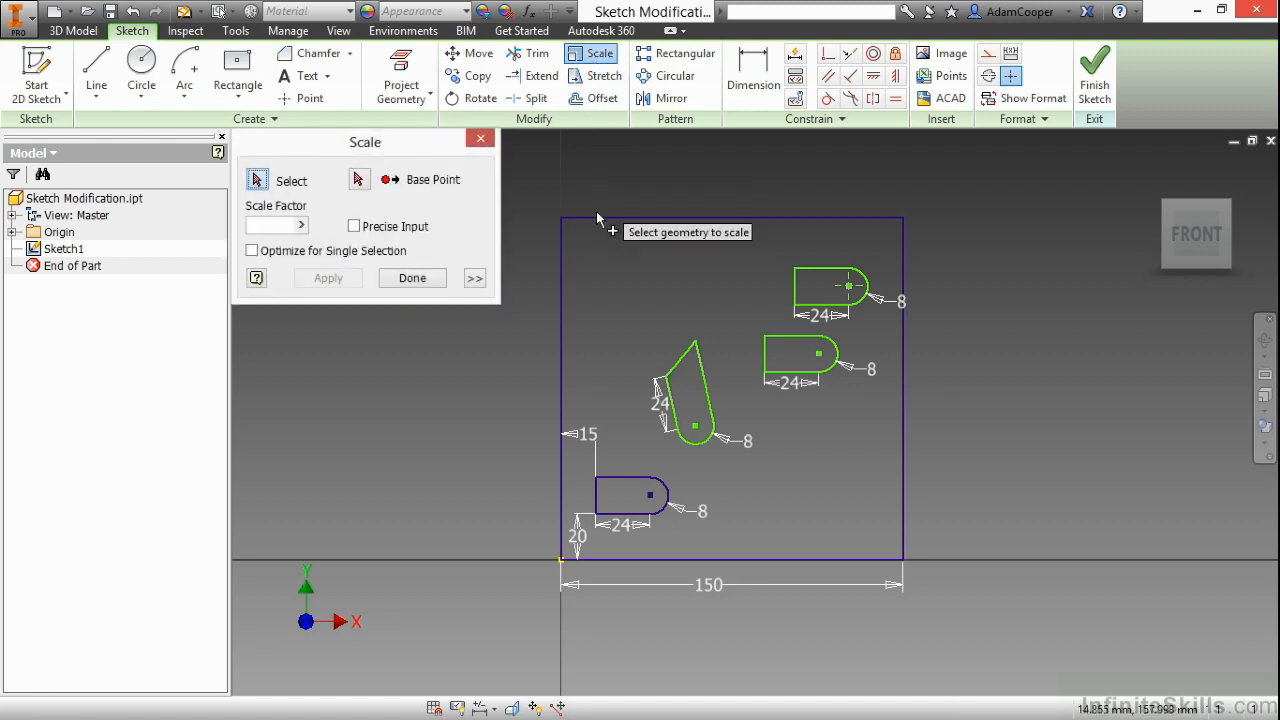
mouse_move(784, 264)
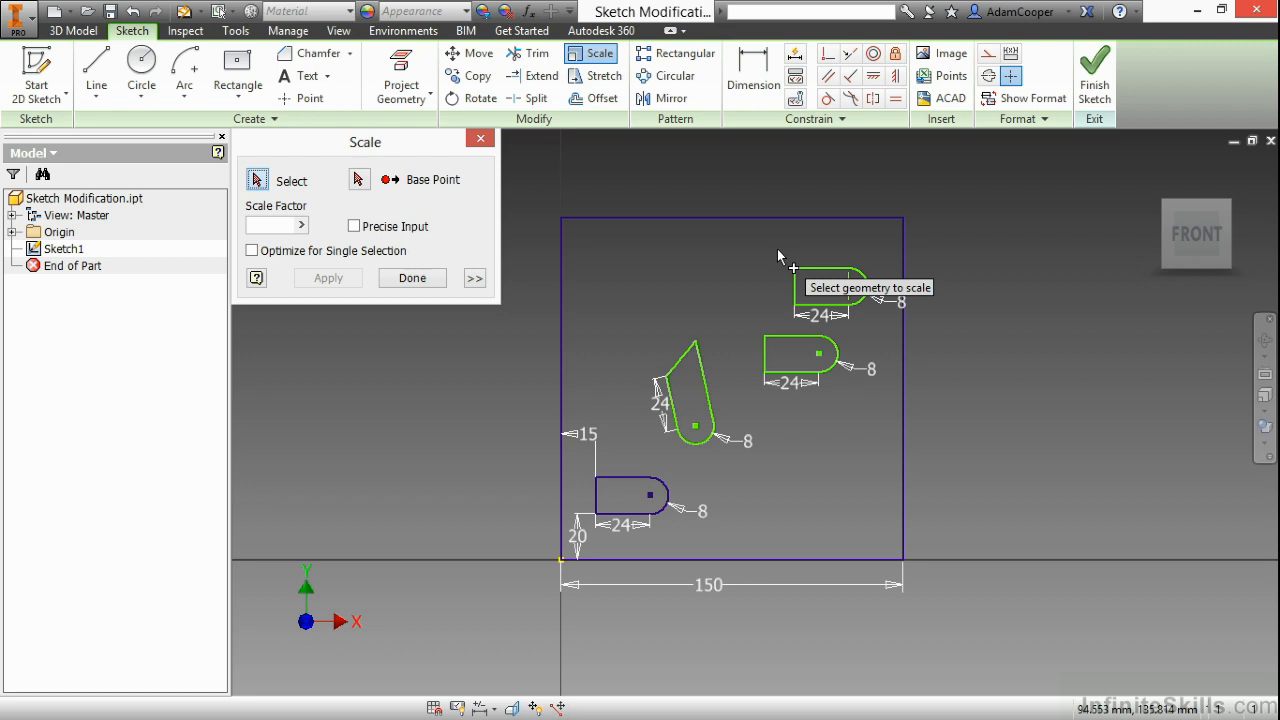
mouse_move(788, 268)
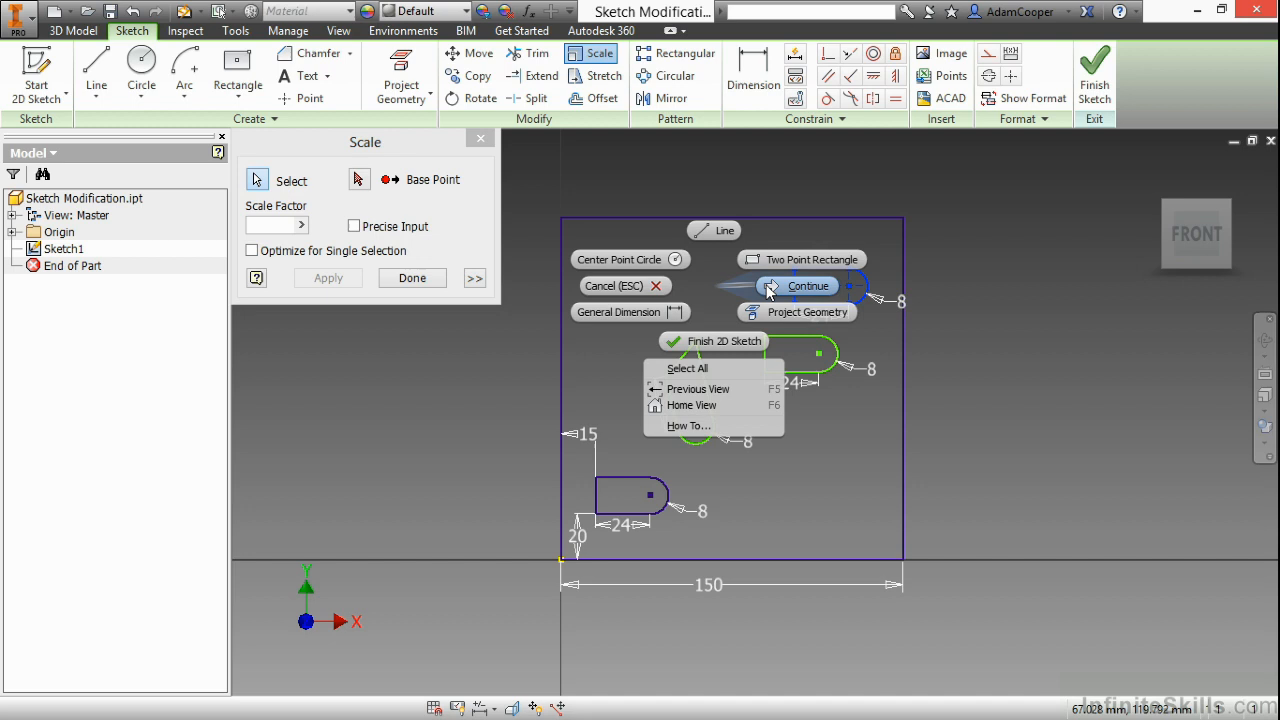
click(808, 286)
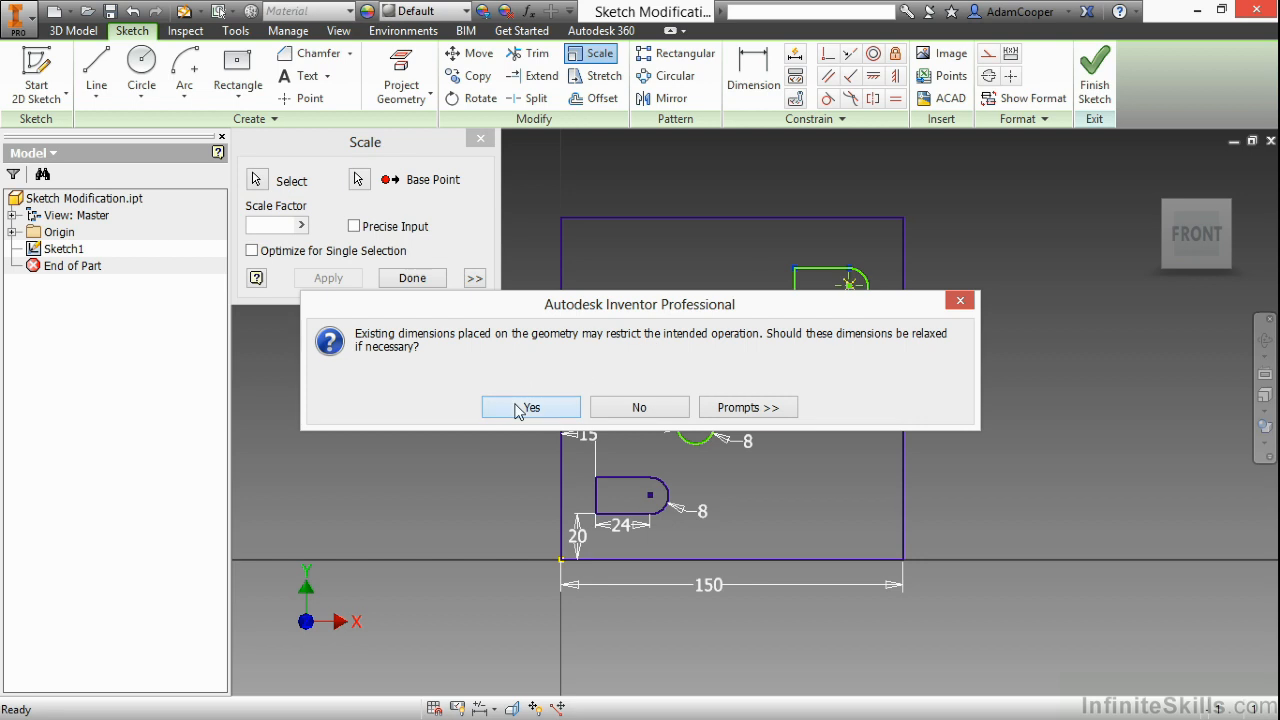
click(530, 408)
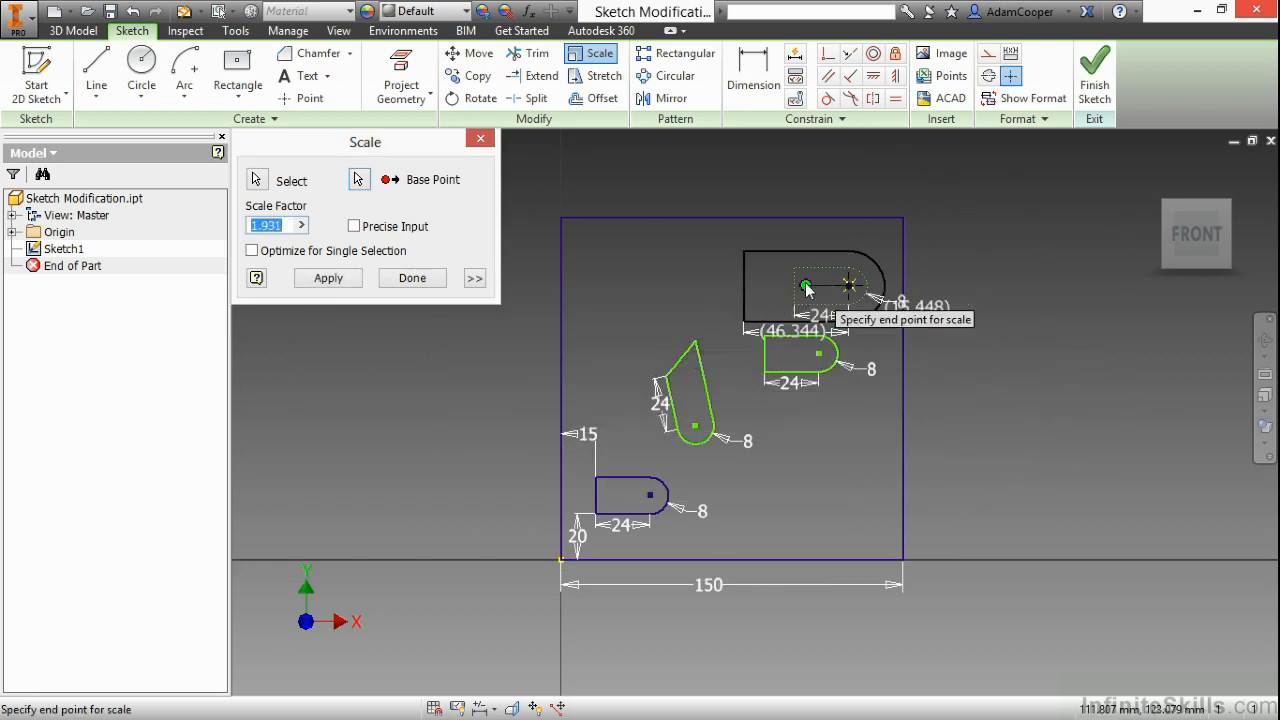
mouse_move(824, 290)
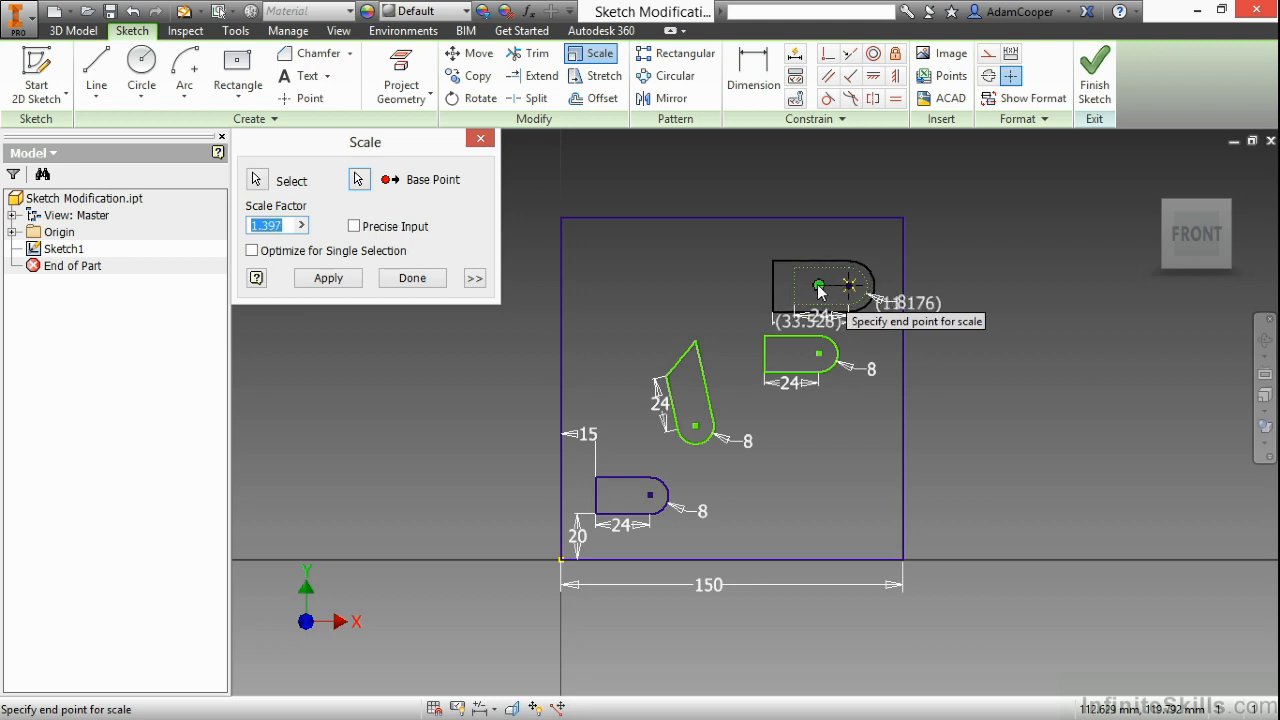
mouse_move(816, 284)
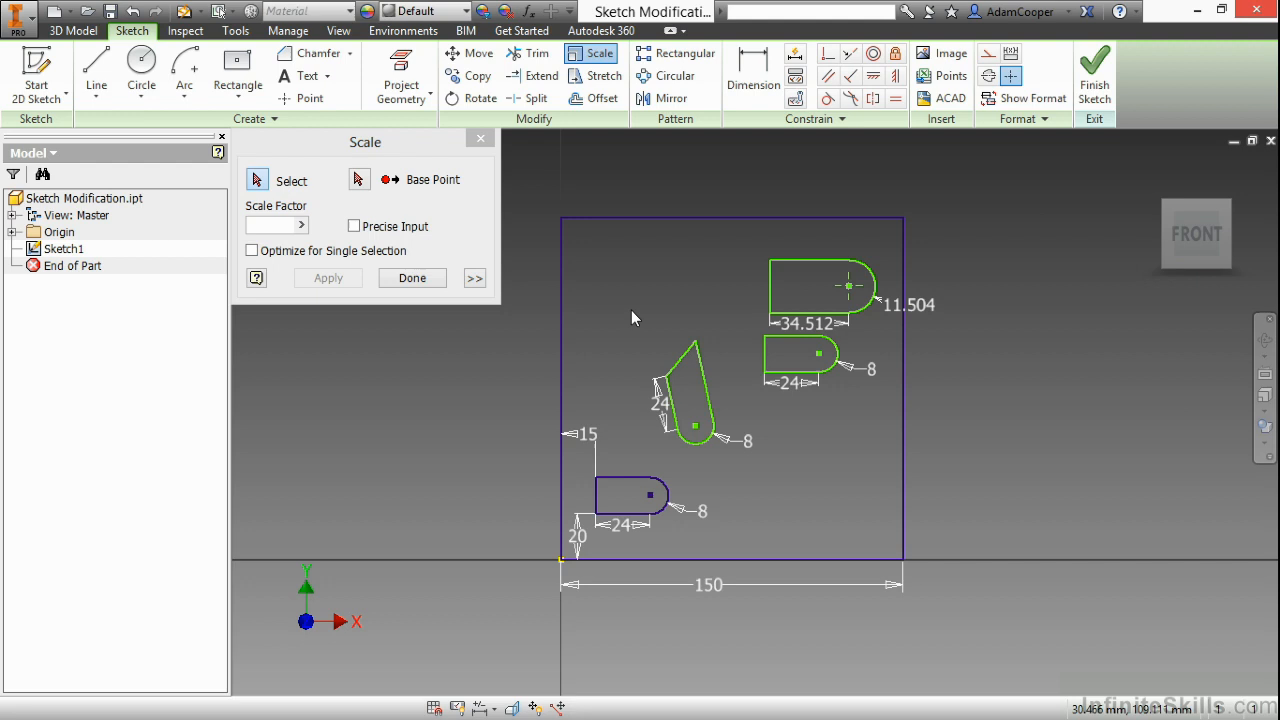
click(412, 276)
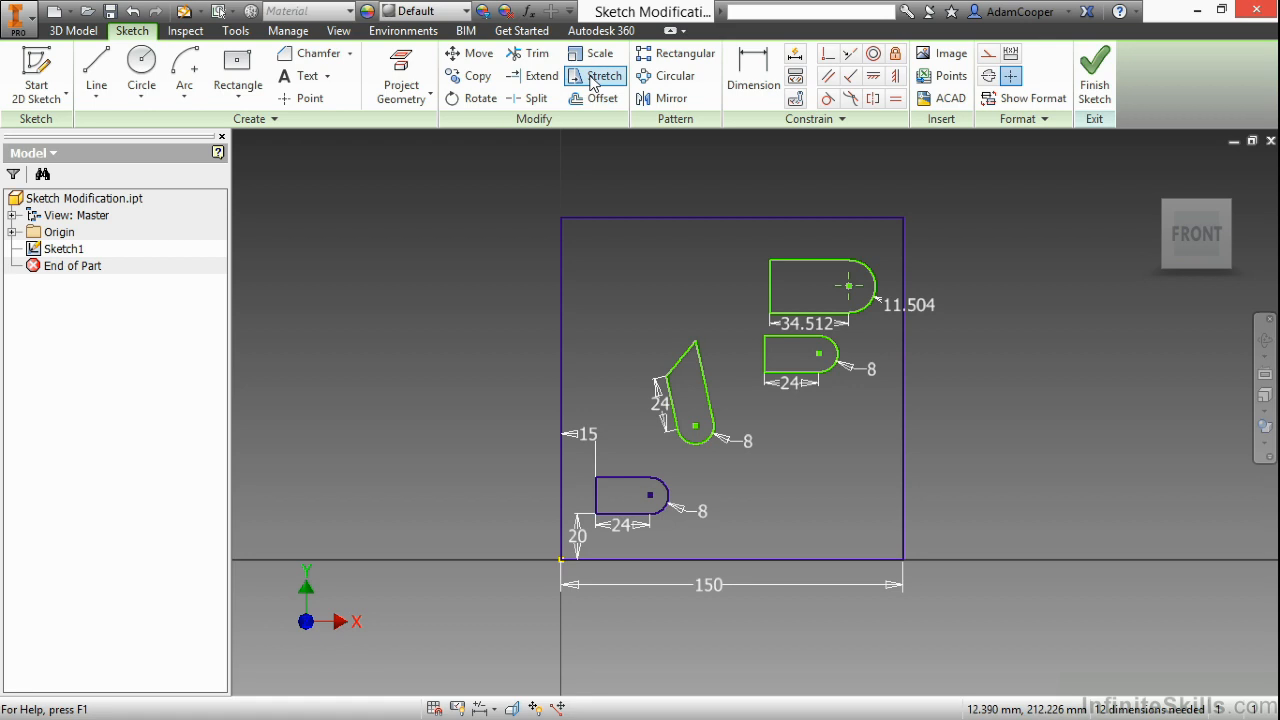
- Stretch the top slot into a longer slanted shape with a 49.031 straight side, accepting constraint removal
click(604, 76)
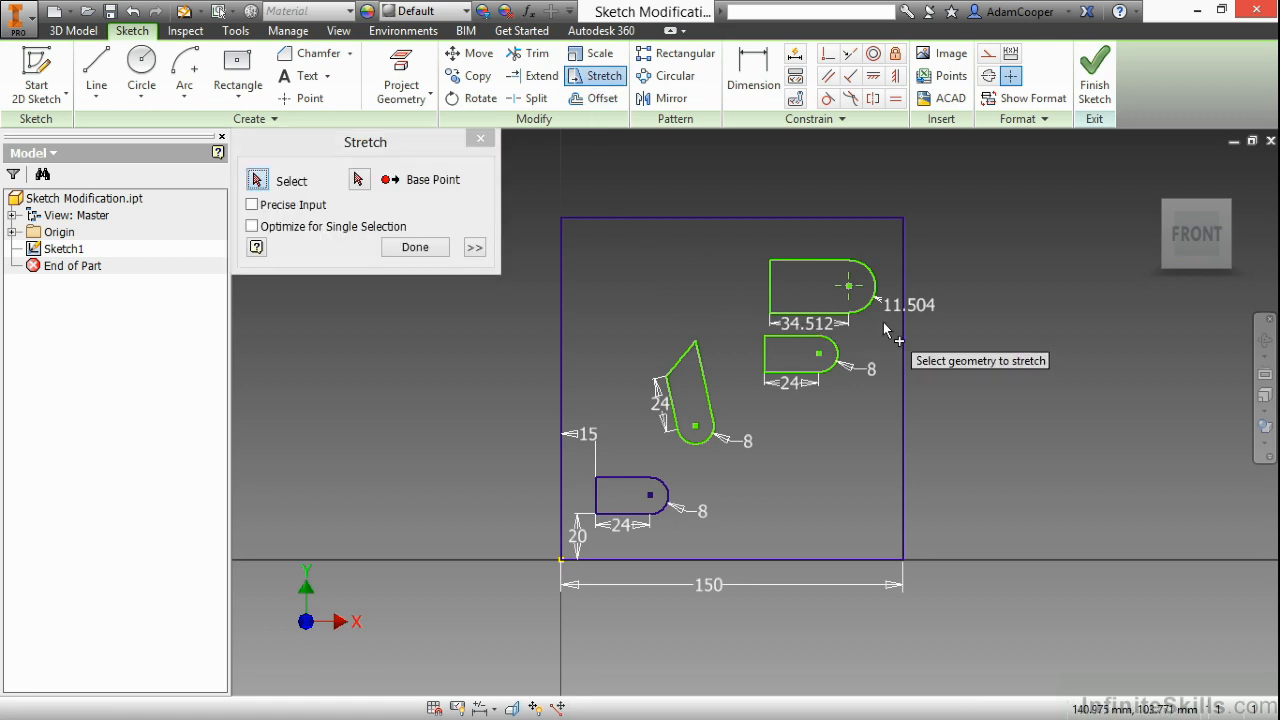
mouse_move(810, 250)
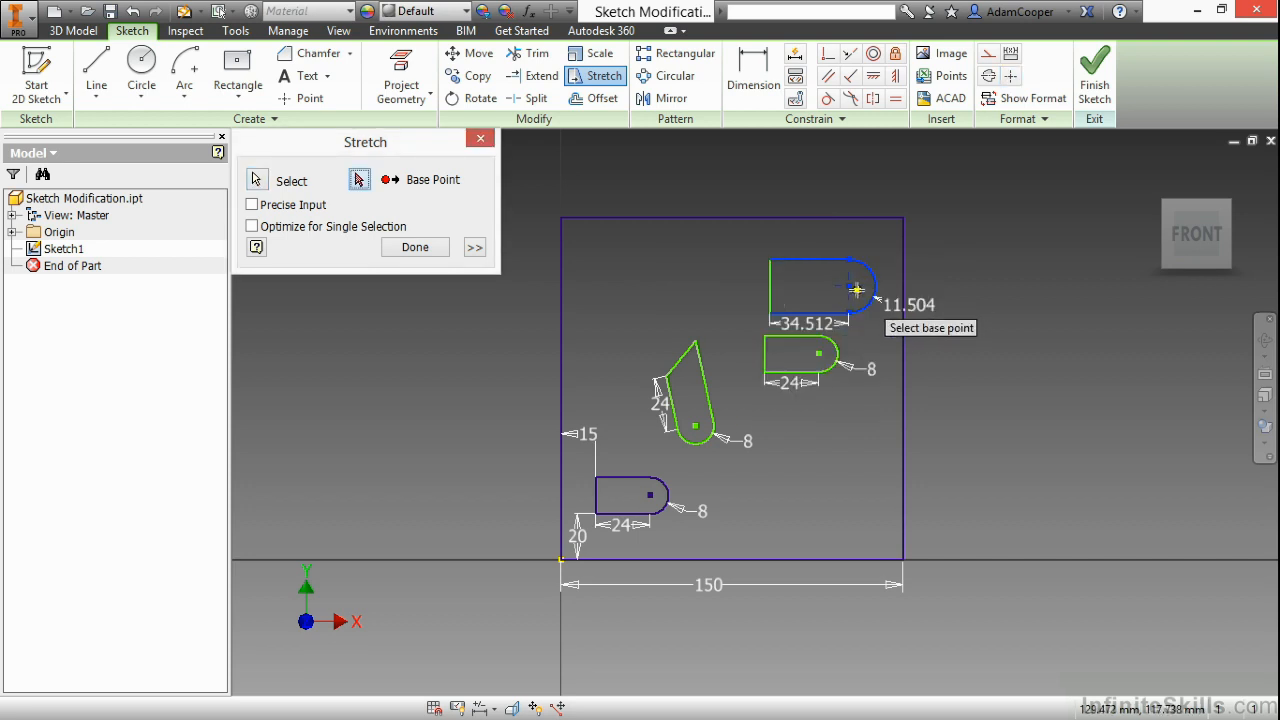
click(856, 288)
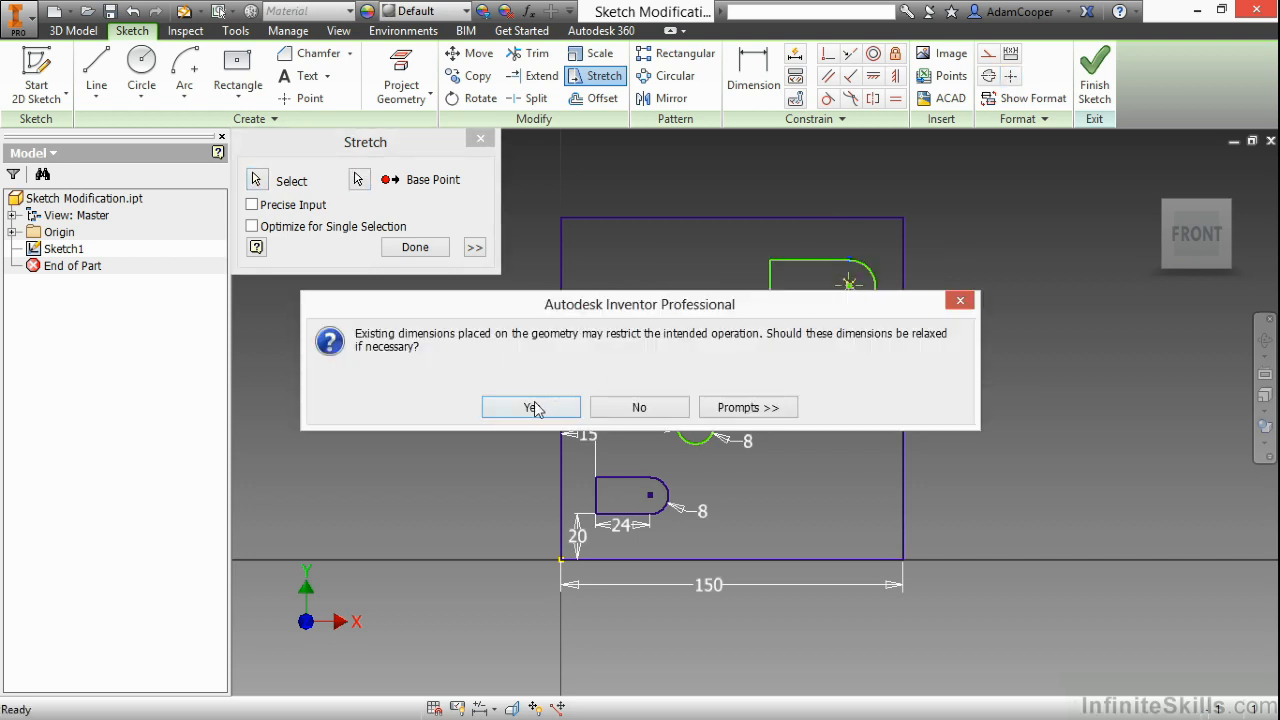
click(530, 408)
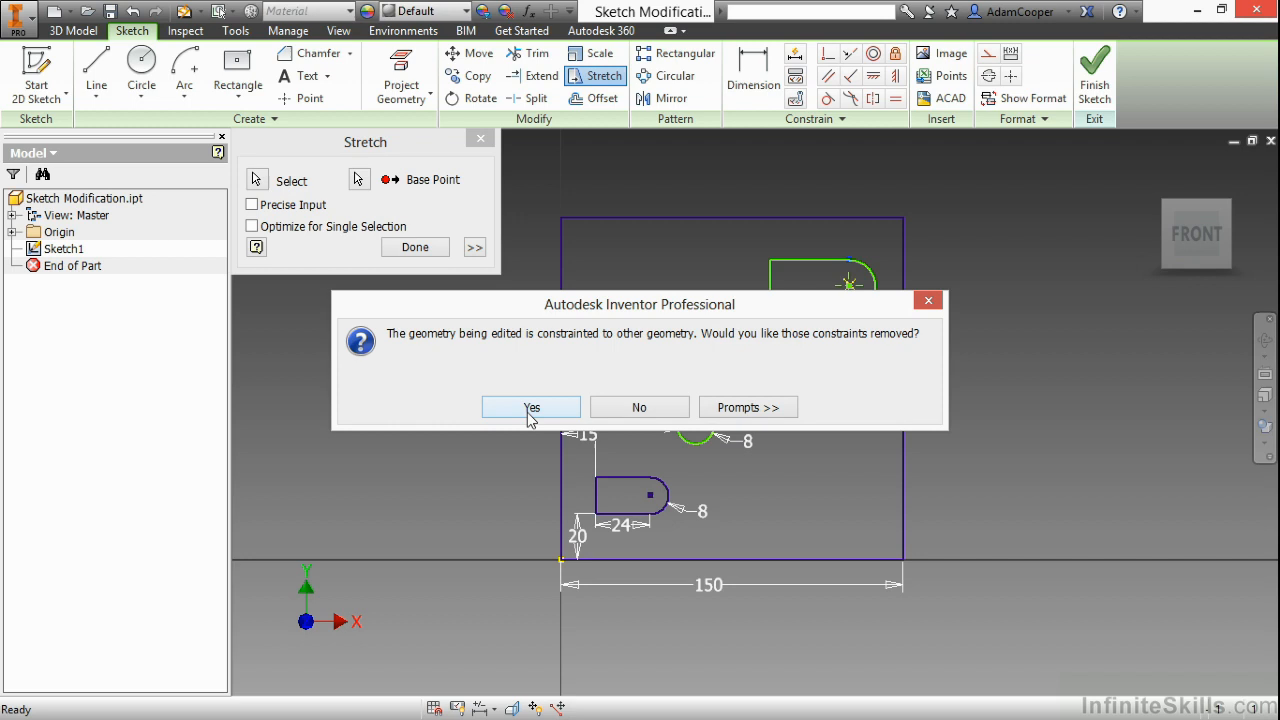
click(532, 408)
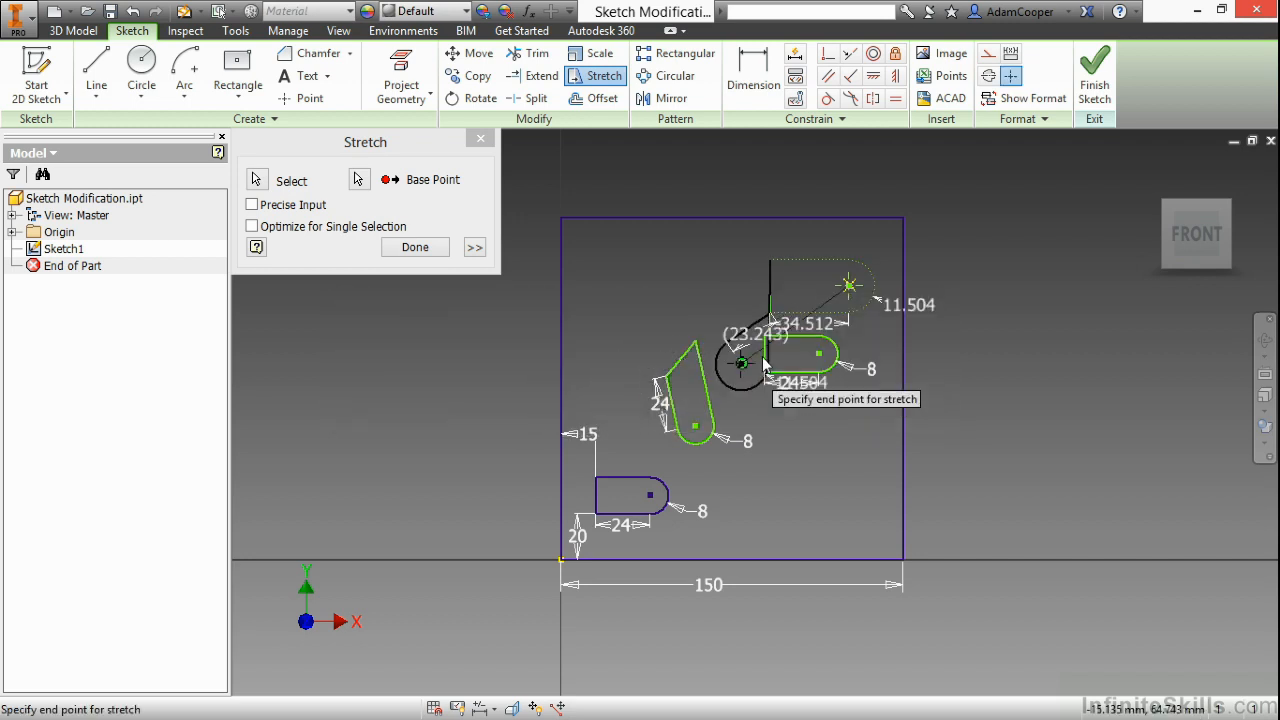
right_click(736, 364)
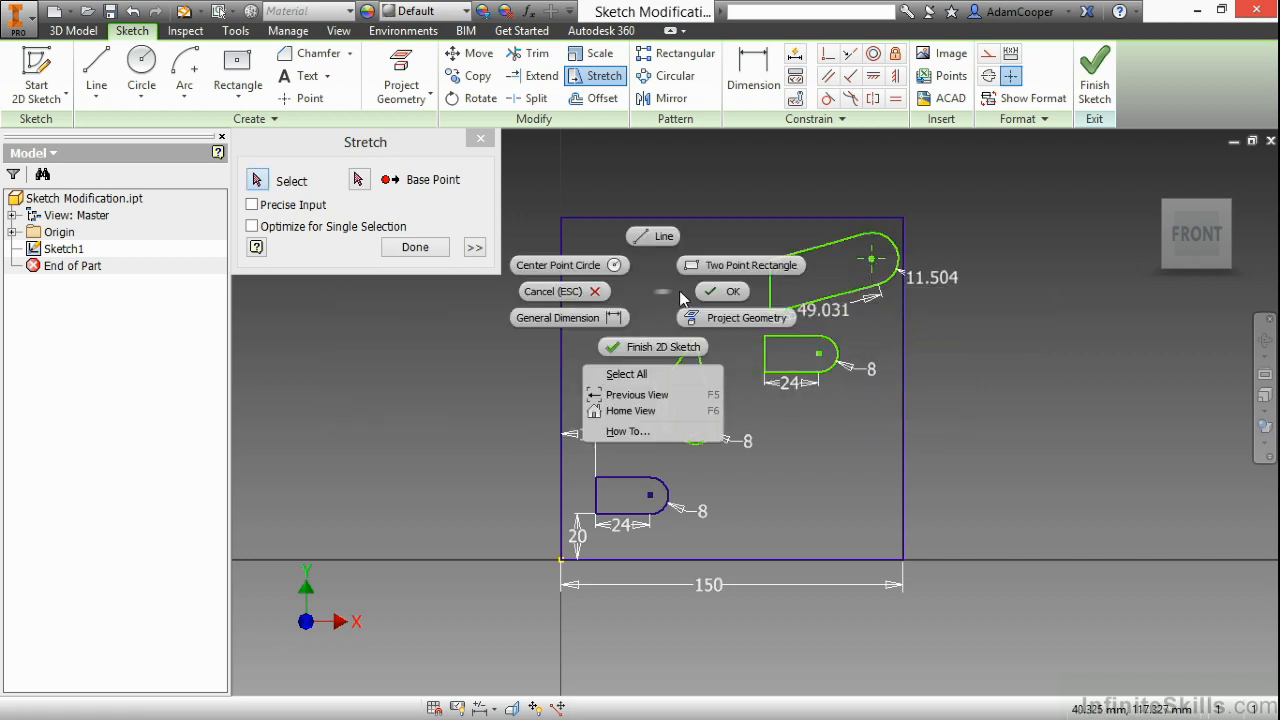
click(722, 292)
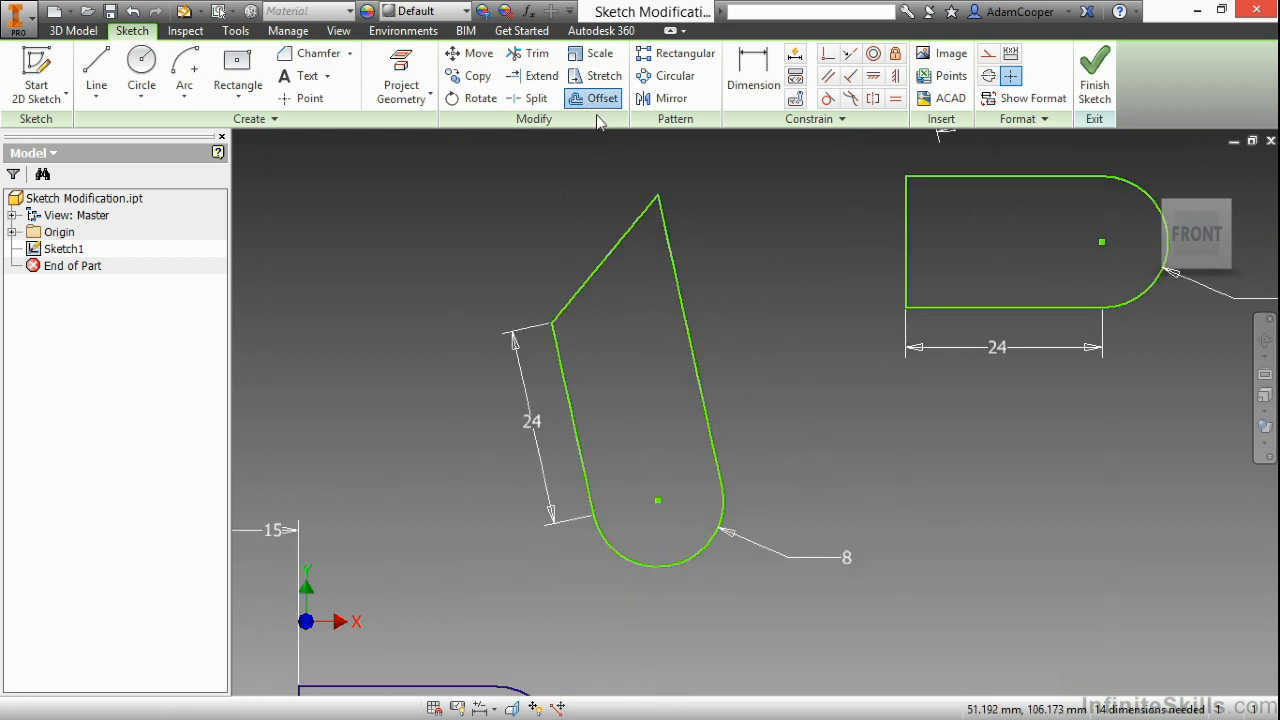
- Offset the tilted slot loop inward with Constrain Offset on, adding a driven dimension for the 5 gap
click(602, 98)
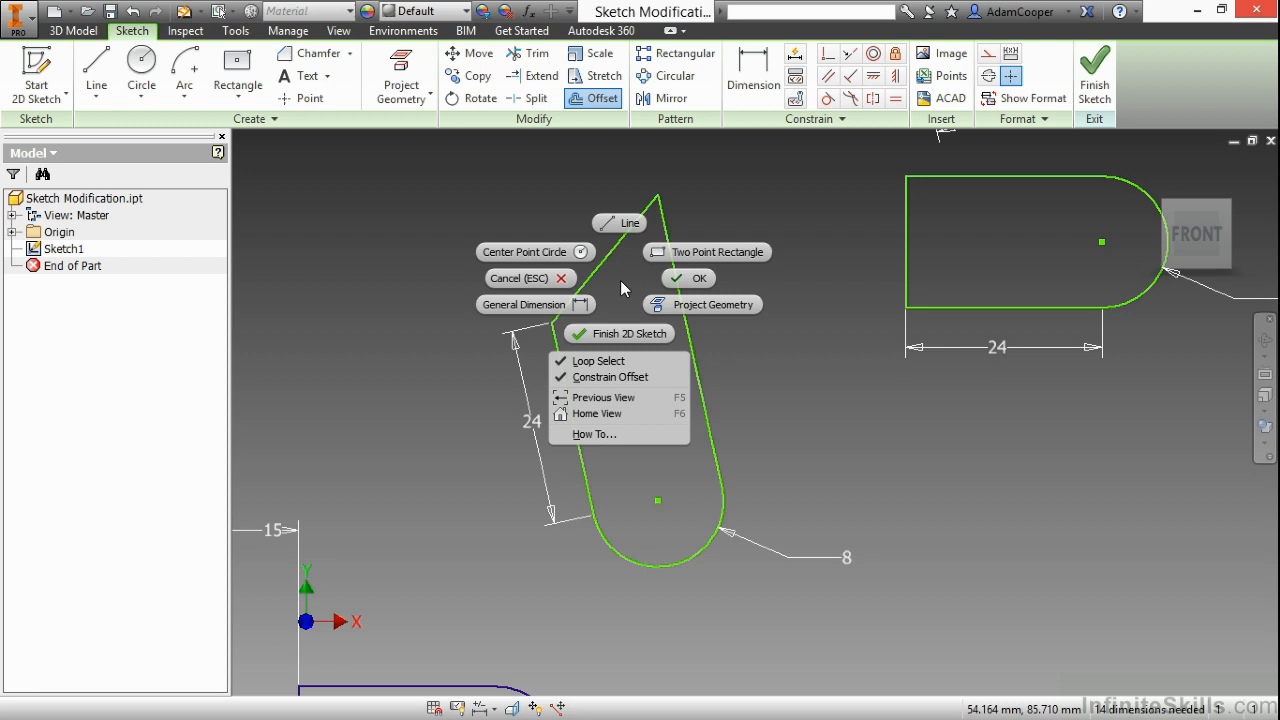
mouse_move(598, 360)
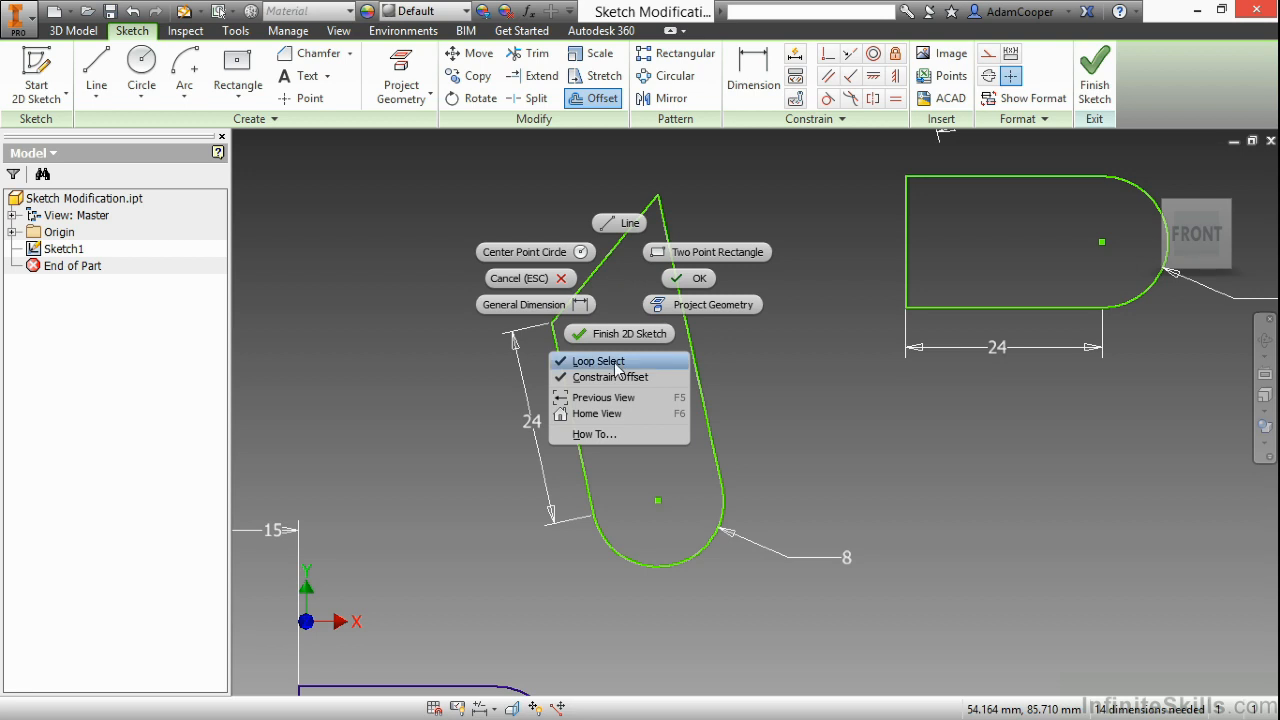
mouse_move(610, 376)
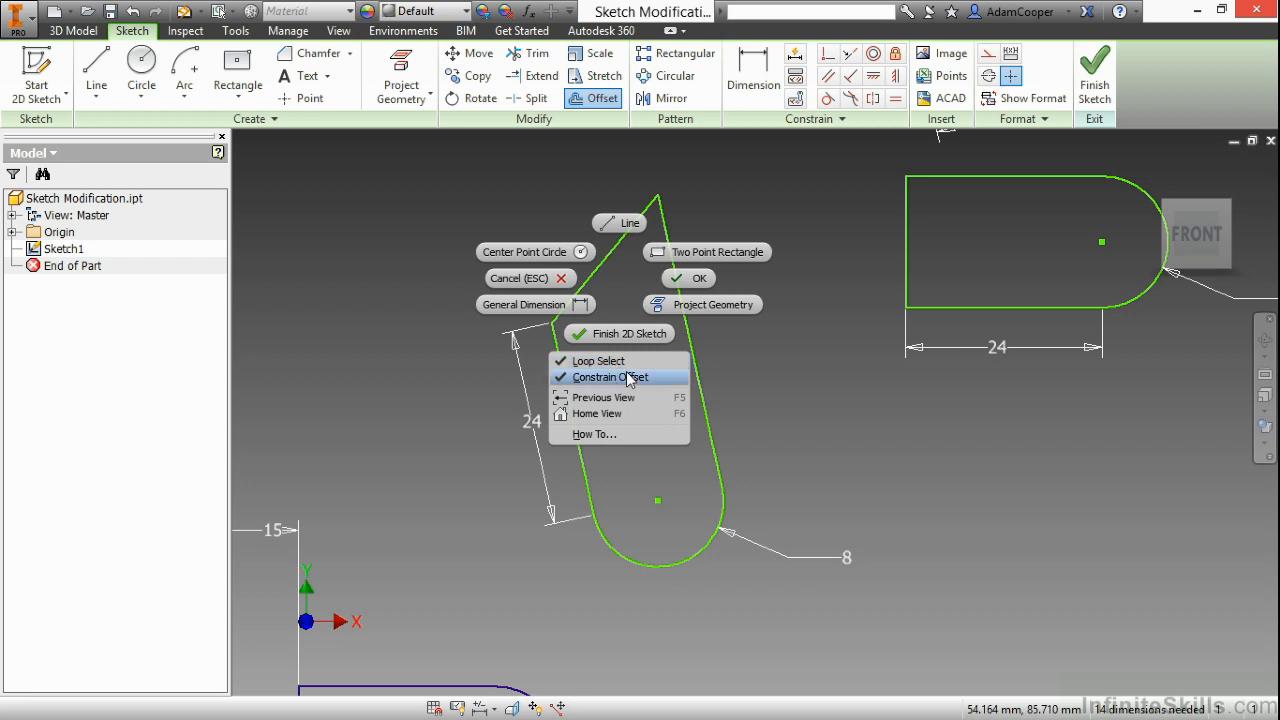
mouse_move(664, 384)
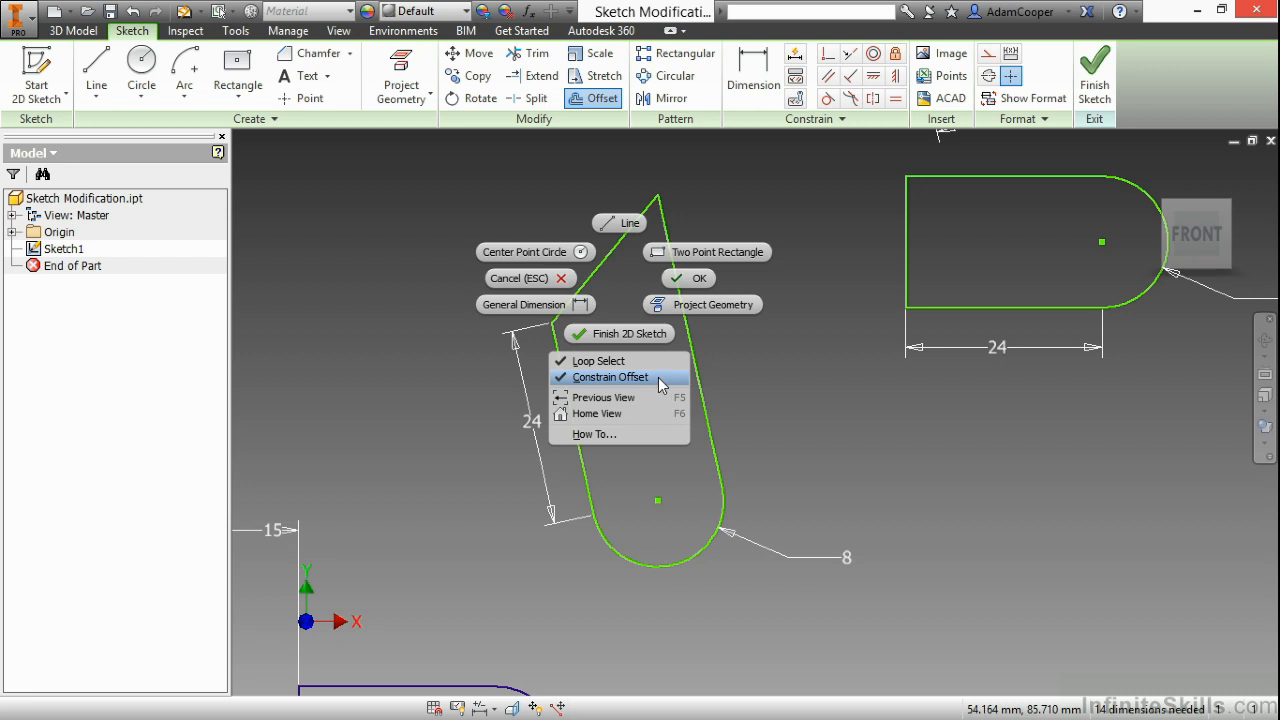
mouse_move(624, 290)
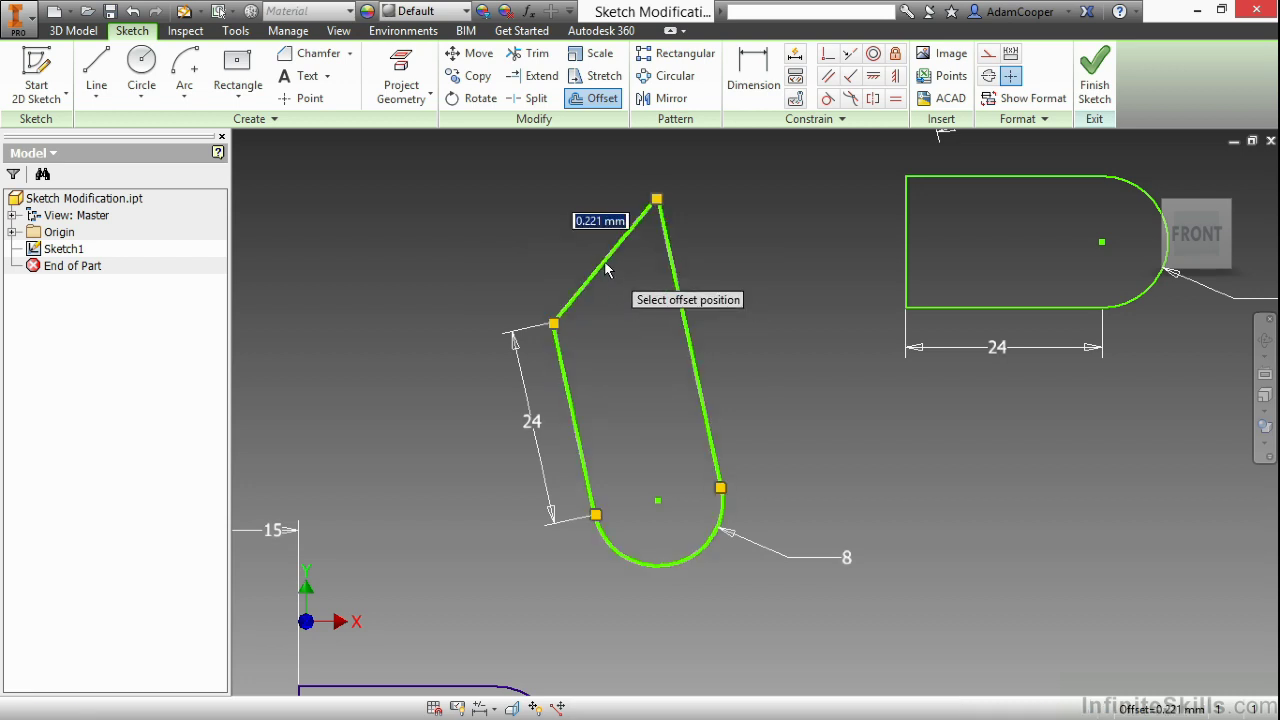
click(604, 270)
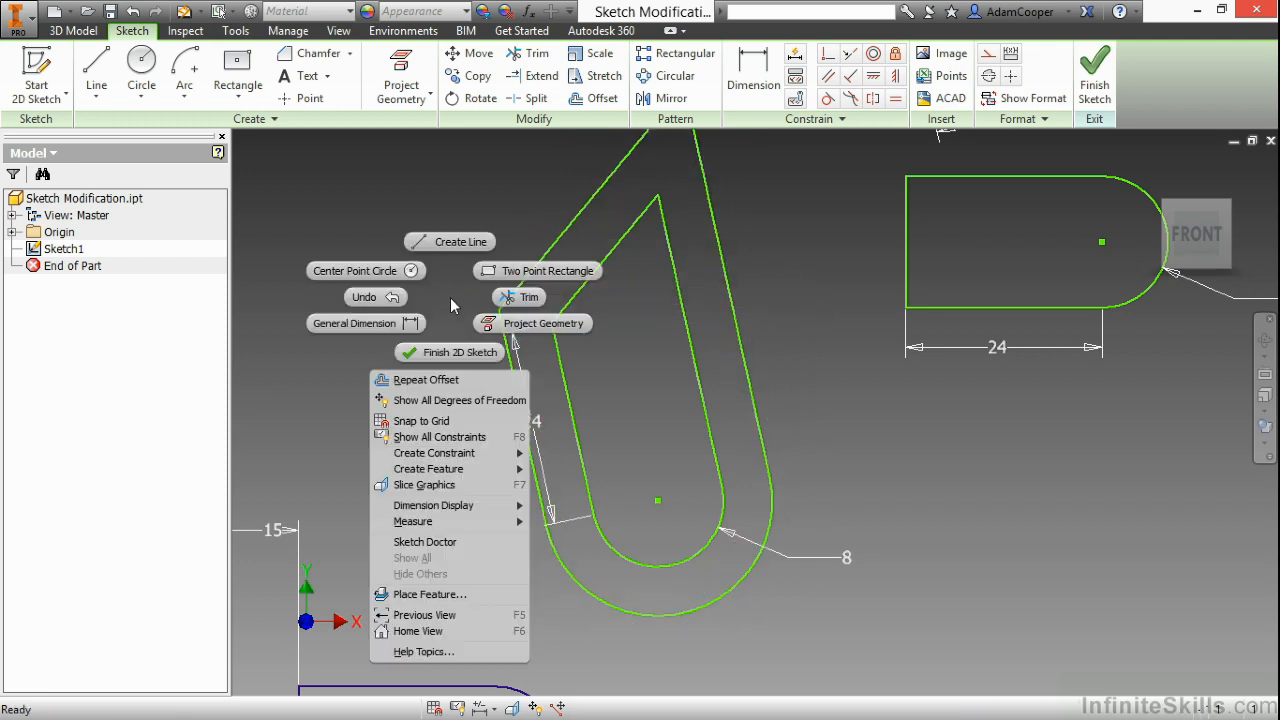
click(752, 76)
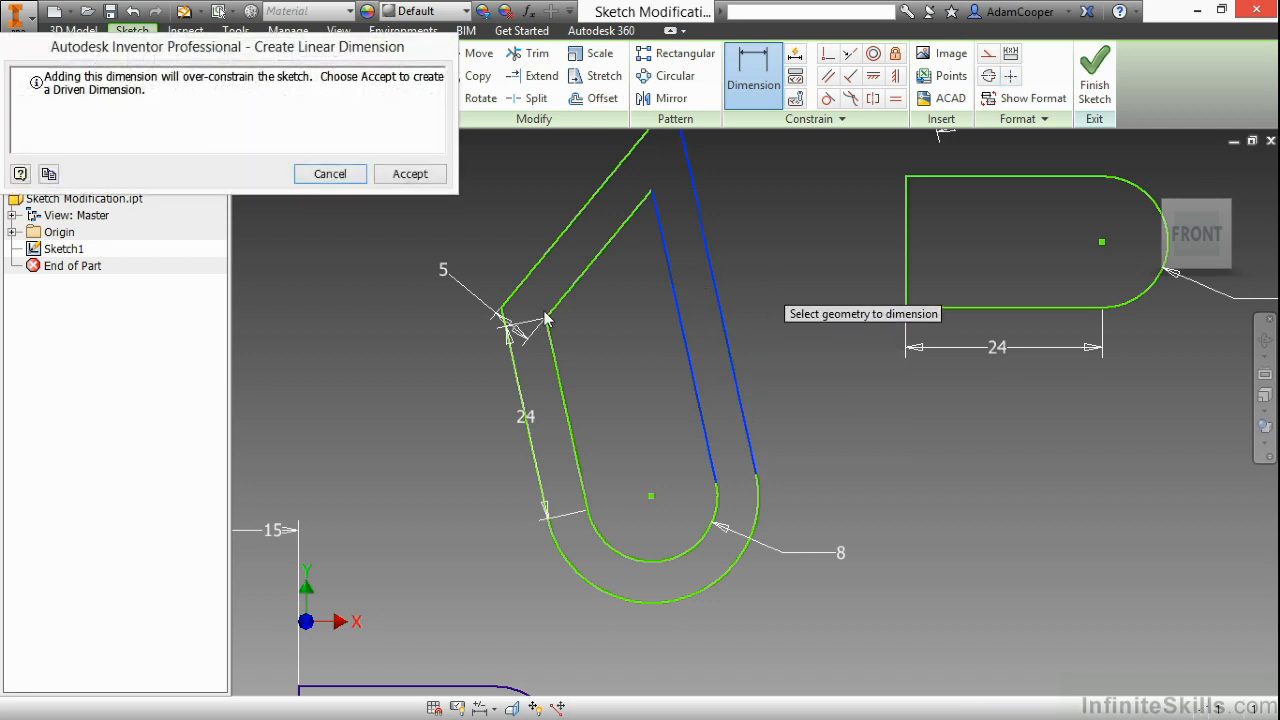
click(330, 172)
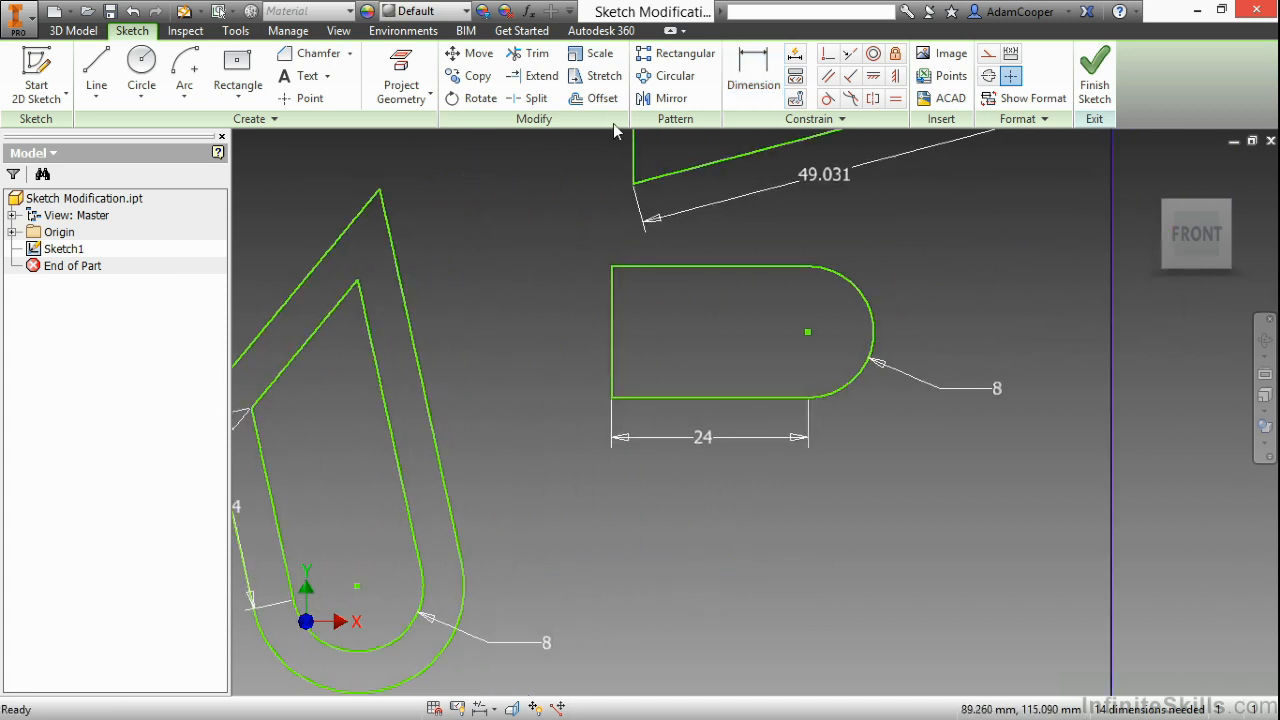
- Offset the small slot loop with Constrain Offset off and dimension the gaps 2 and 3
click(602, 98)
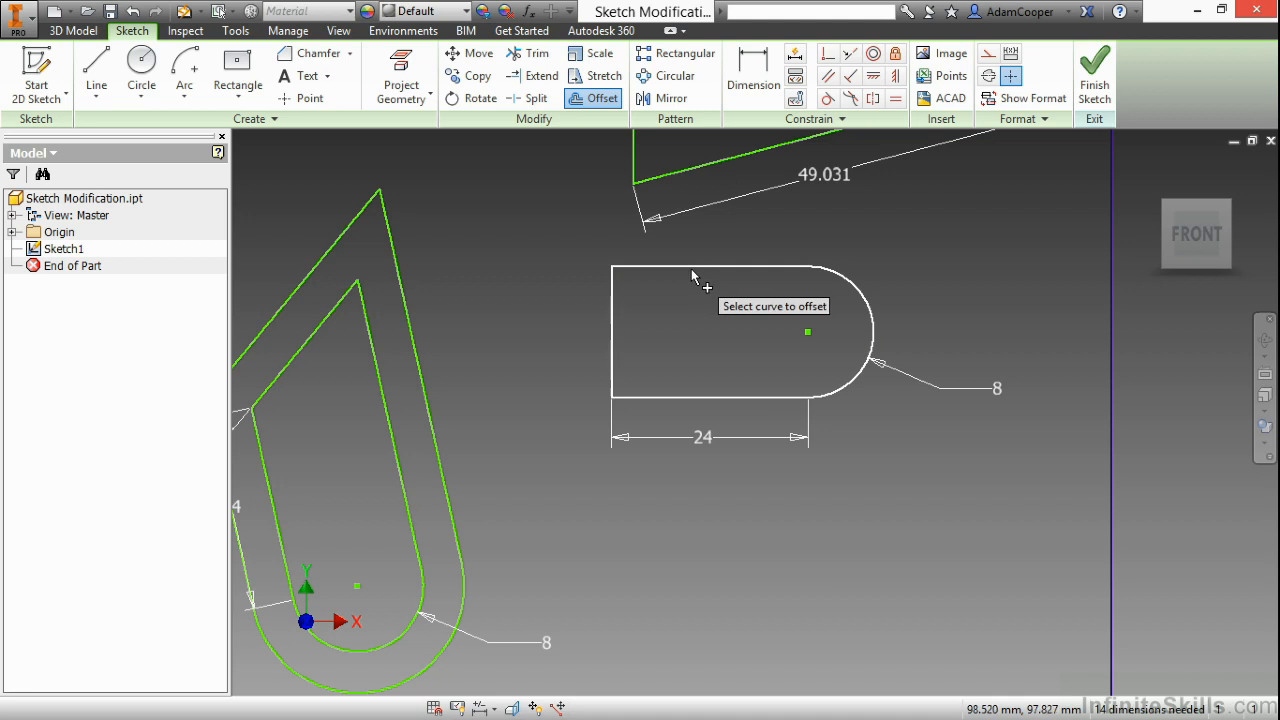
right_click(692, 284)
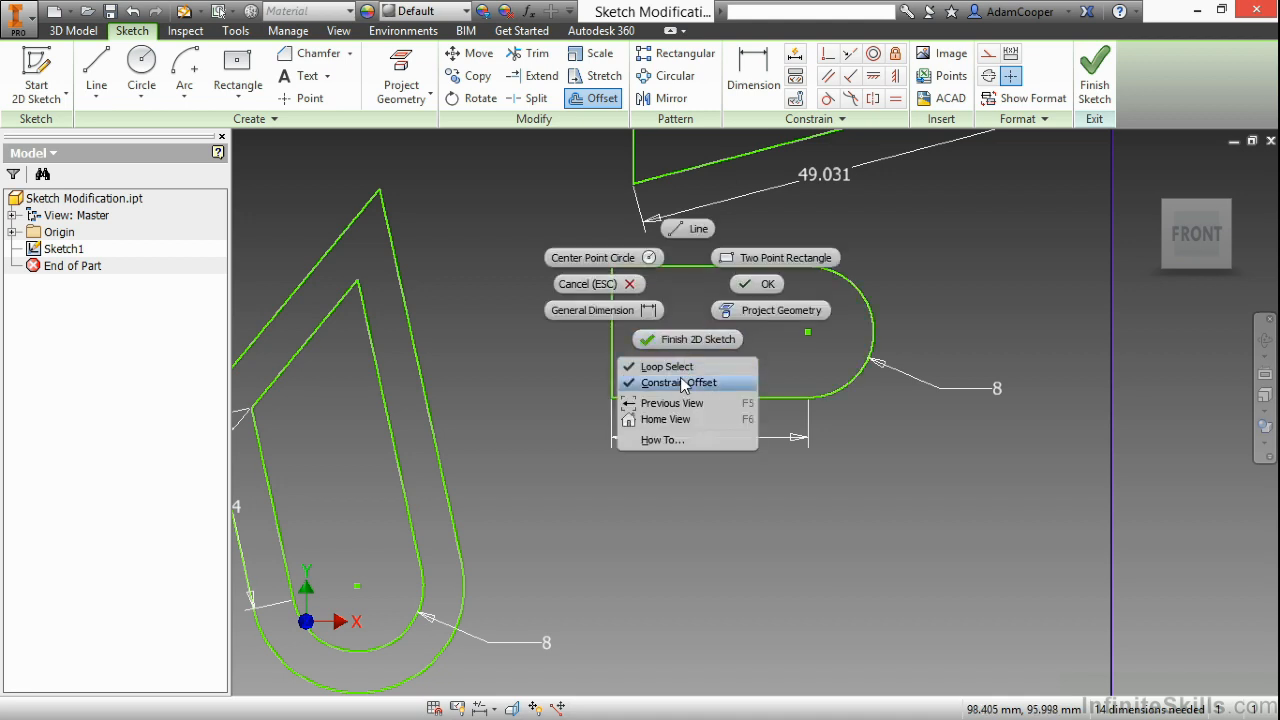
click(680, 382)
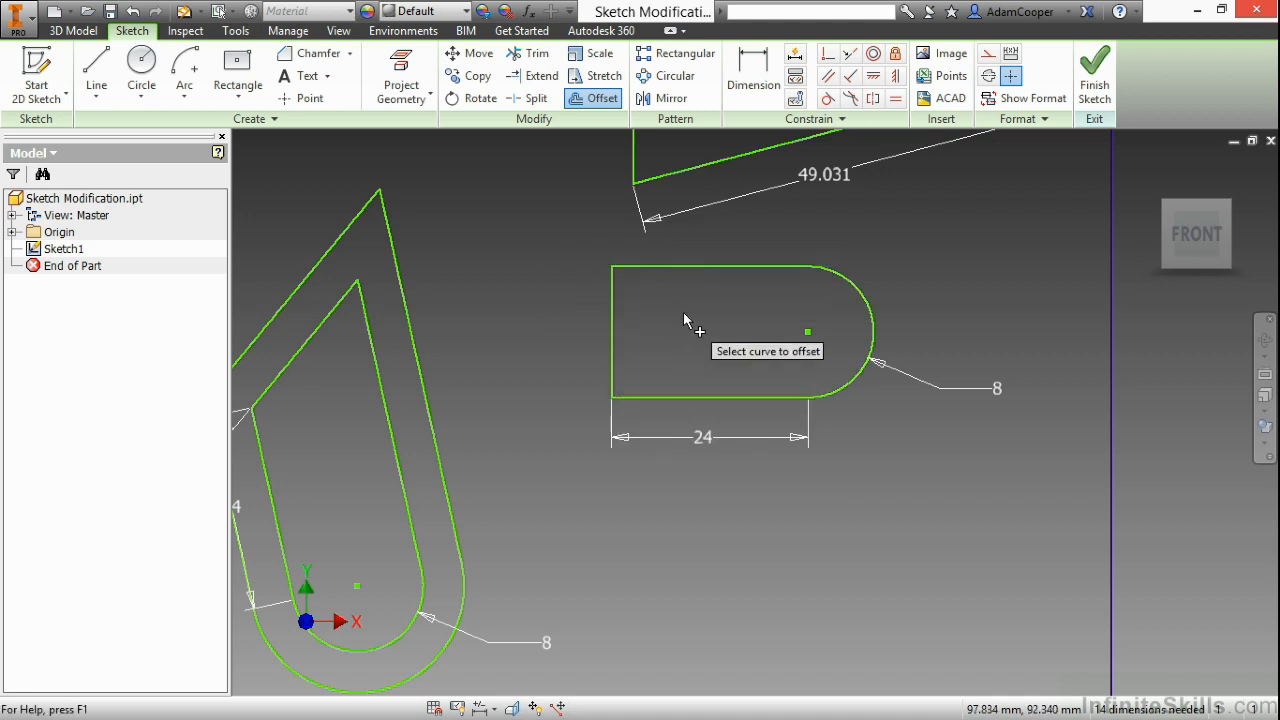
right_click(688, 318)
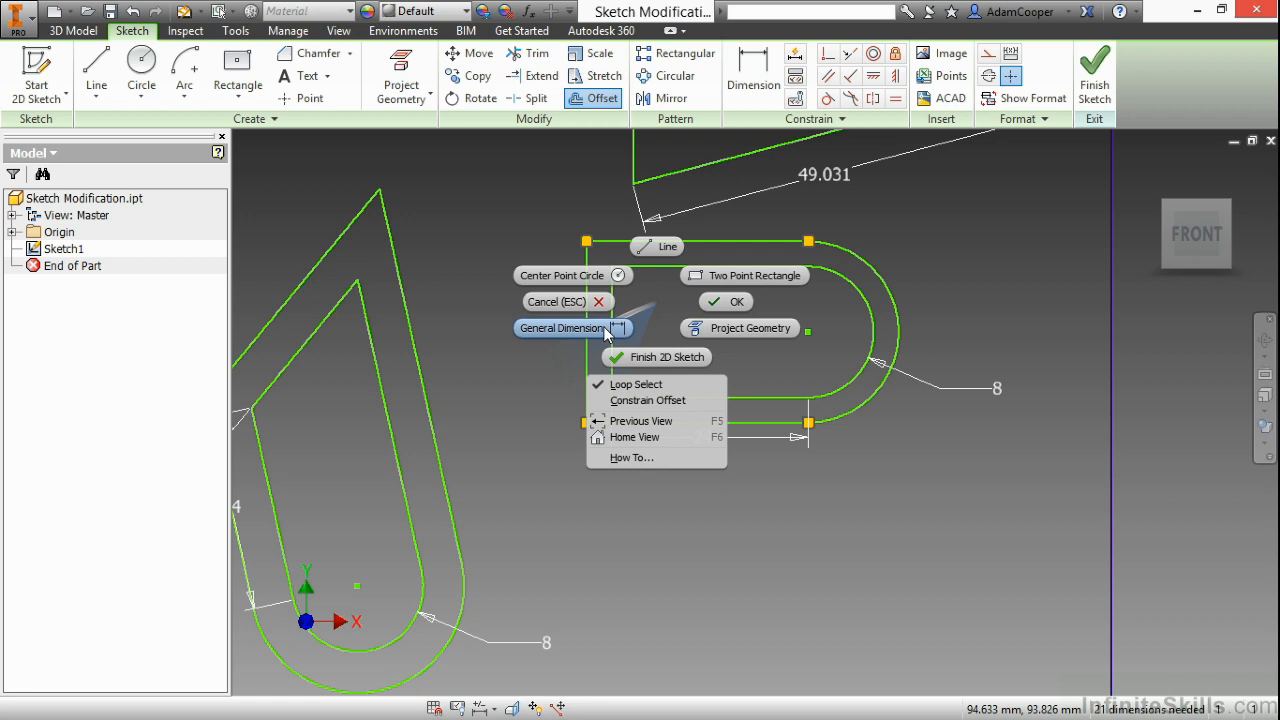
click(562, 328)
text(2)
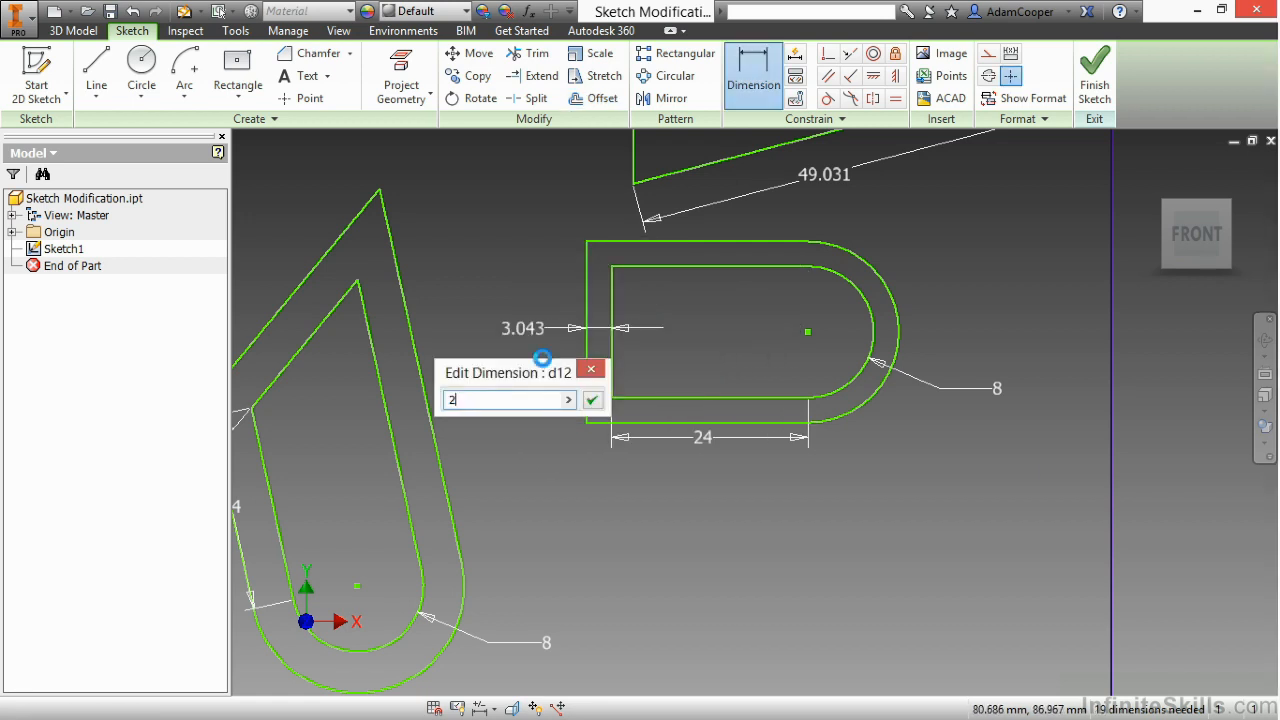
click(592, 400)
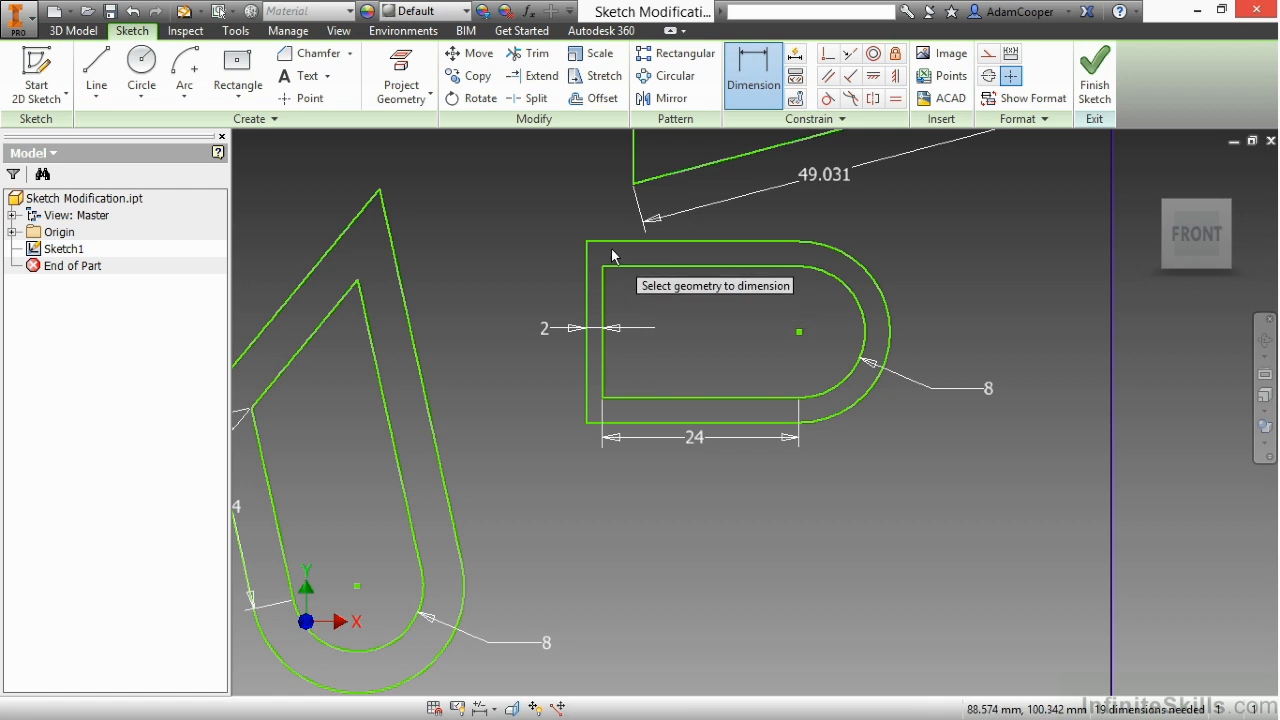
mouse_move(848, 390)
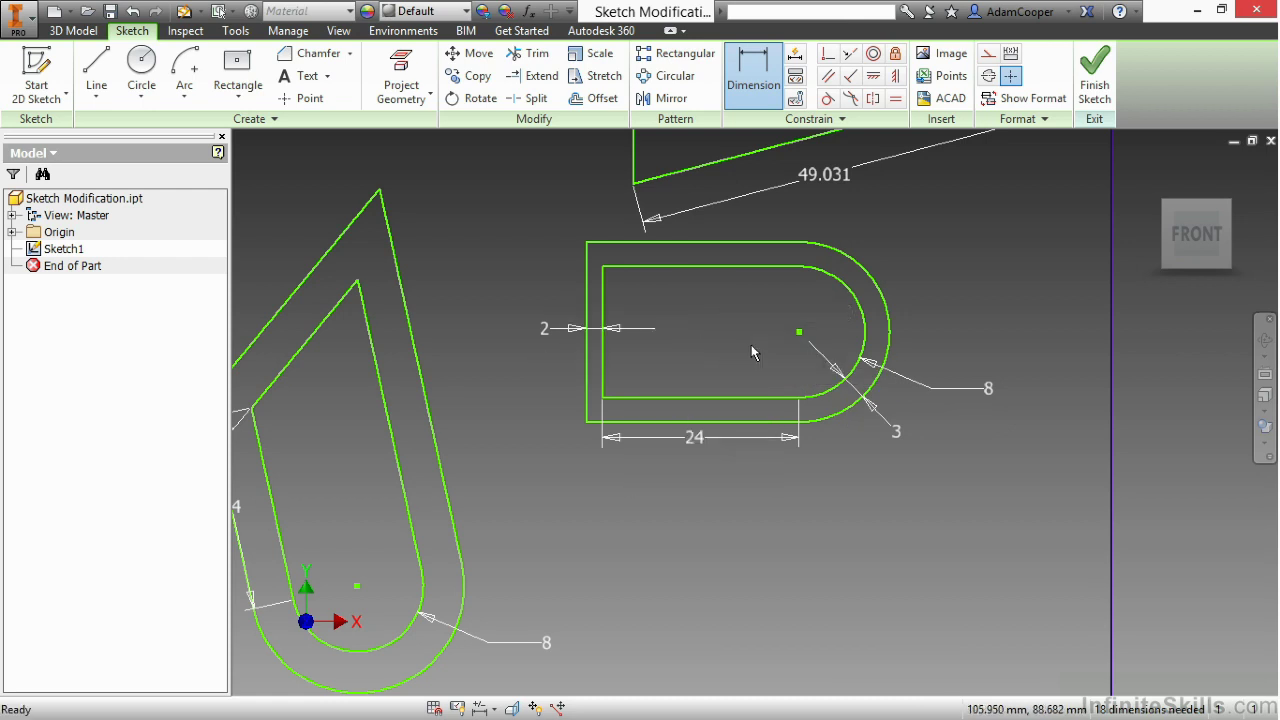
click(602, 98)
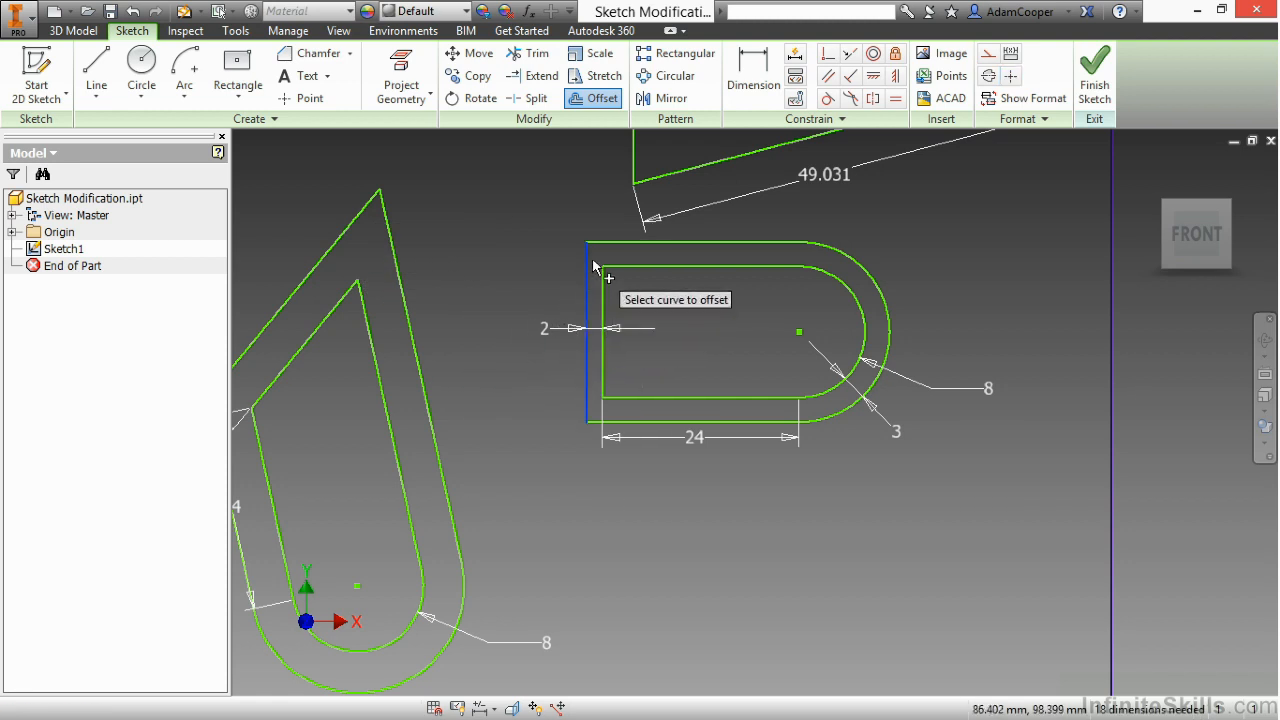
right_click(596, 268)
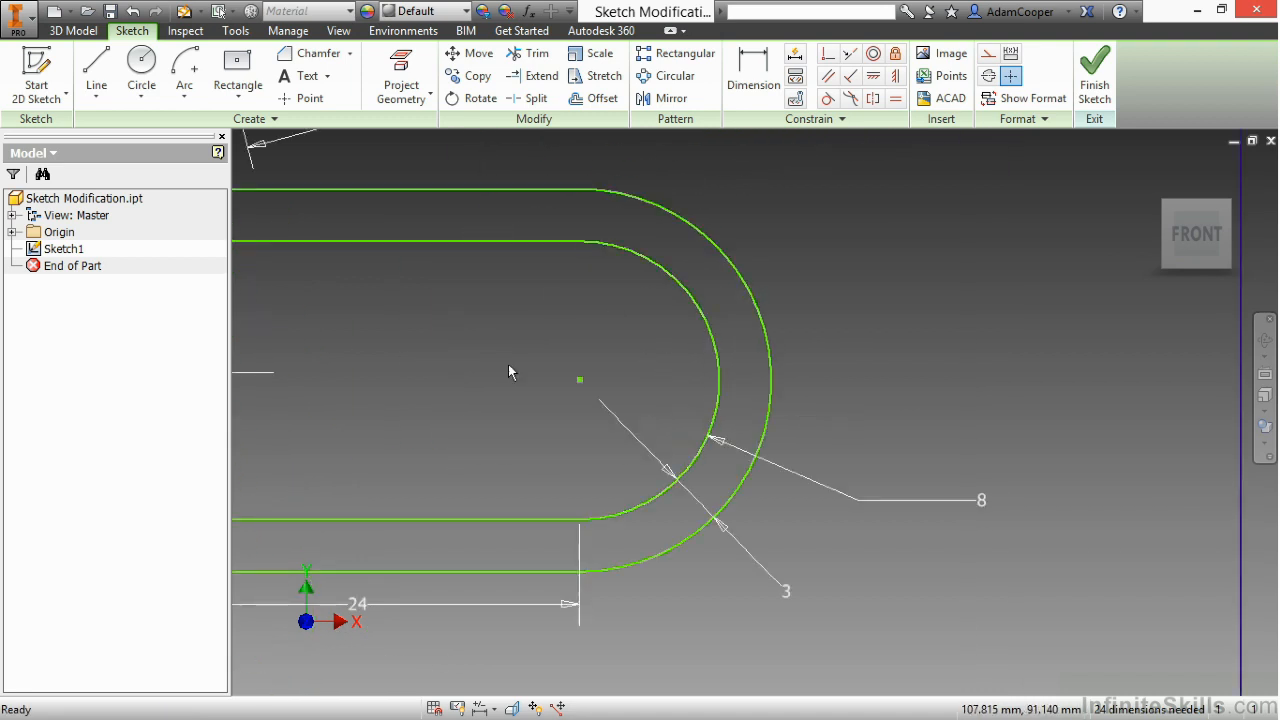
- Draw a slanted line across the slot's rounded end and split the inner arc at it
click(96, 70)
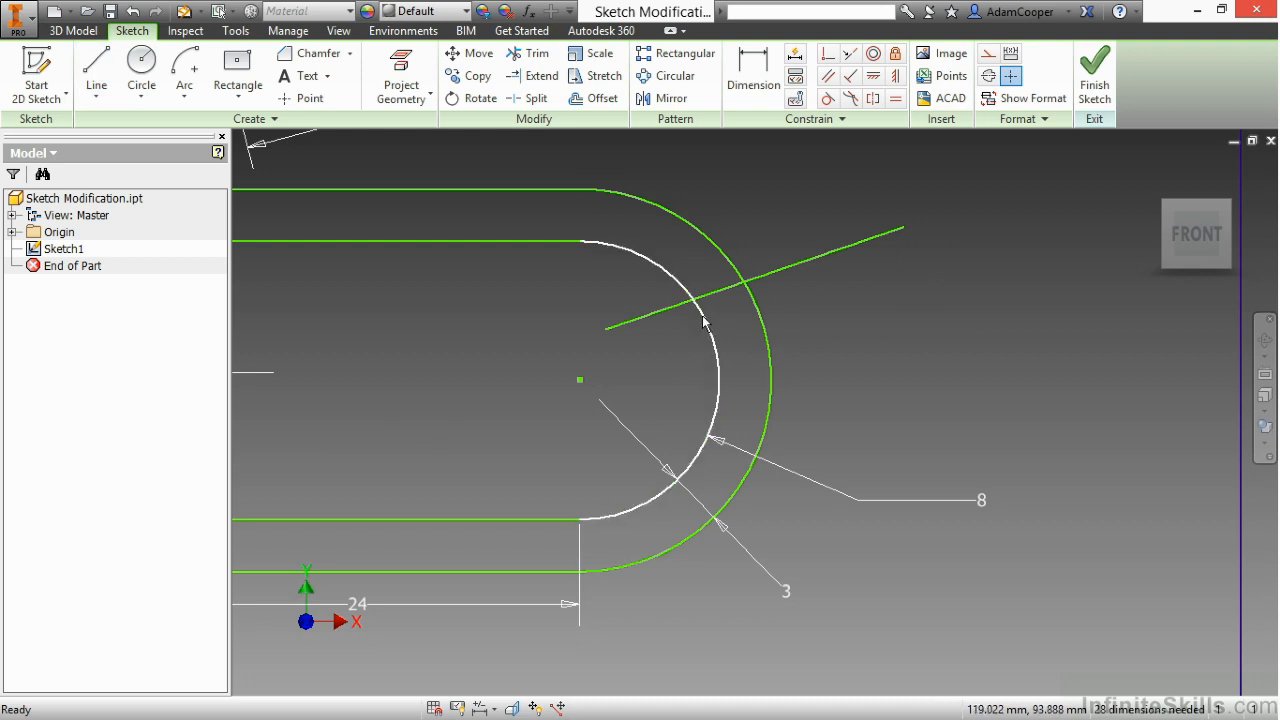
mouse_move(710, 340)
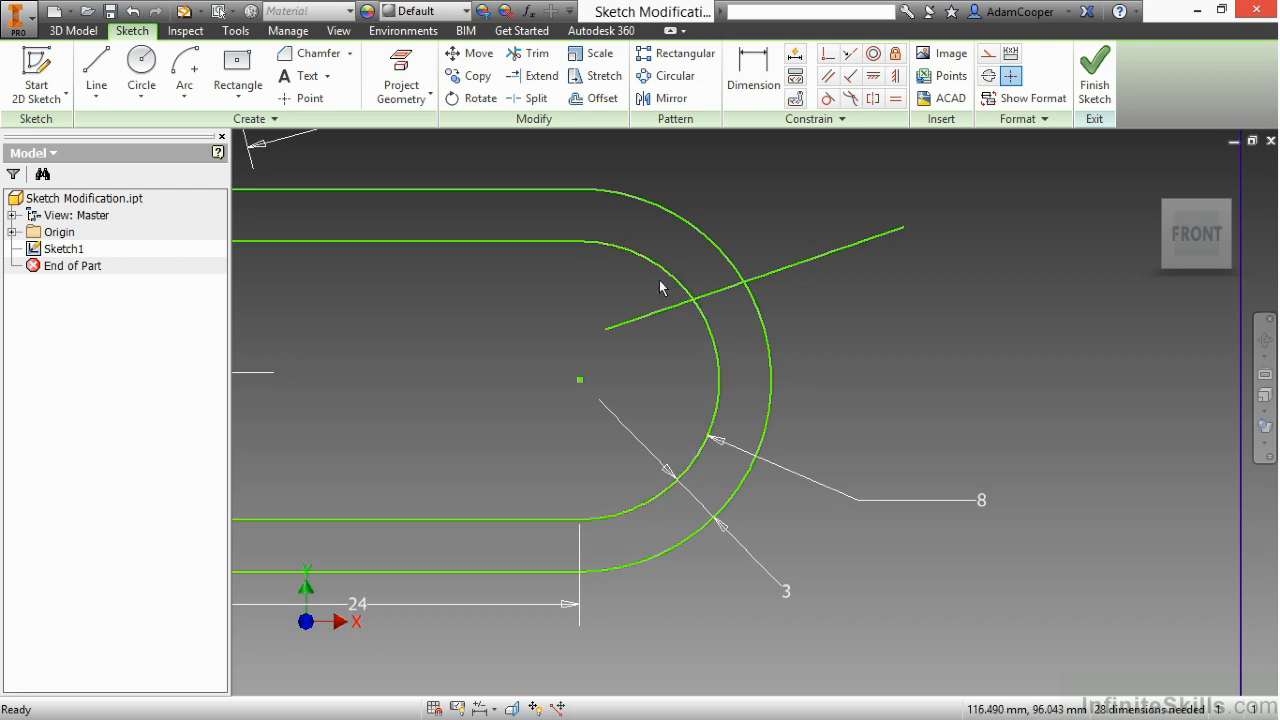
mouse_move(590, 306)
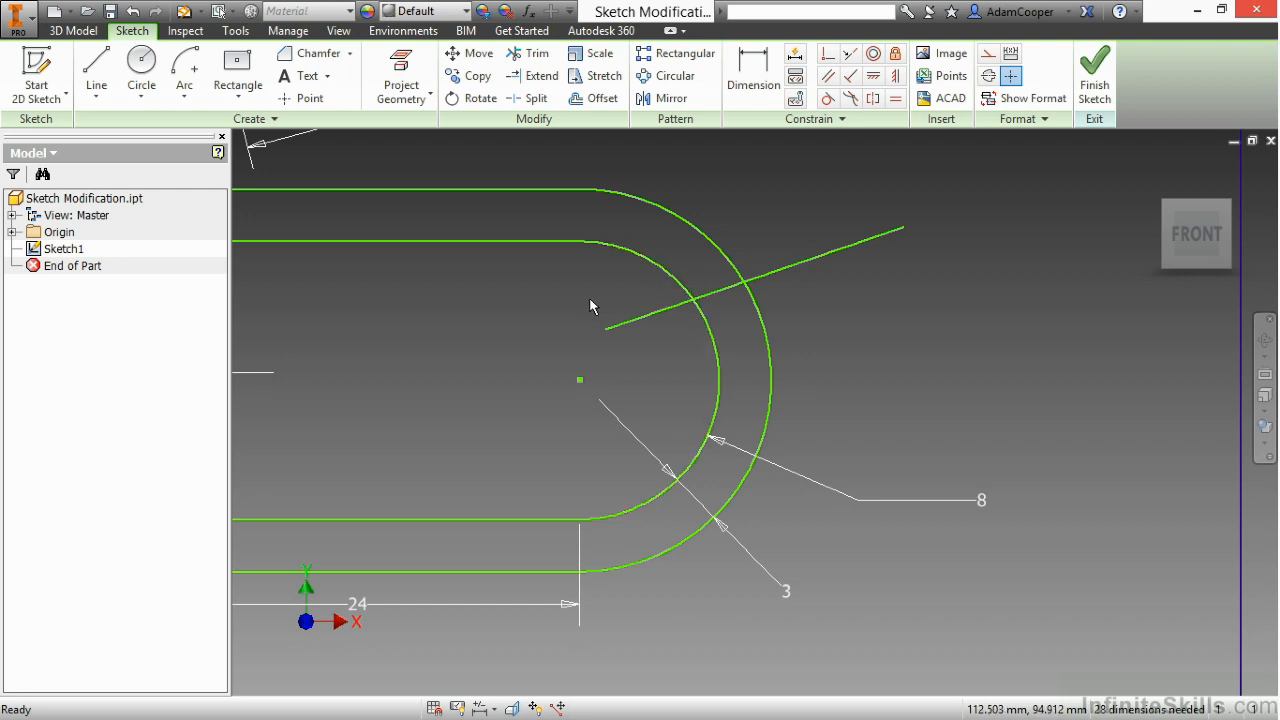
mouse_move(586, 308)
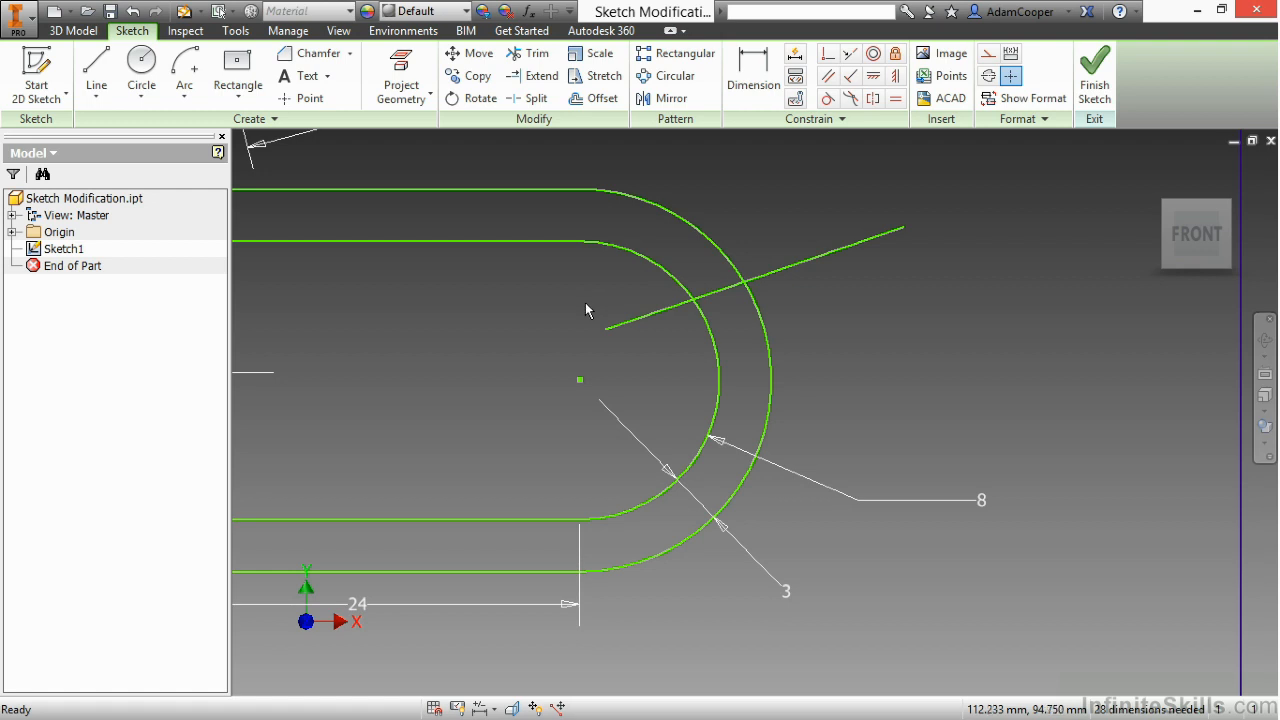
click(536, 98)
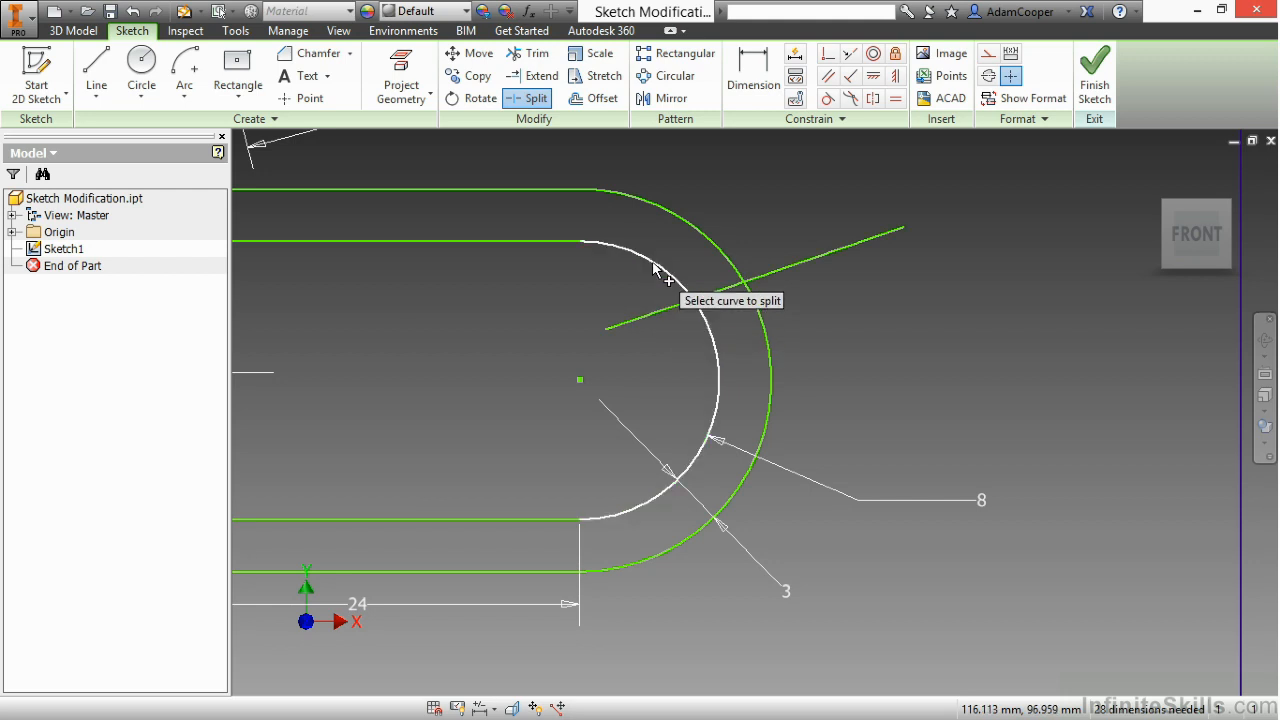
mouse_move(690, 290)
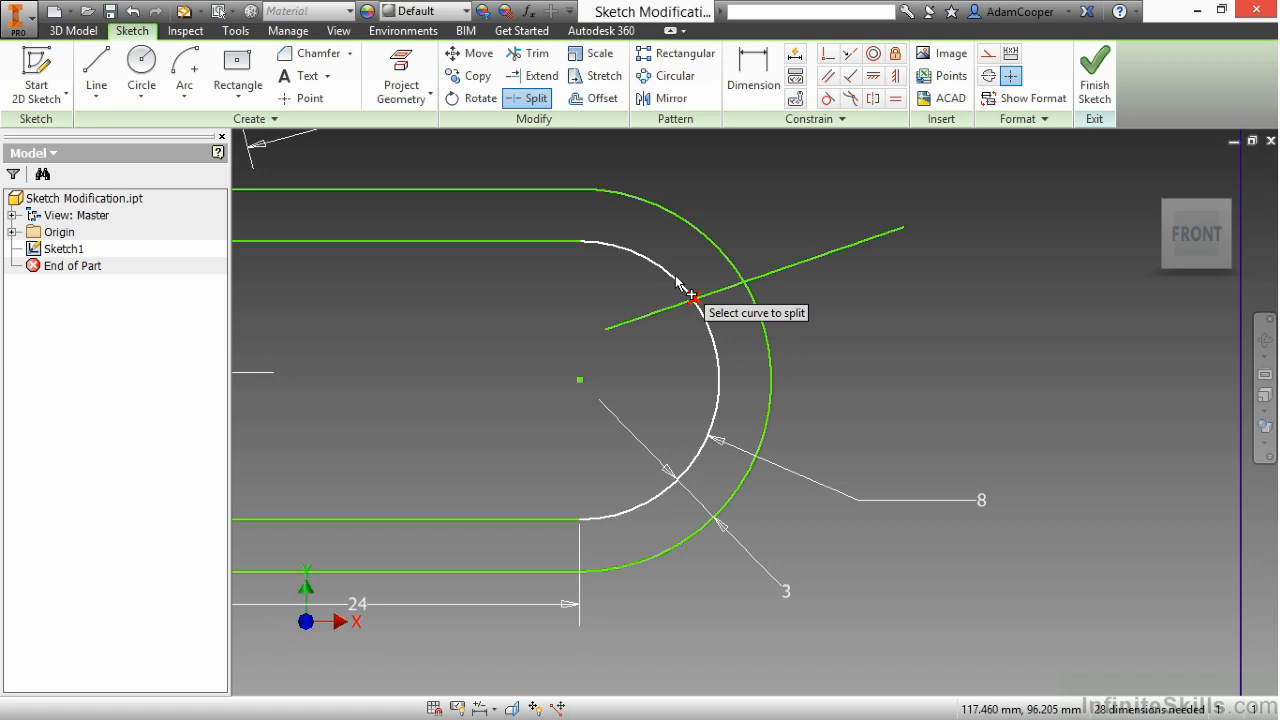
click(688, 292)
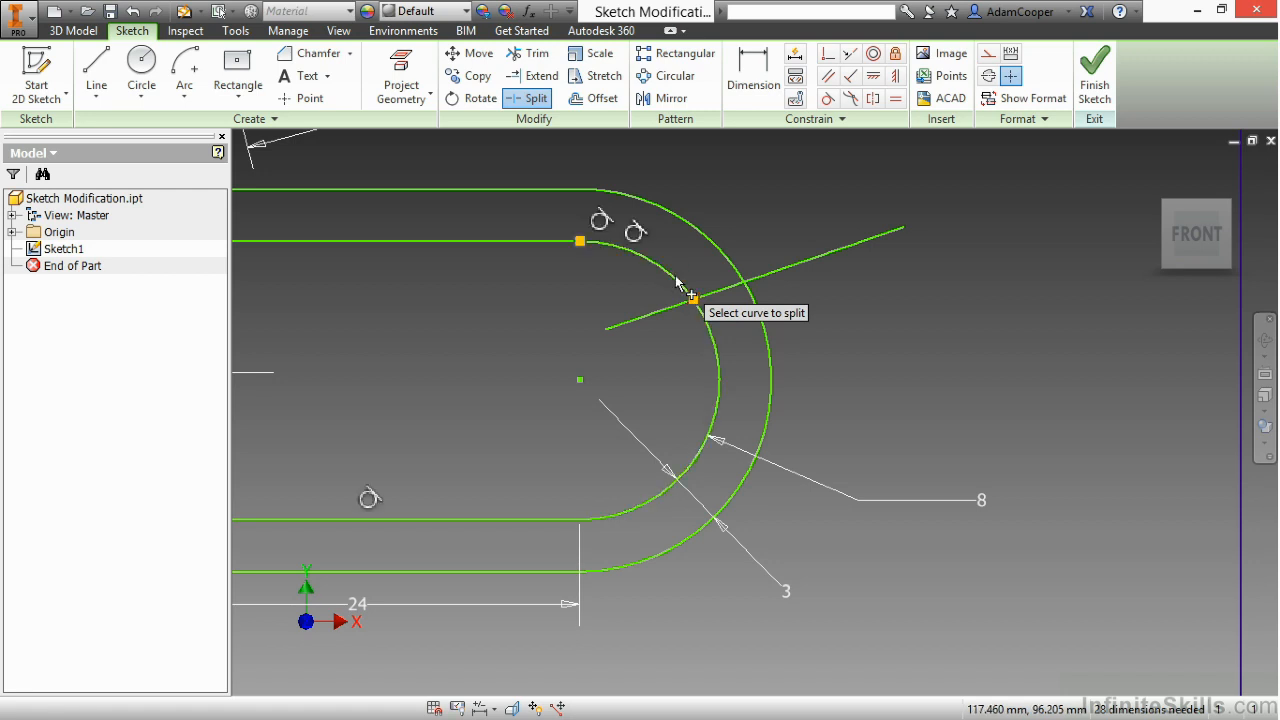
mouse_move(744, 310)
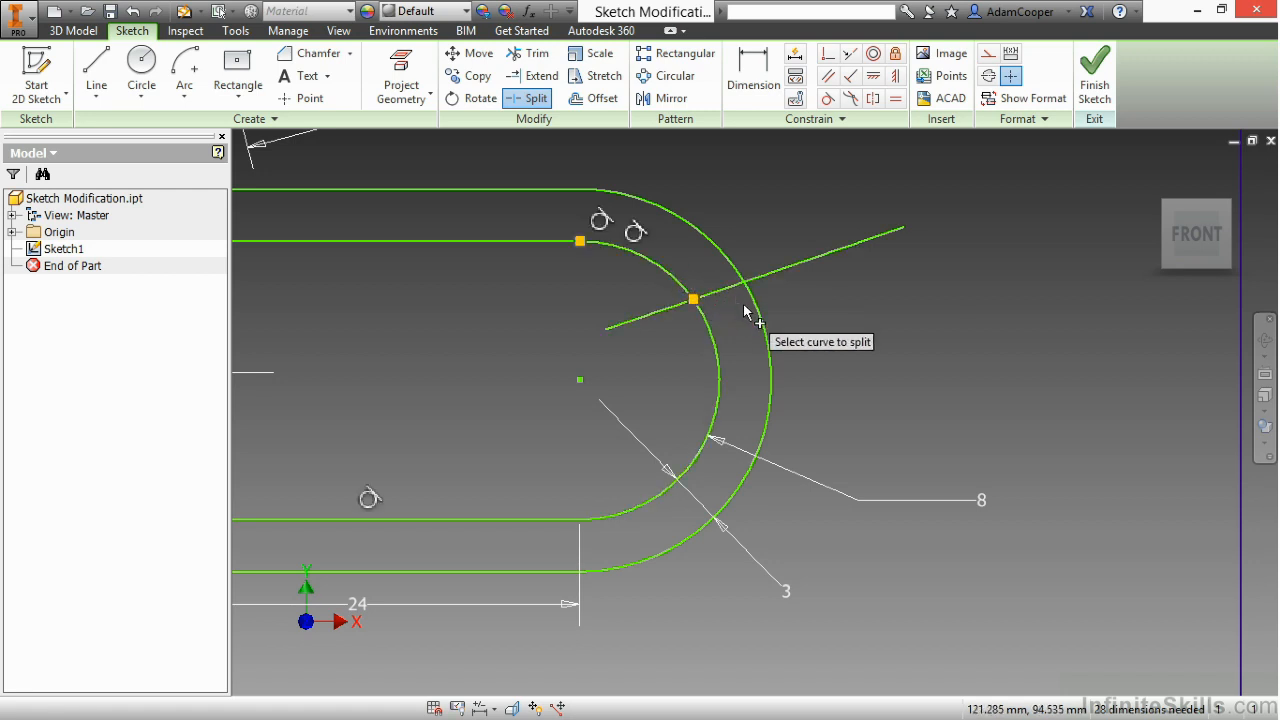
- Split the outer offset arc where the slanted line crosses it
click(744, 280)
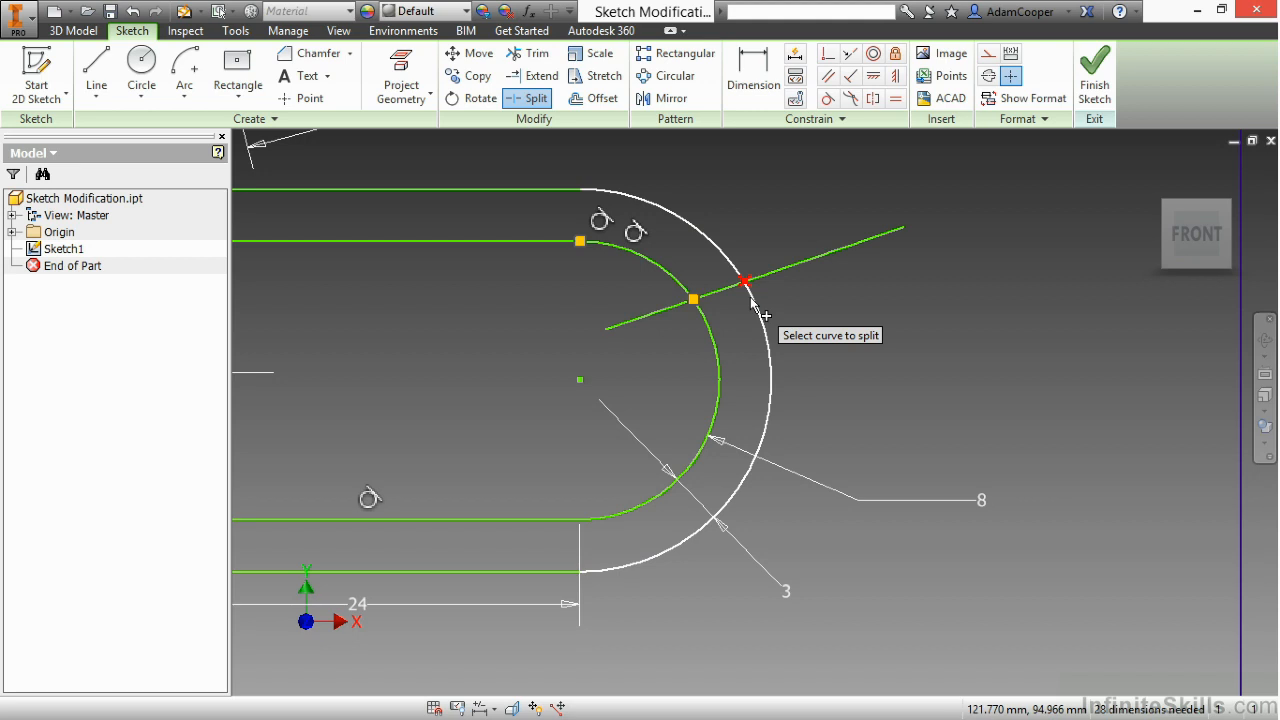
click(744, 280)
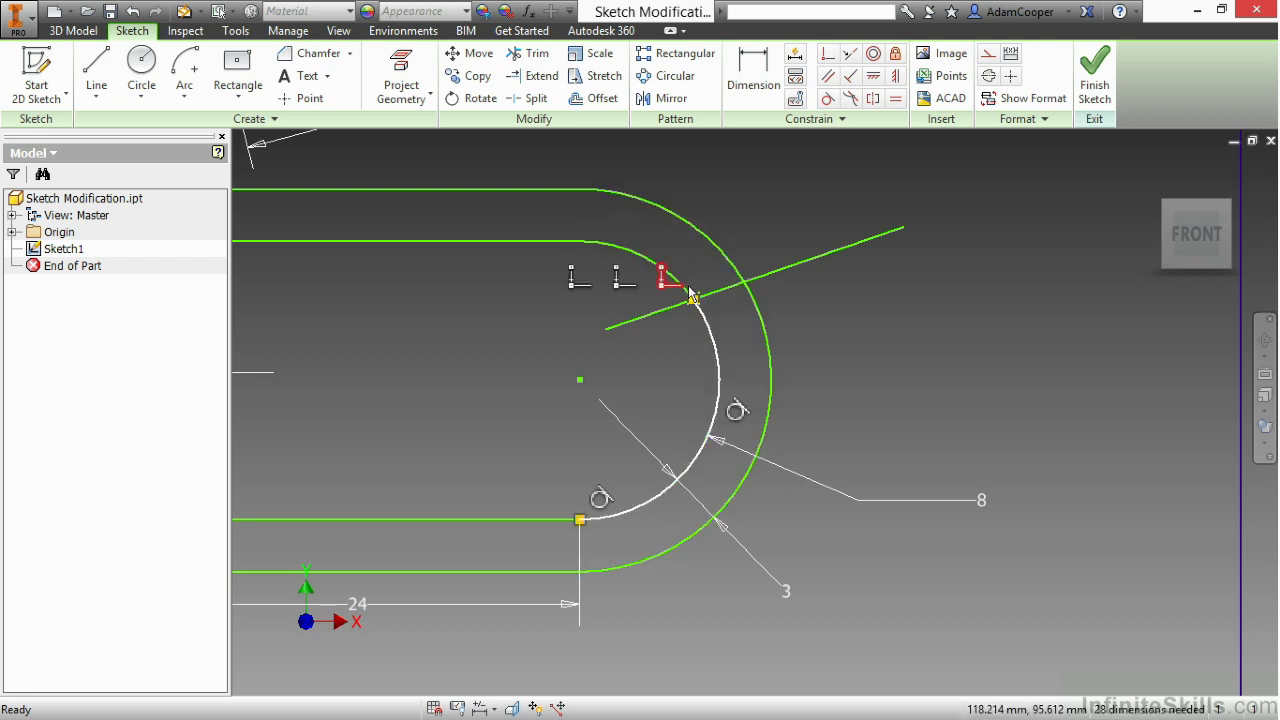
right_click(690, 290)
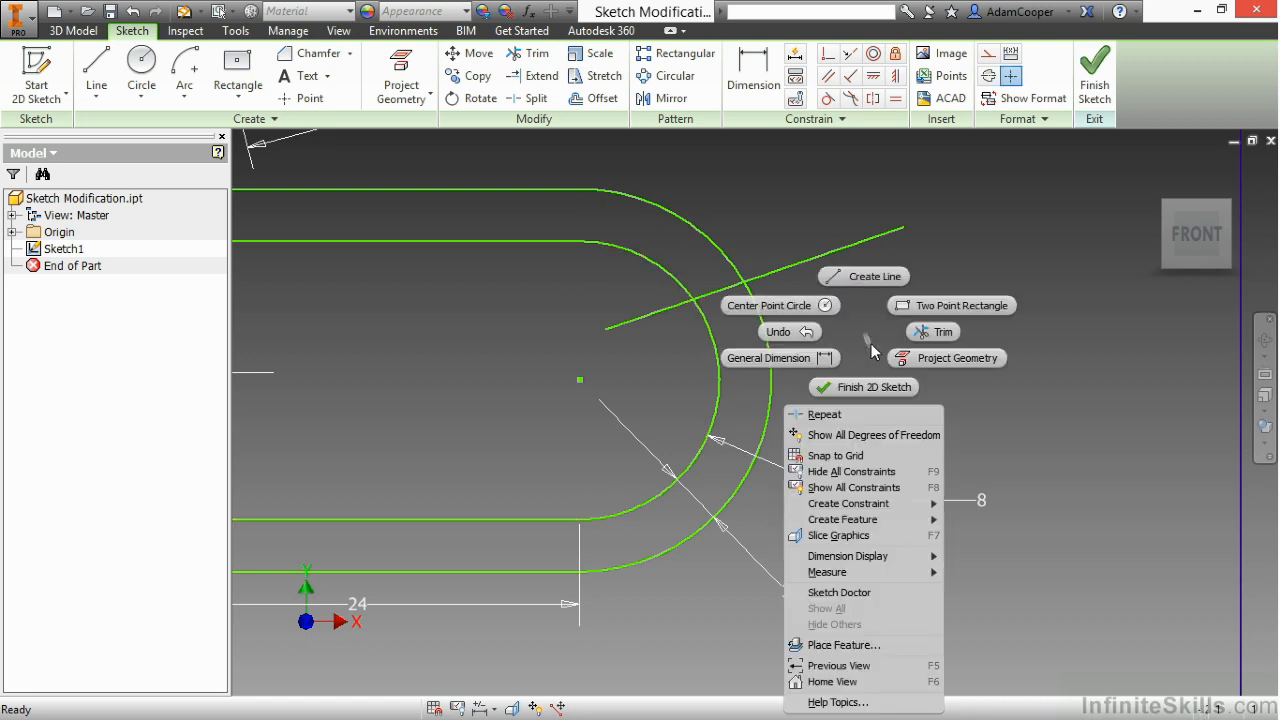
- Extend the vertical line up to the upper shape with the Extend tool
click(872, 276)
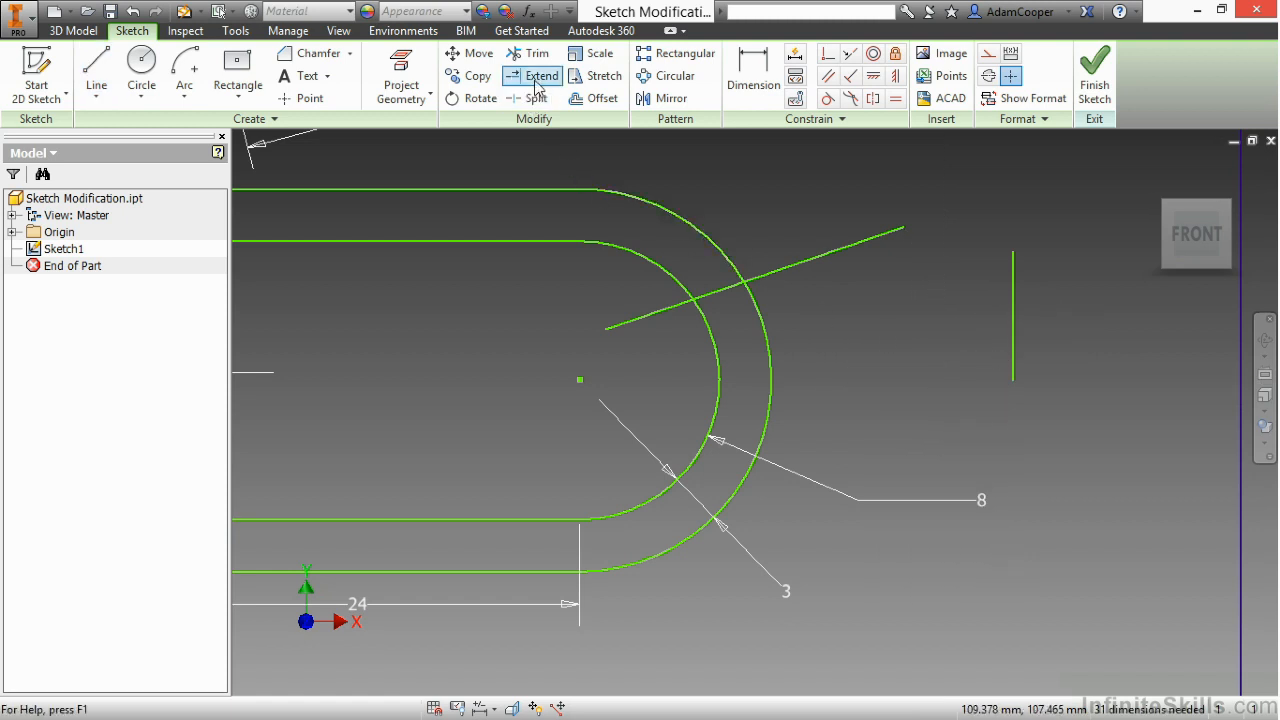
click(542, 76)
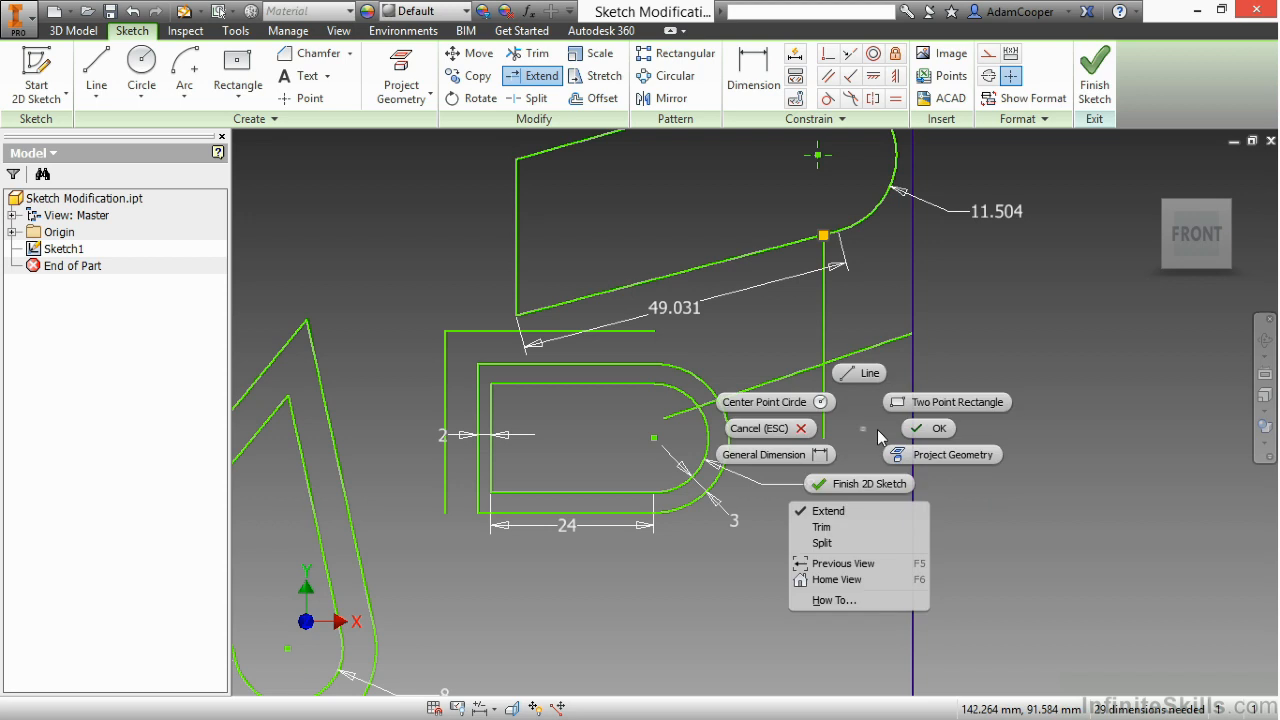
click(820, 528)
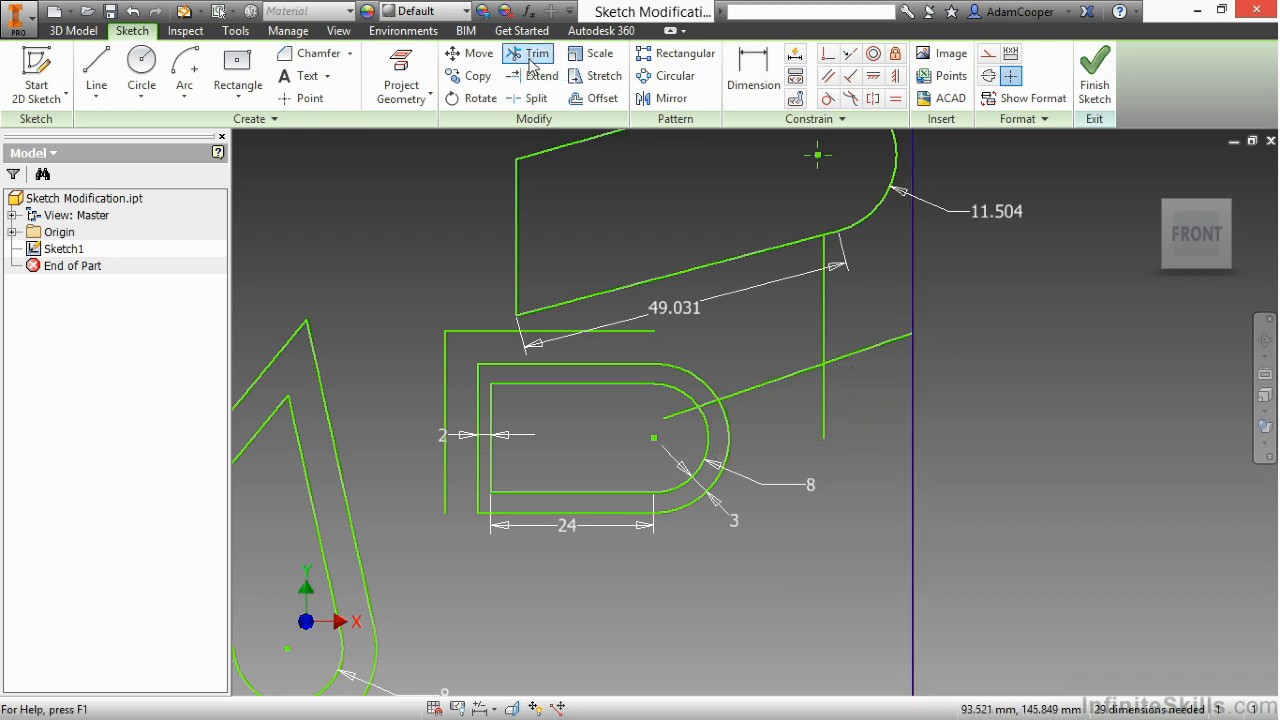
- Trim away the vertical line pieces and the helper line between the arcs
click(538, 52)
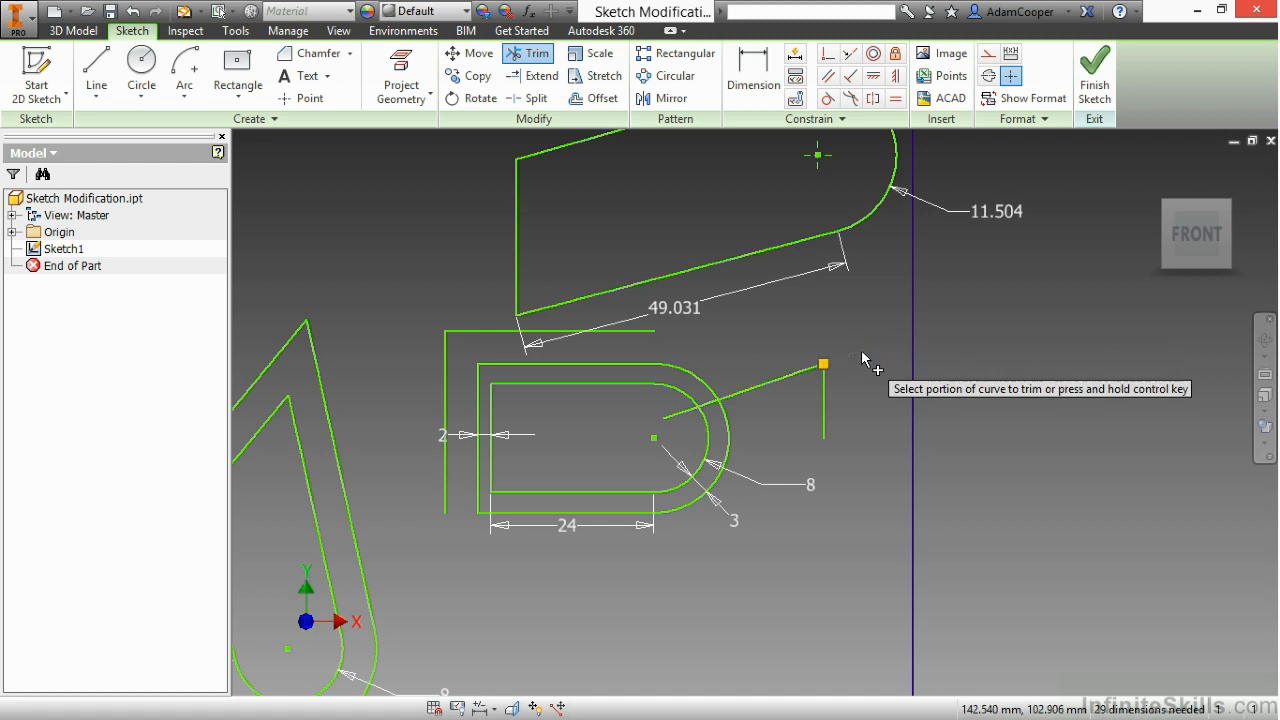
scroll(up, 3)
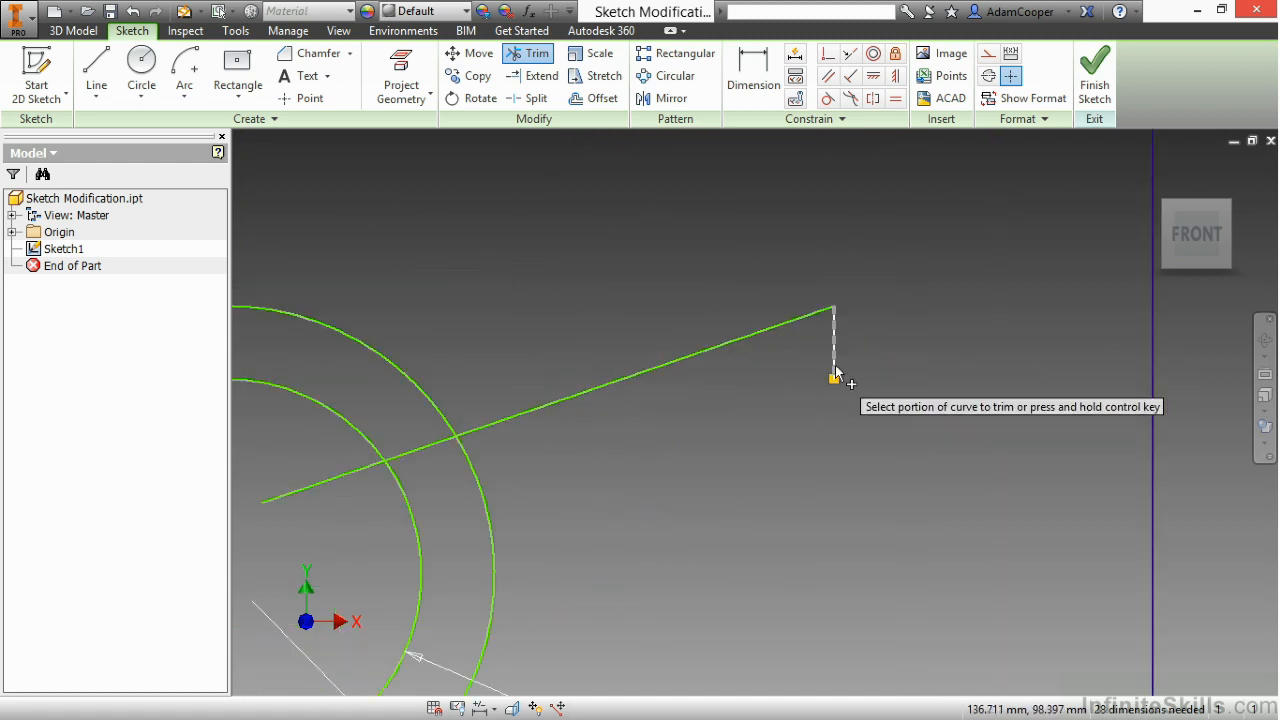
click(836, 376)
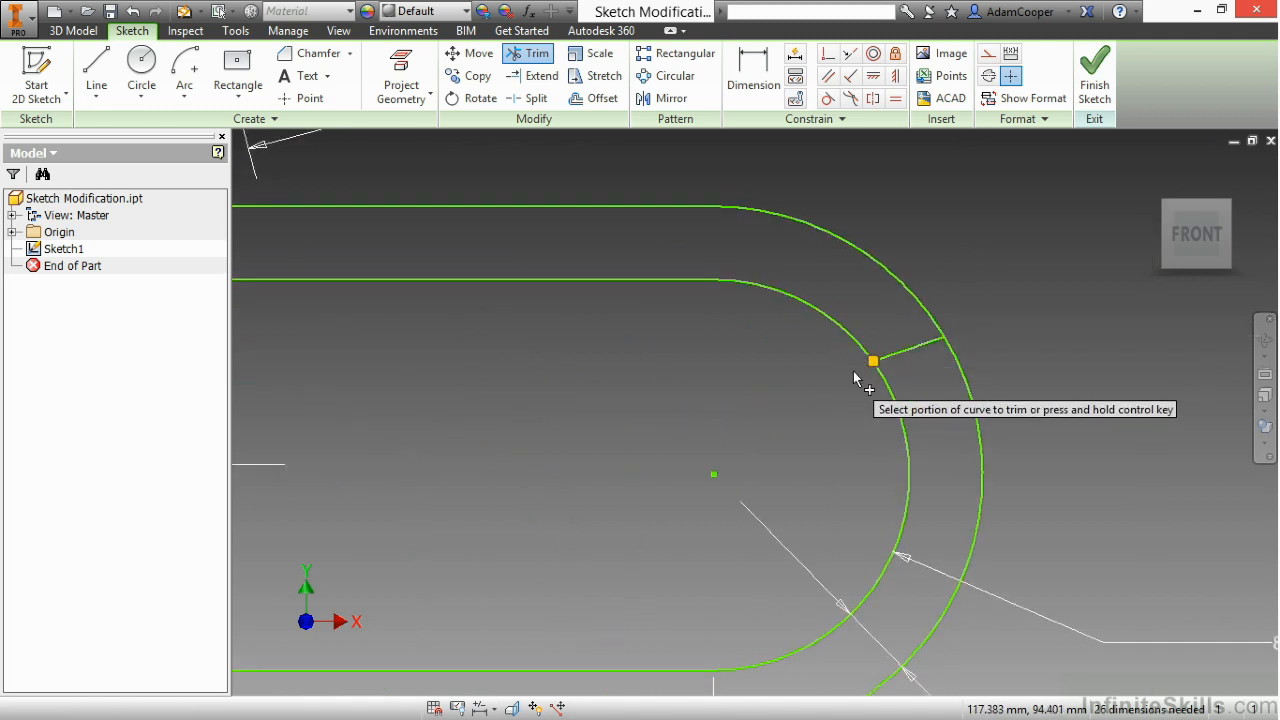
click(856, 378)
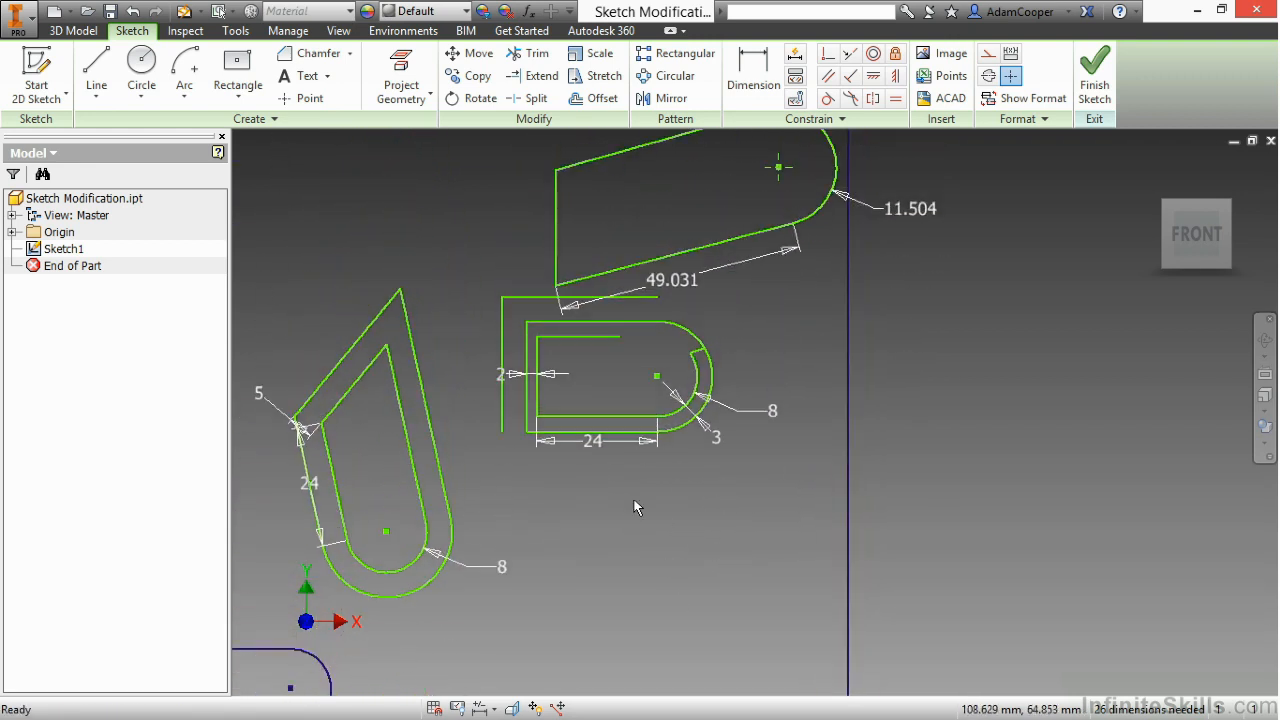
mouse_move(492, 264)
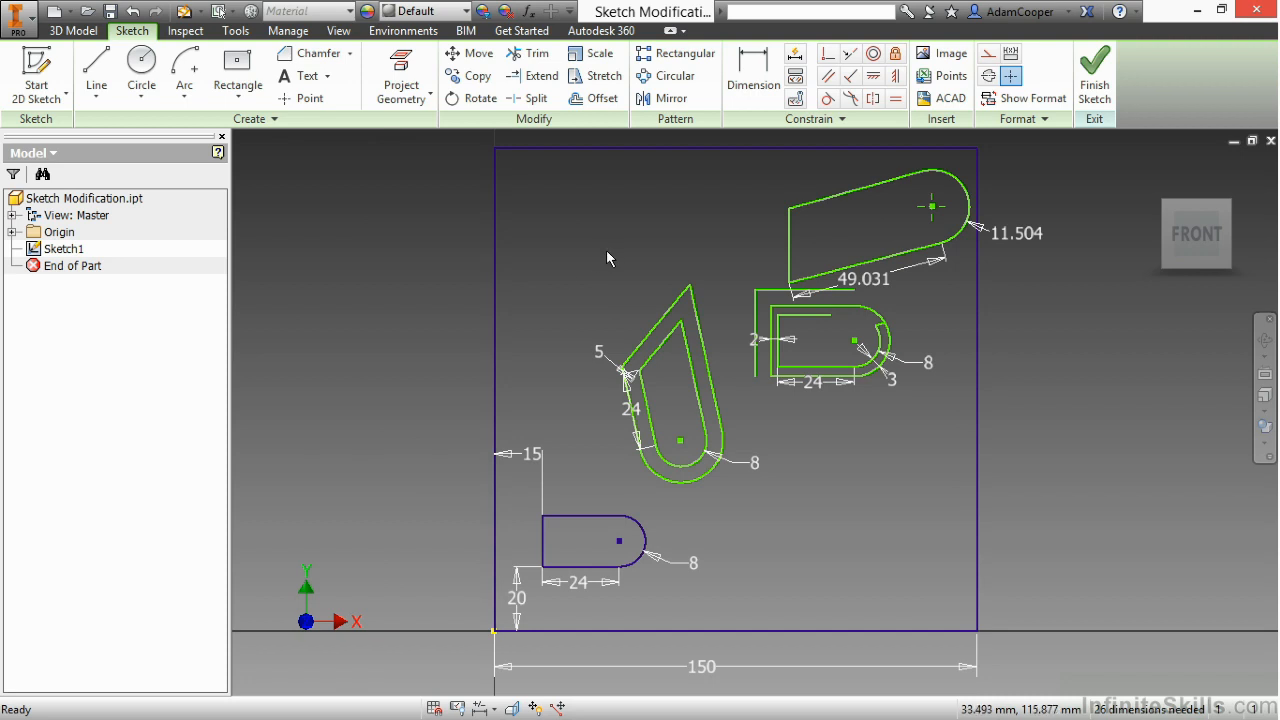
mouse_move(610, 256)
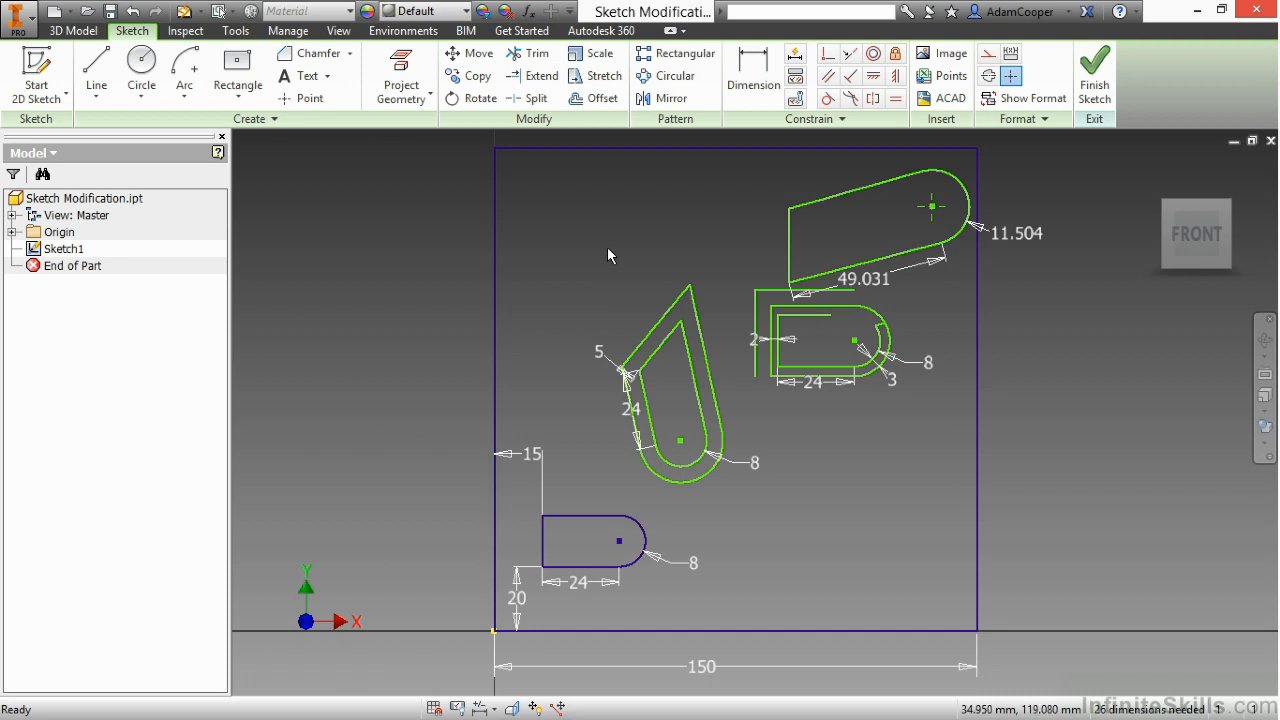